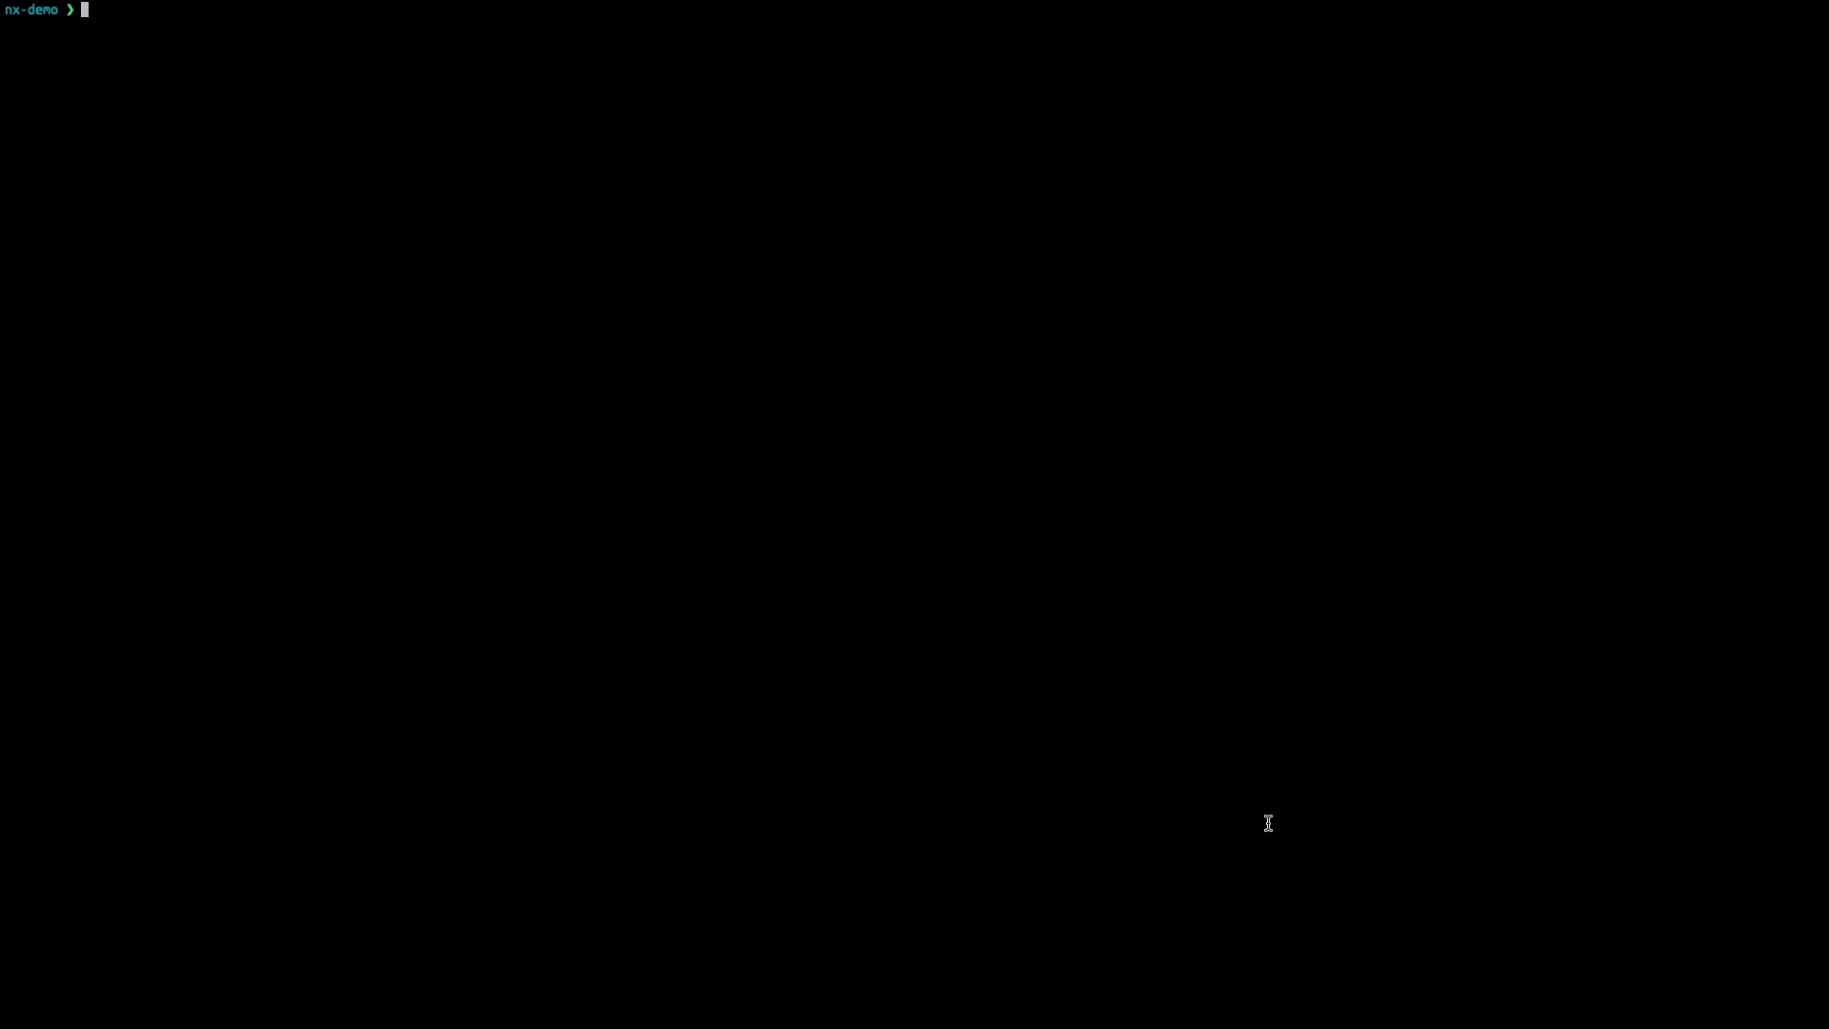
Run npx create-nx-workspace@latest from the terminal to start a new Nx workspace
text(npx)
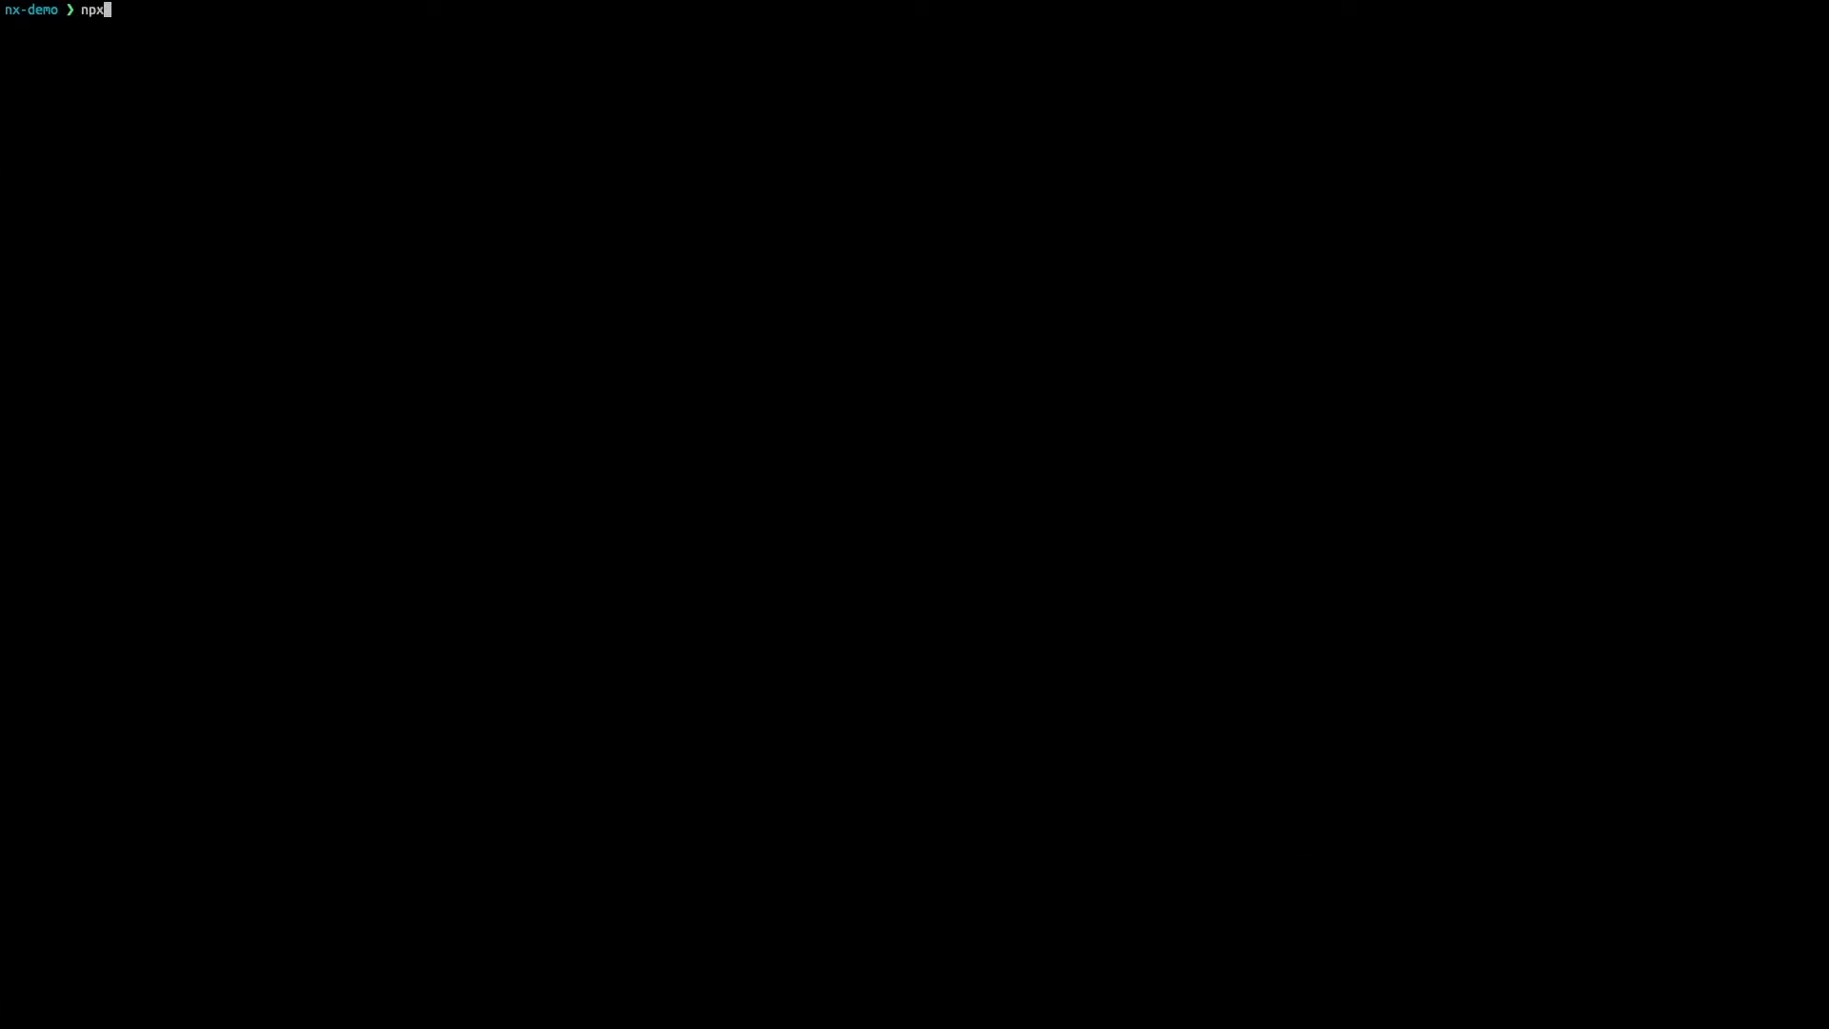
text(create-nx-workspace)
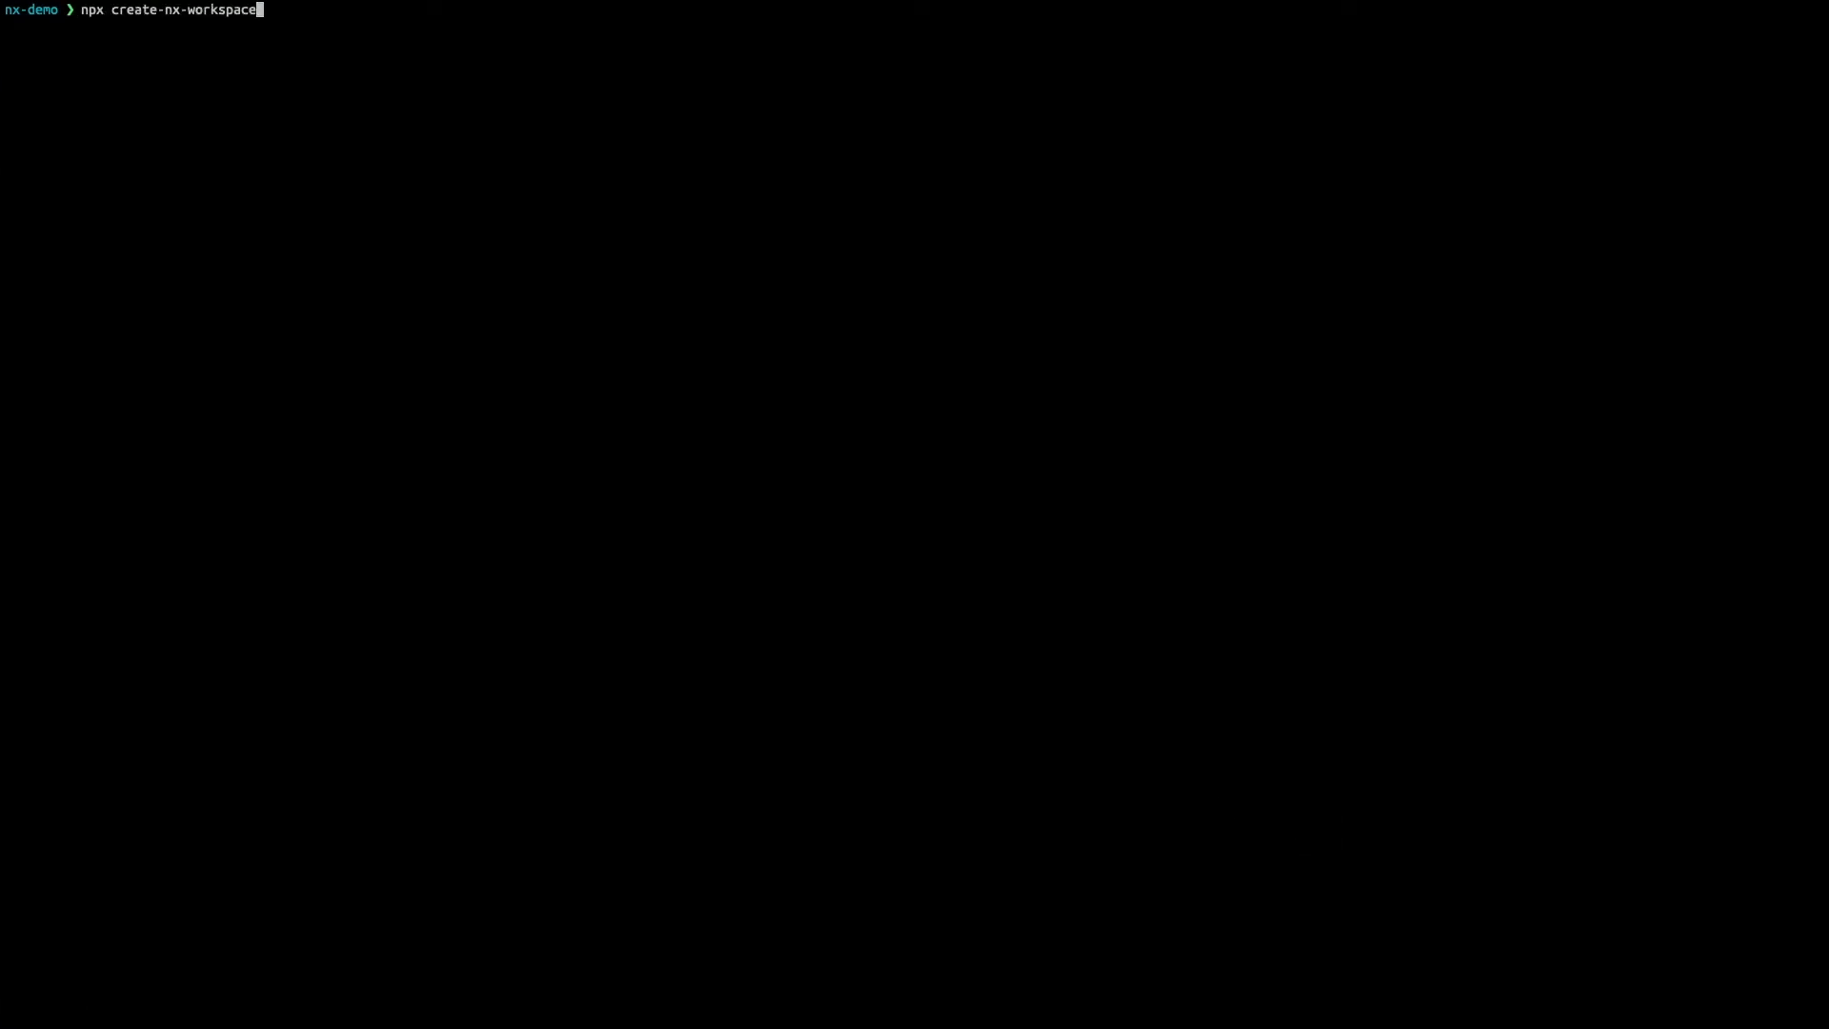
key(Return)
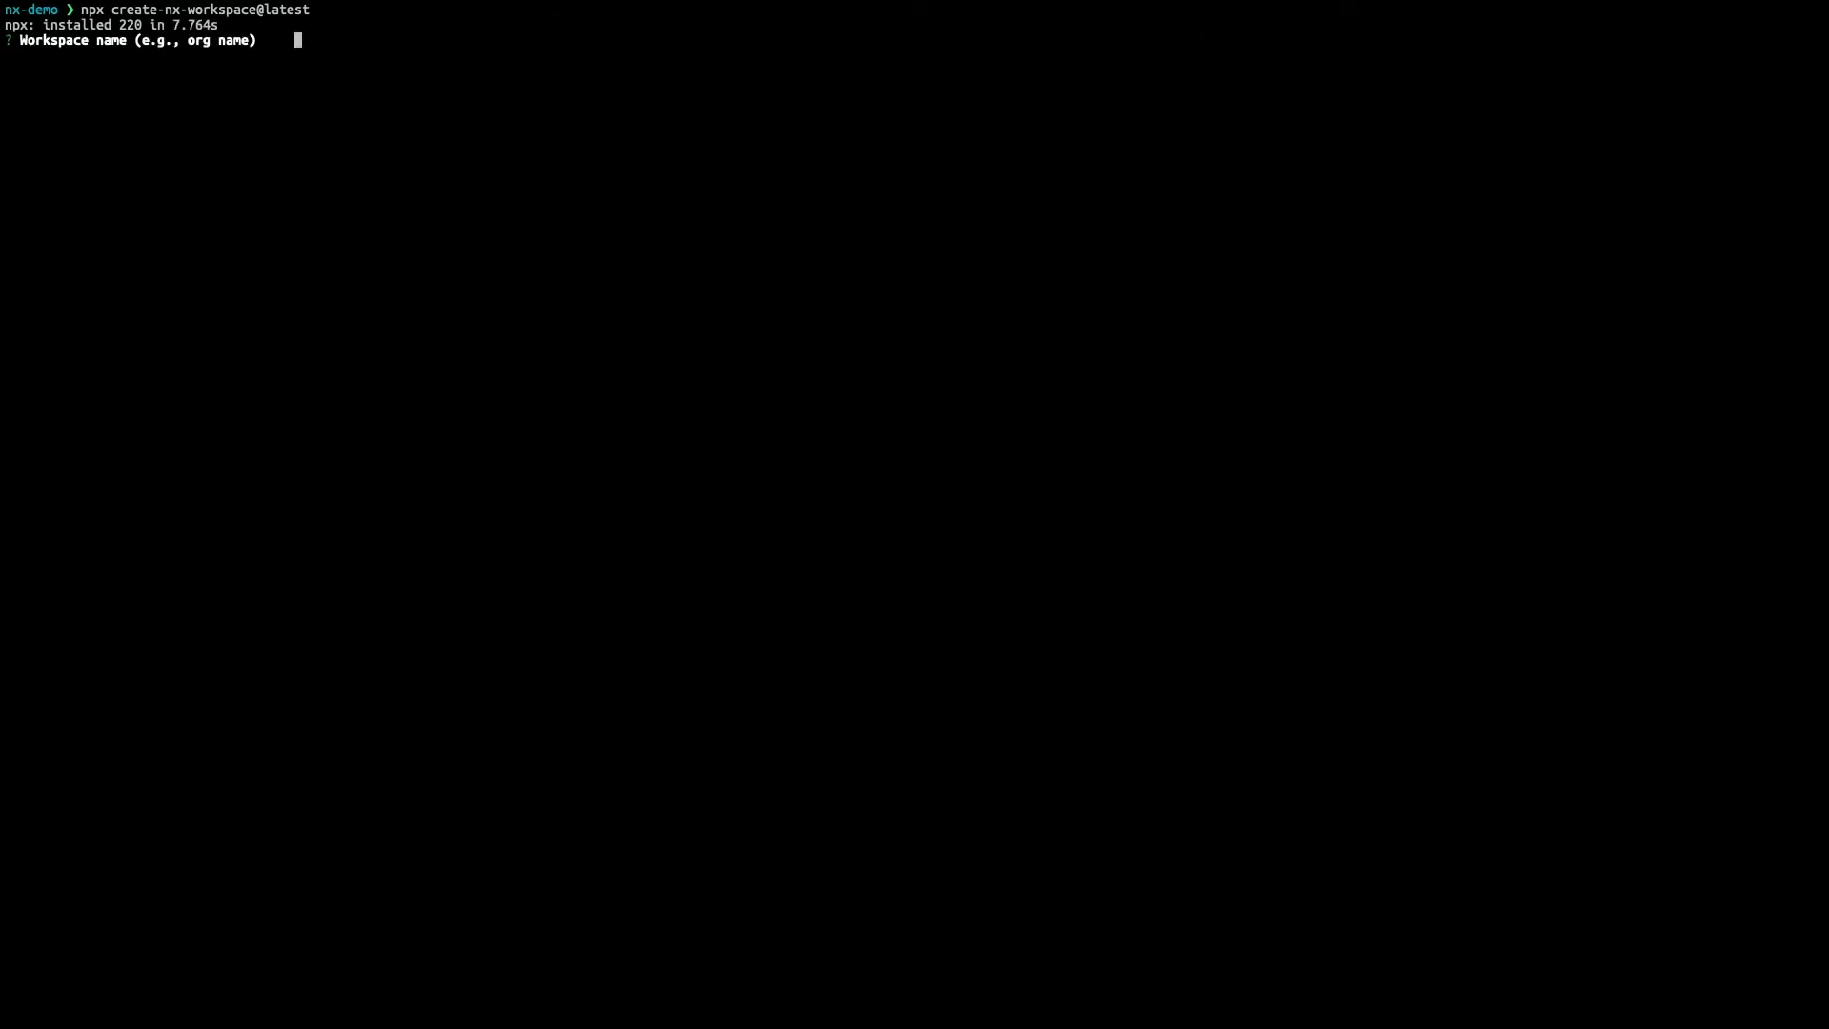
Name the workspace todo-monorepo and choose the nest single-application preset
text(todo-)
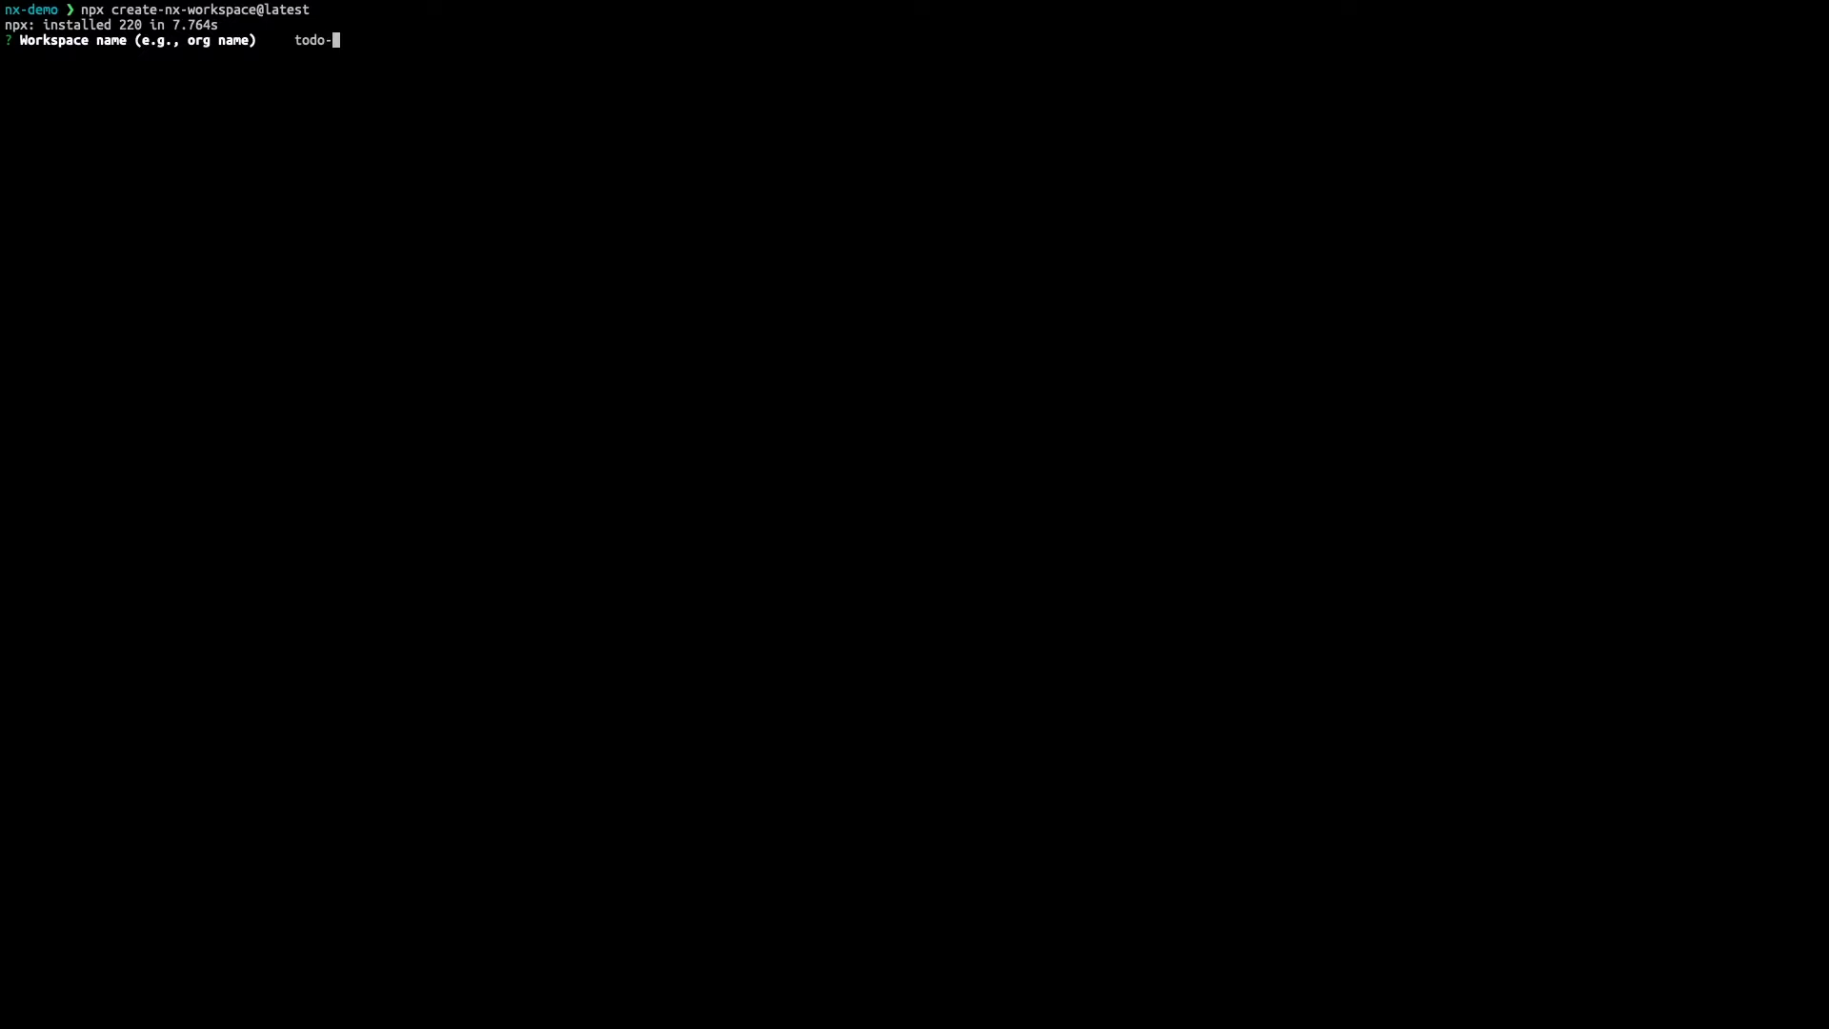
key(Return)
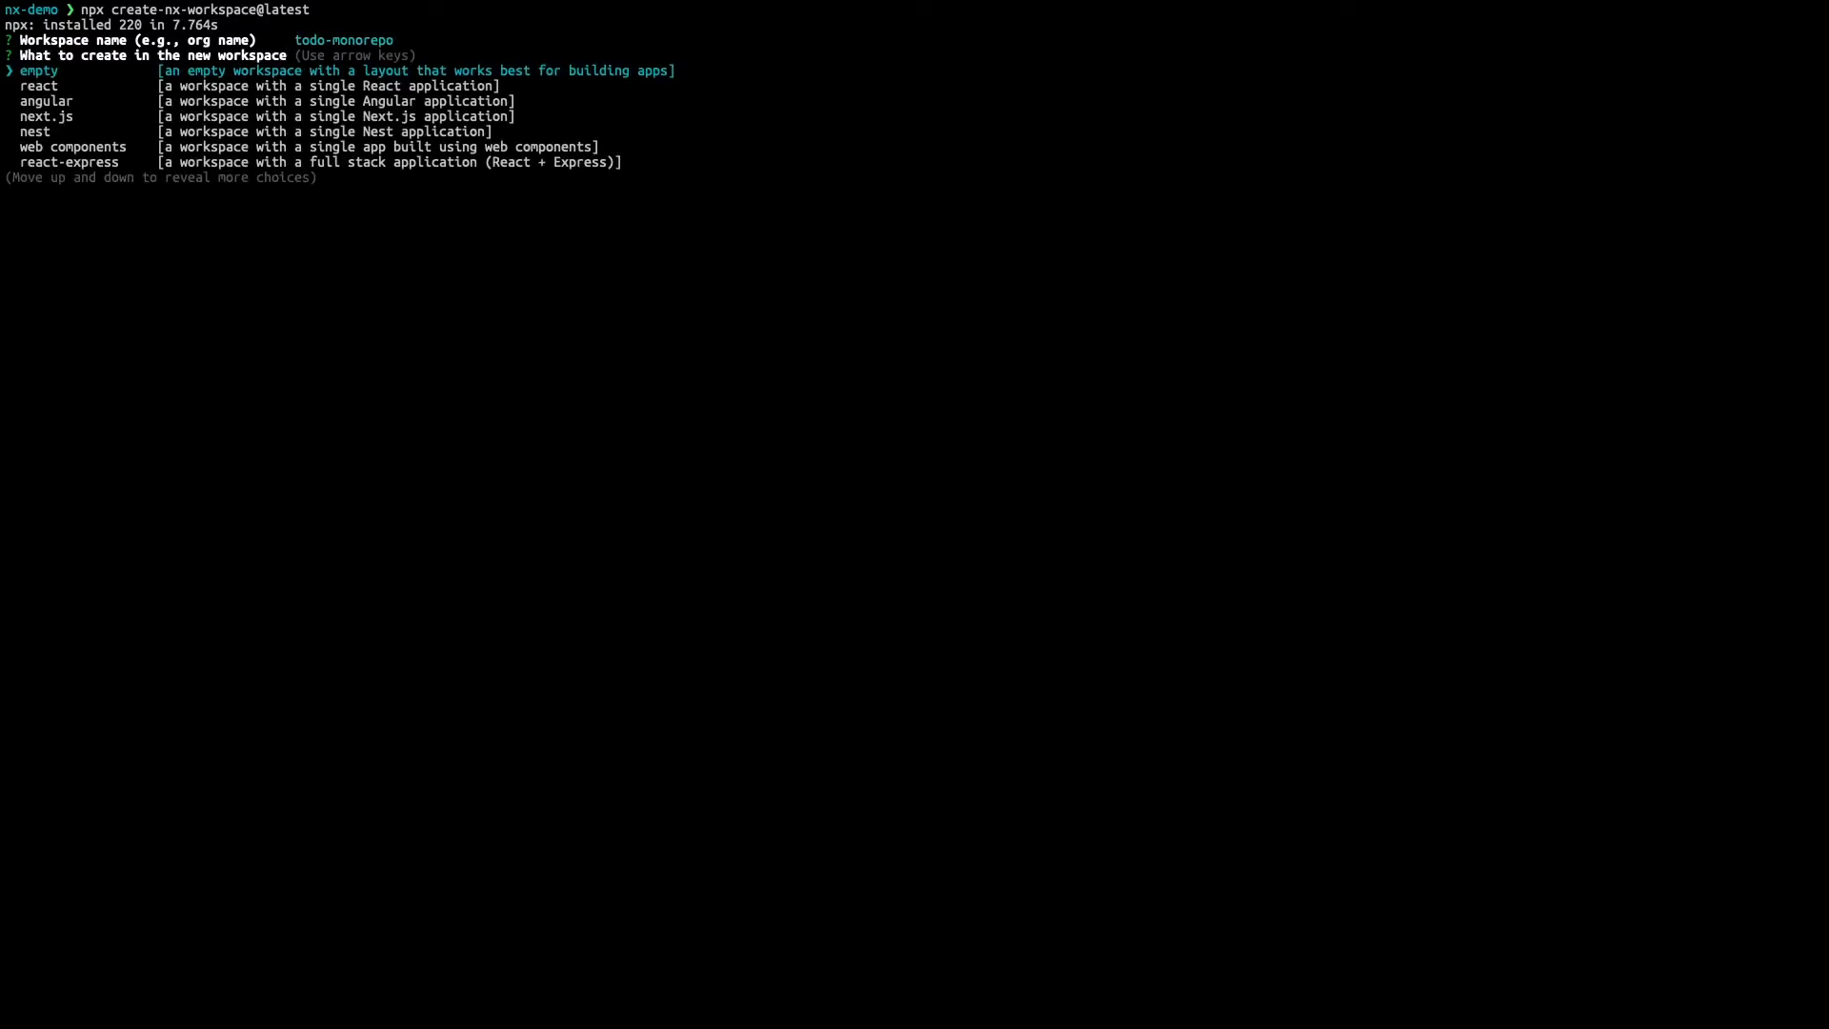
key(down)
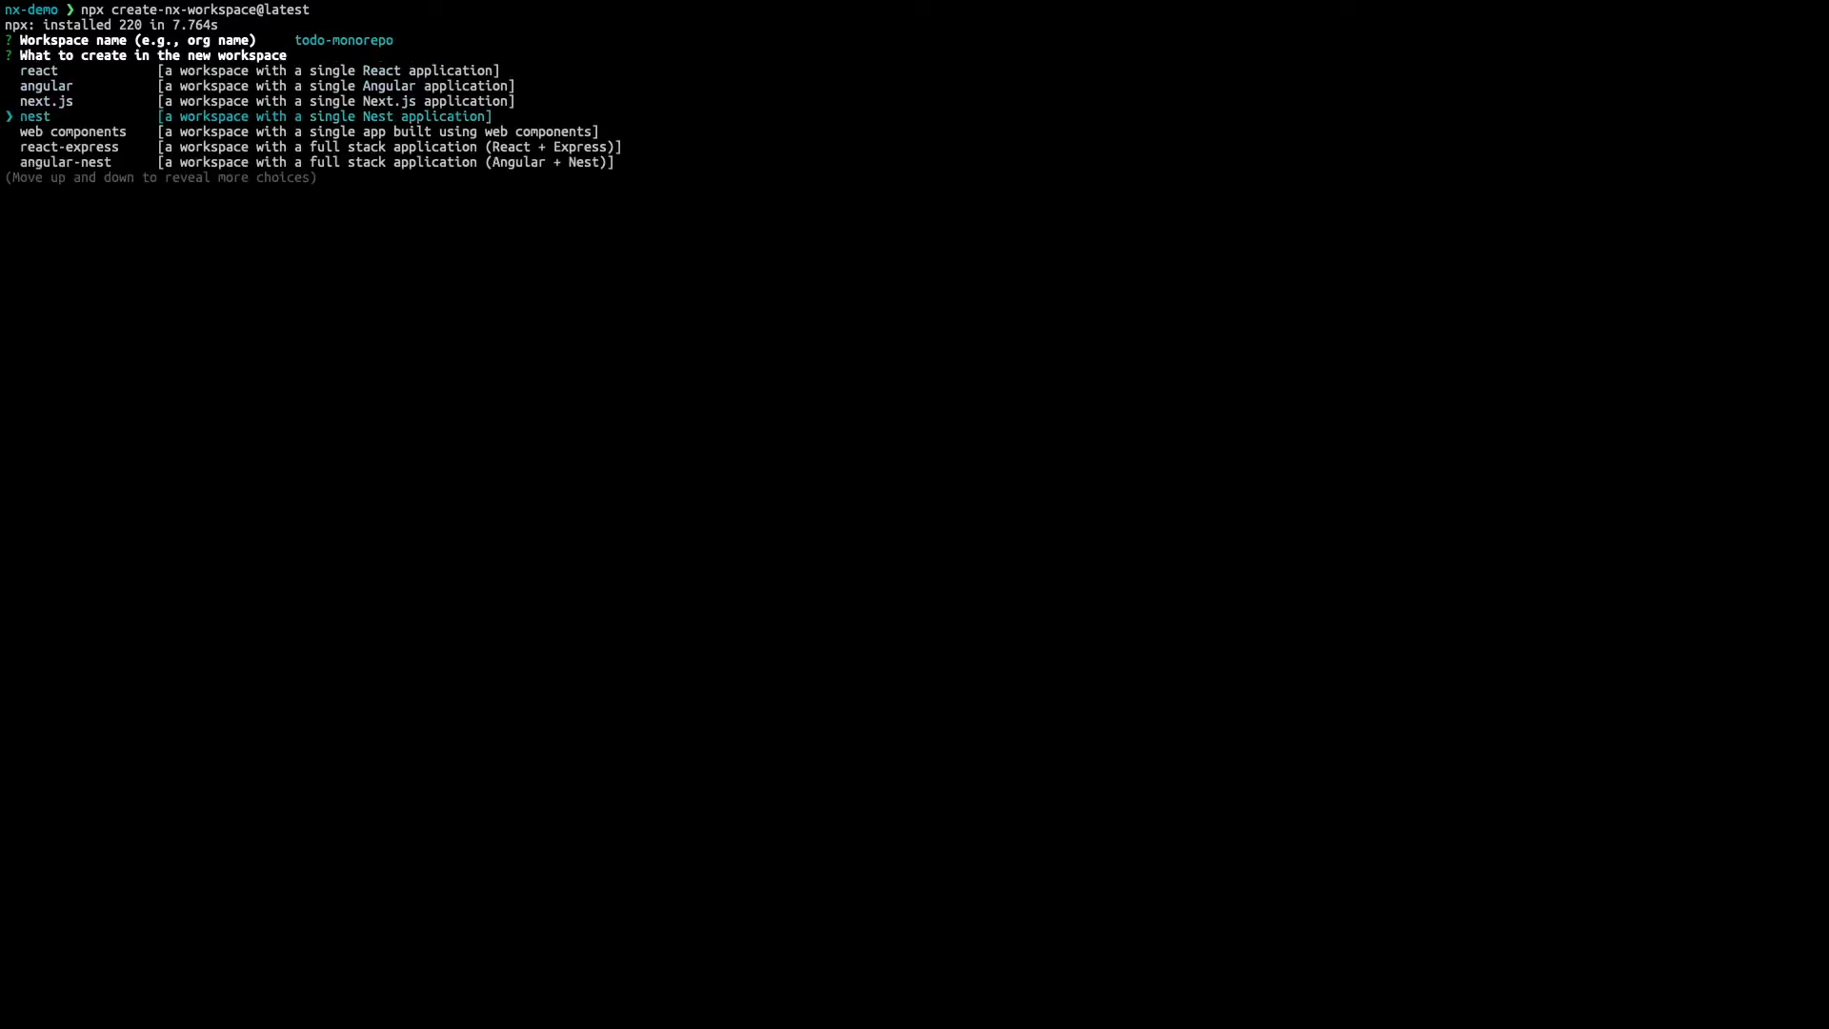
key(Return)
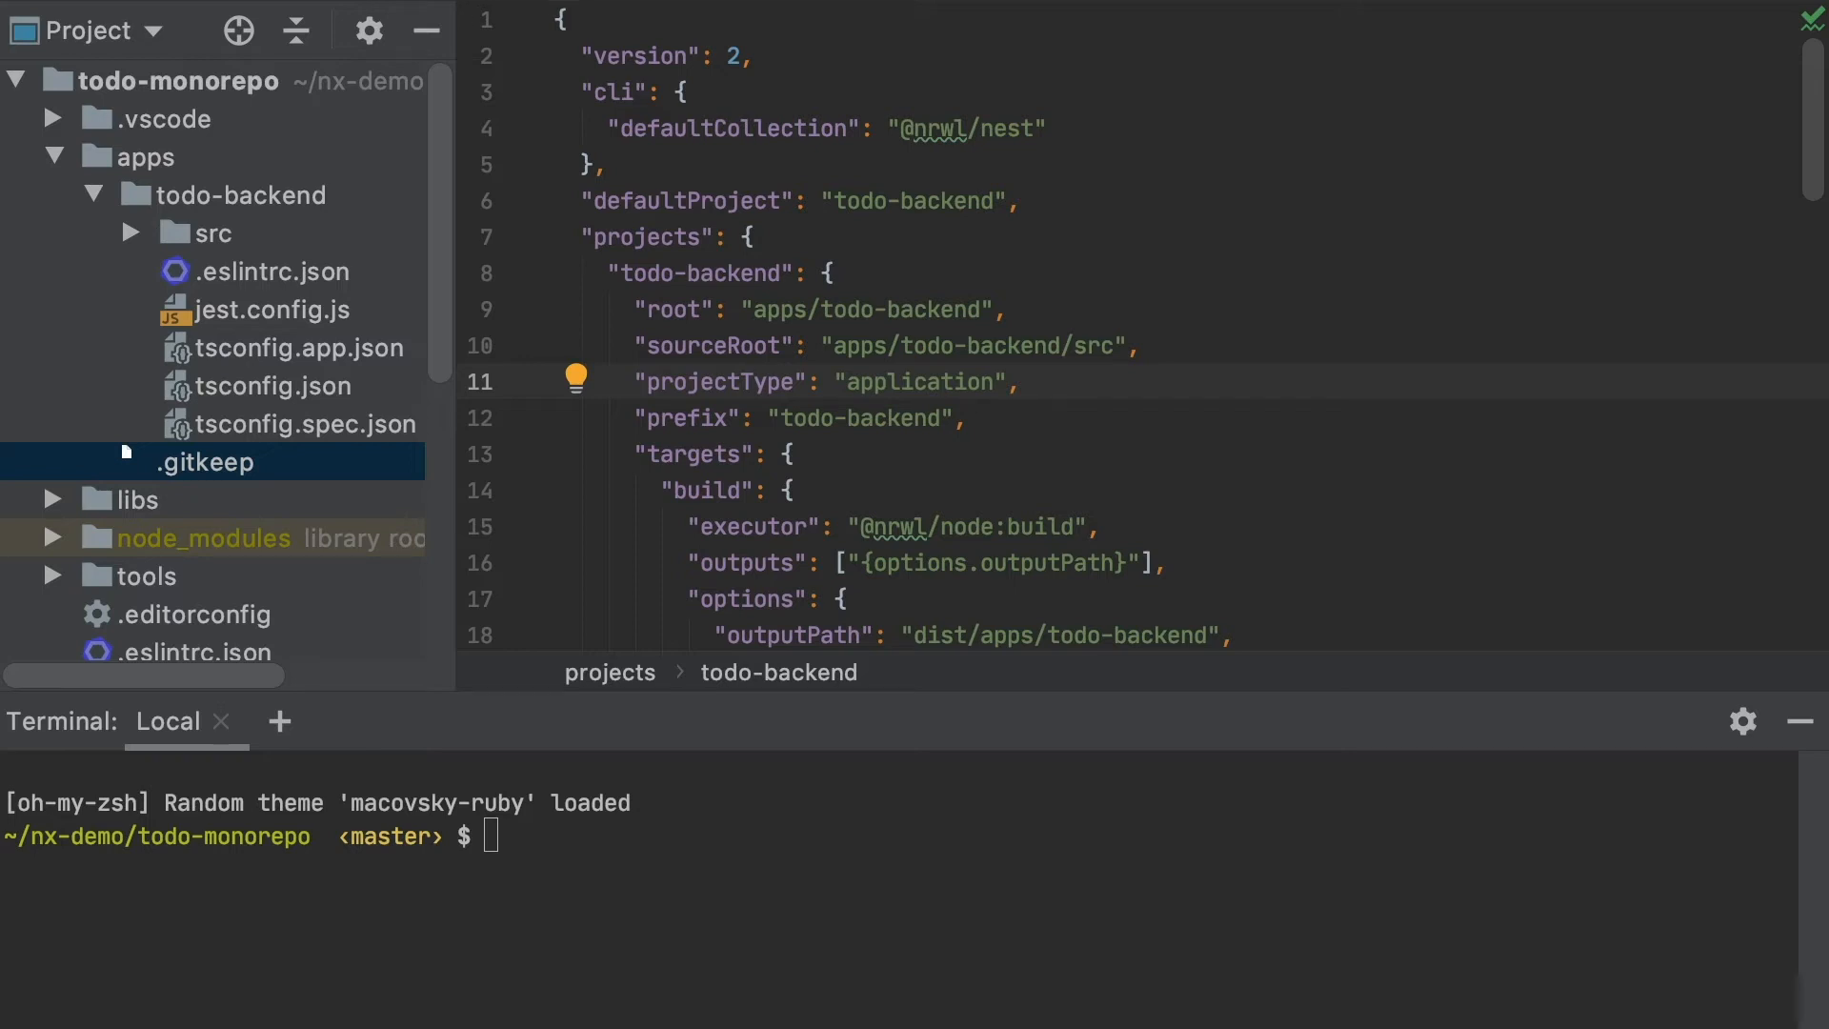
mouse_move(1297, 822)
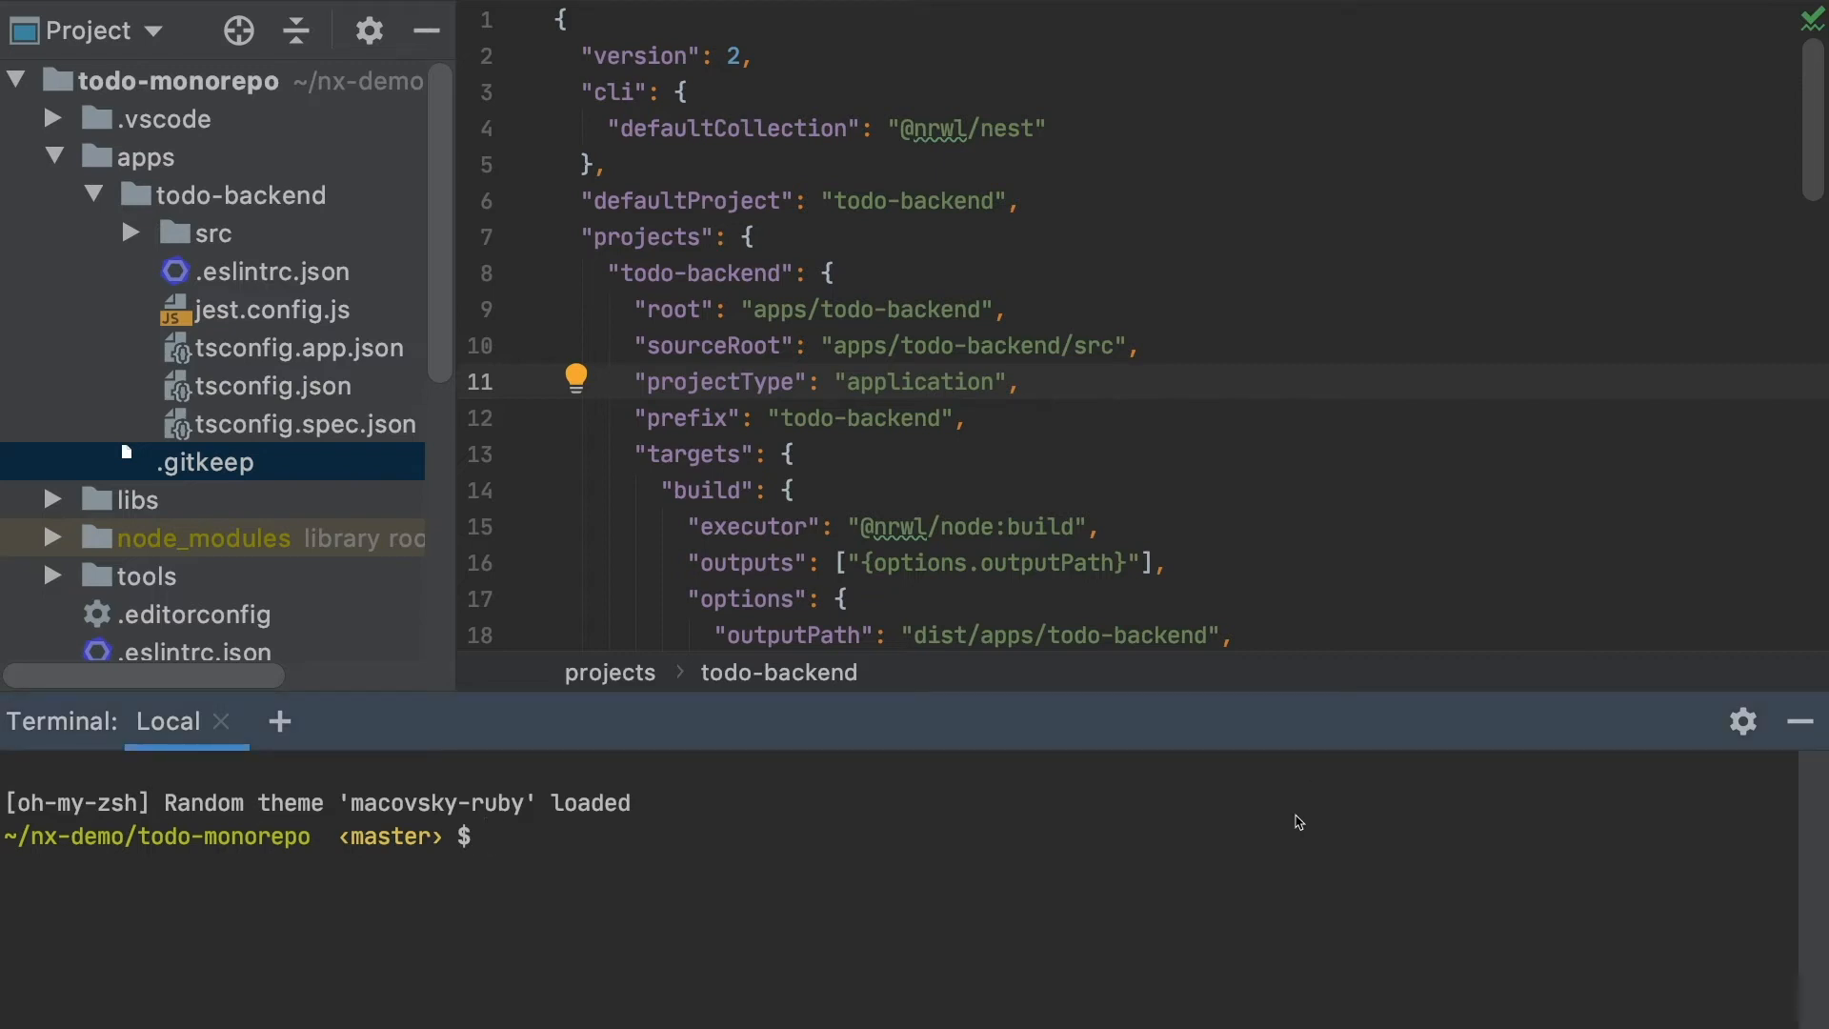
text(npm)
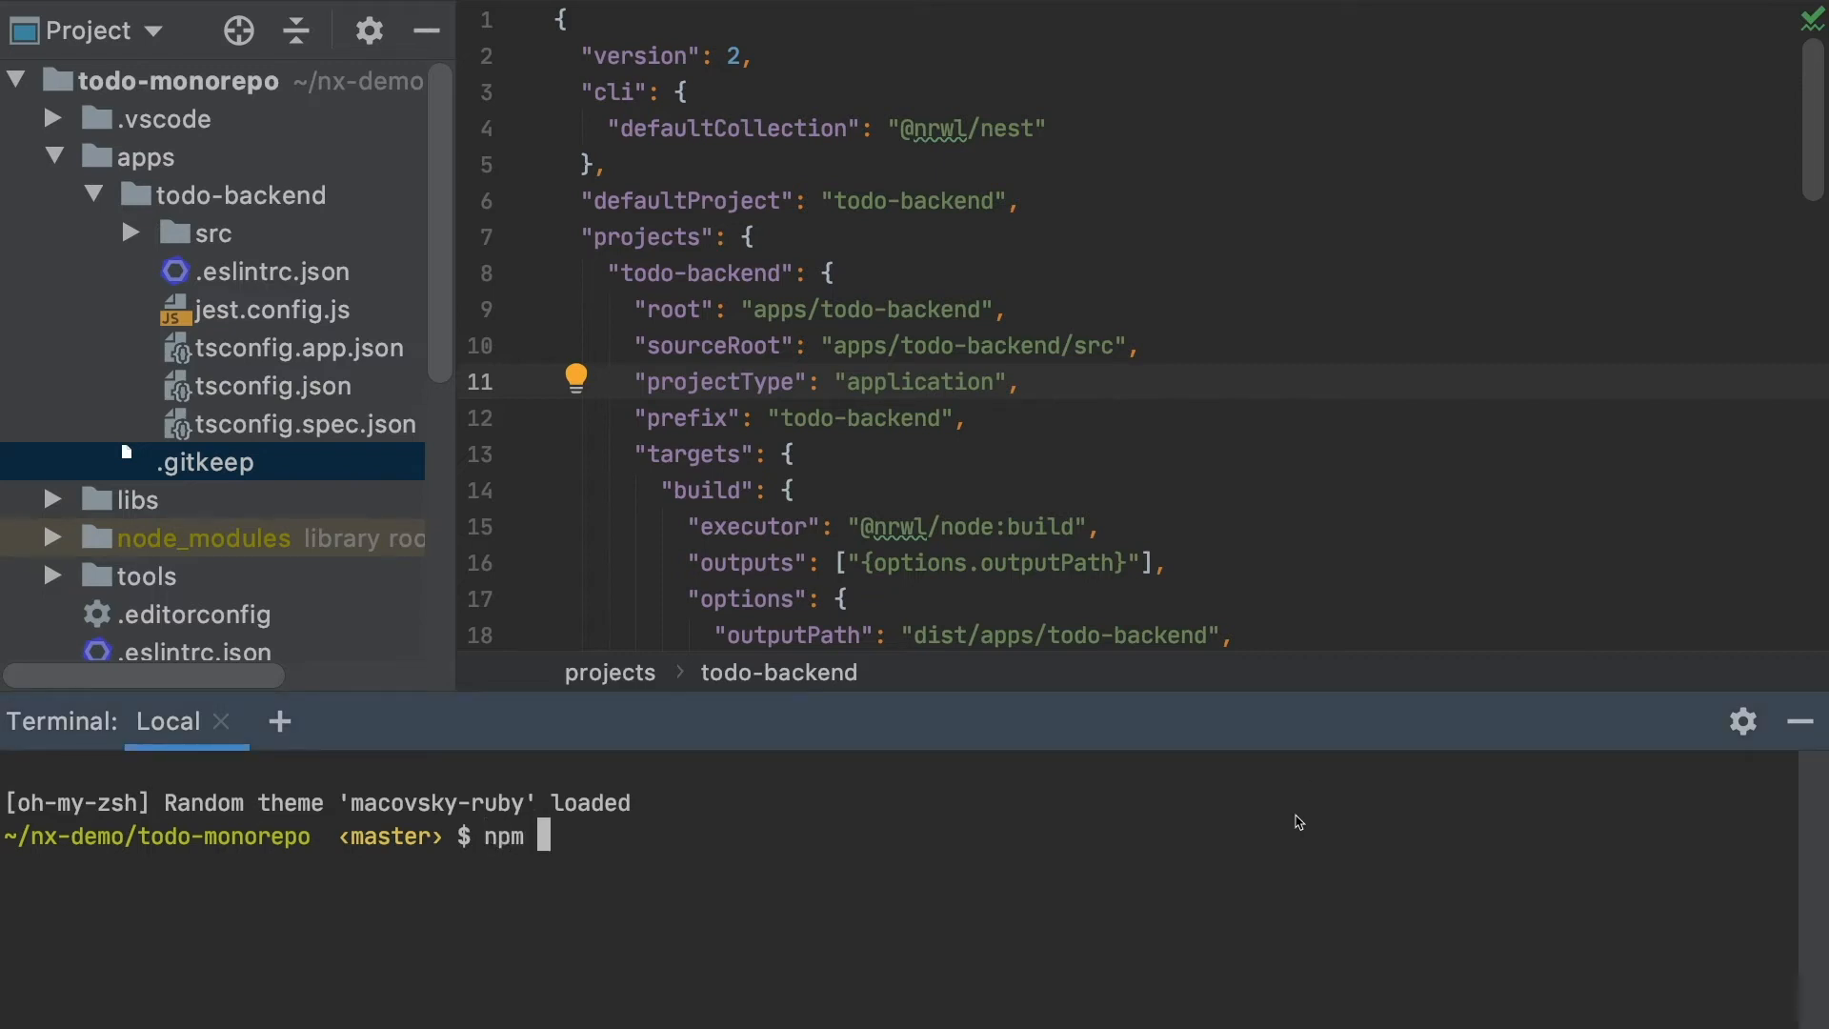
text(i --sa)
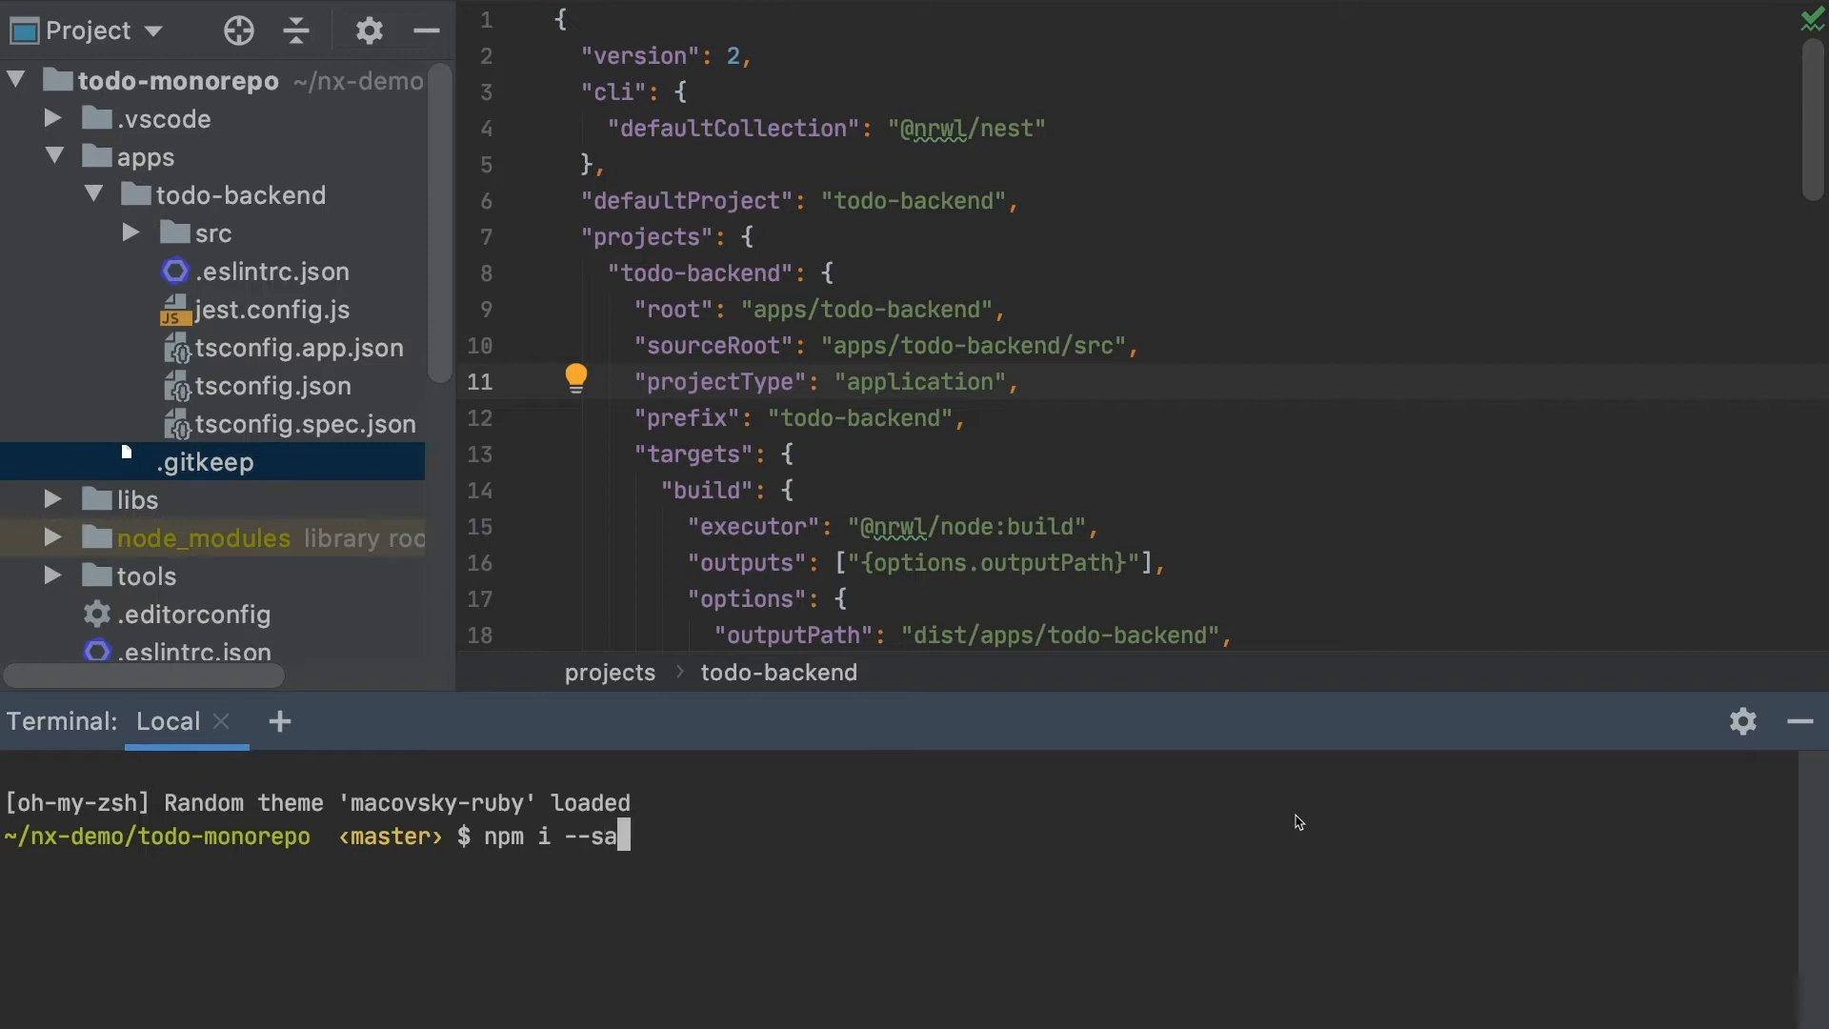
text(ve-dev @nr)
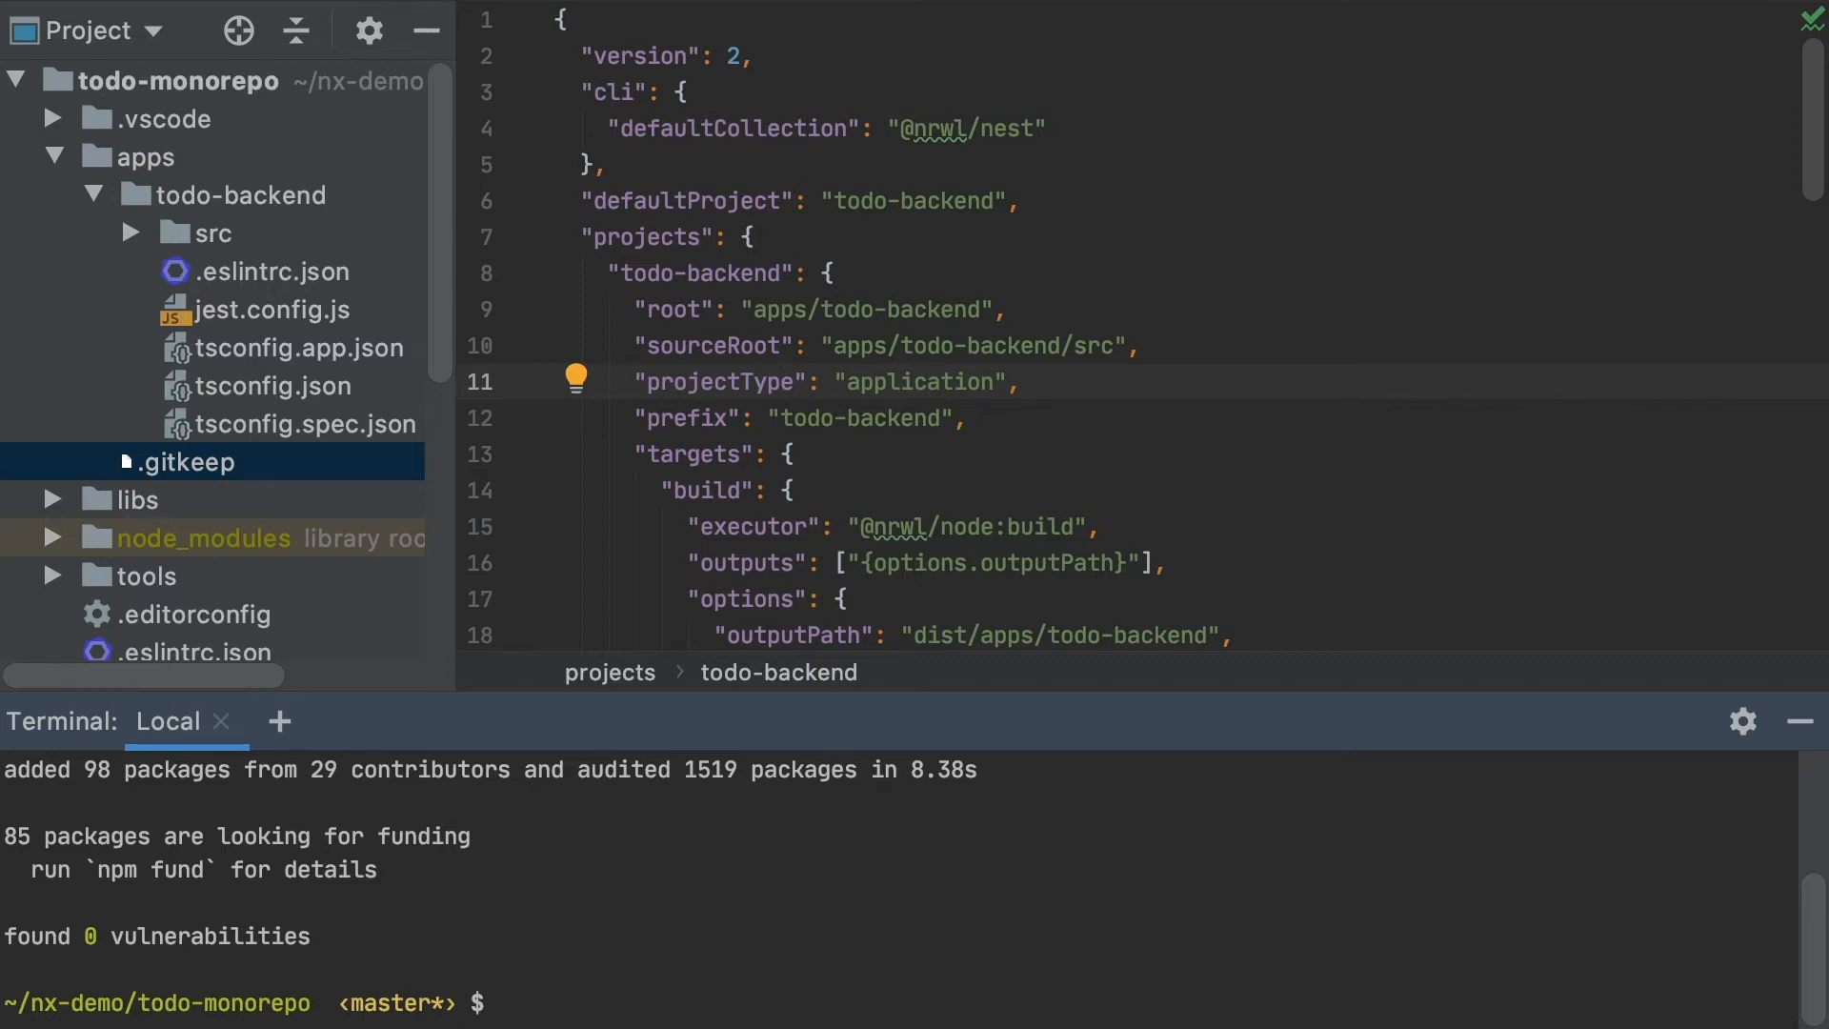
text(nx)
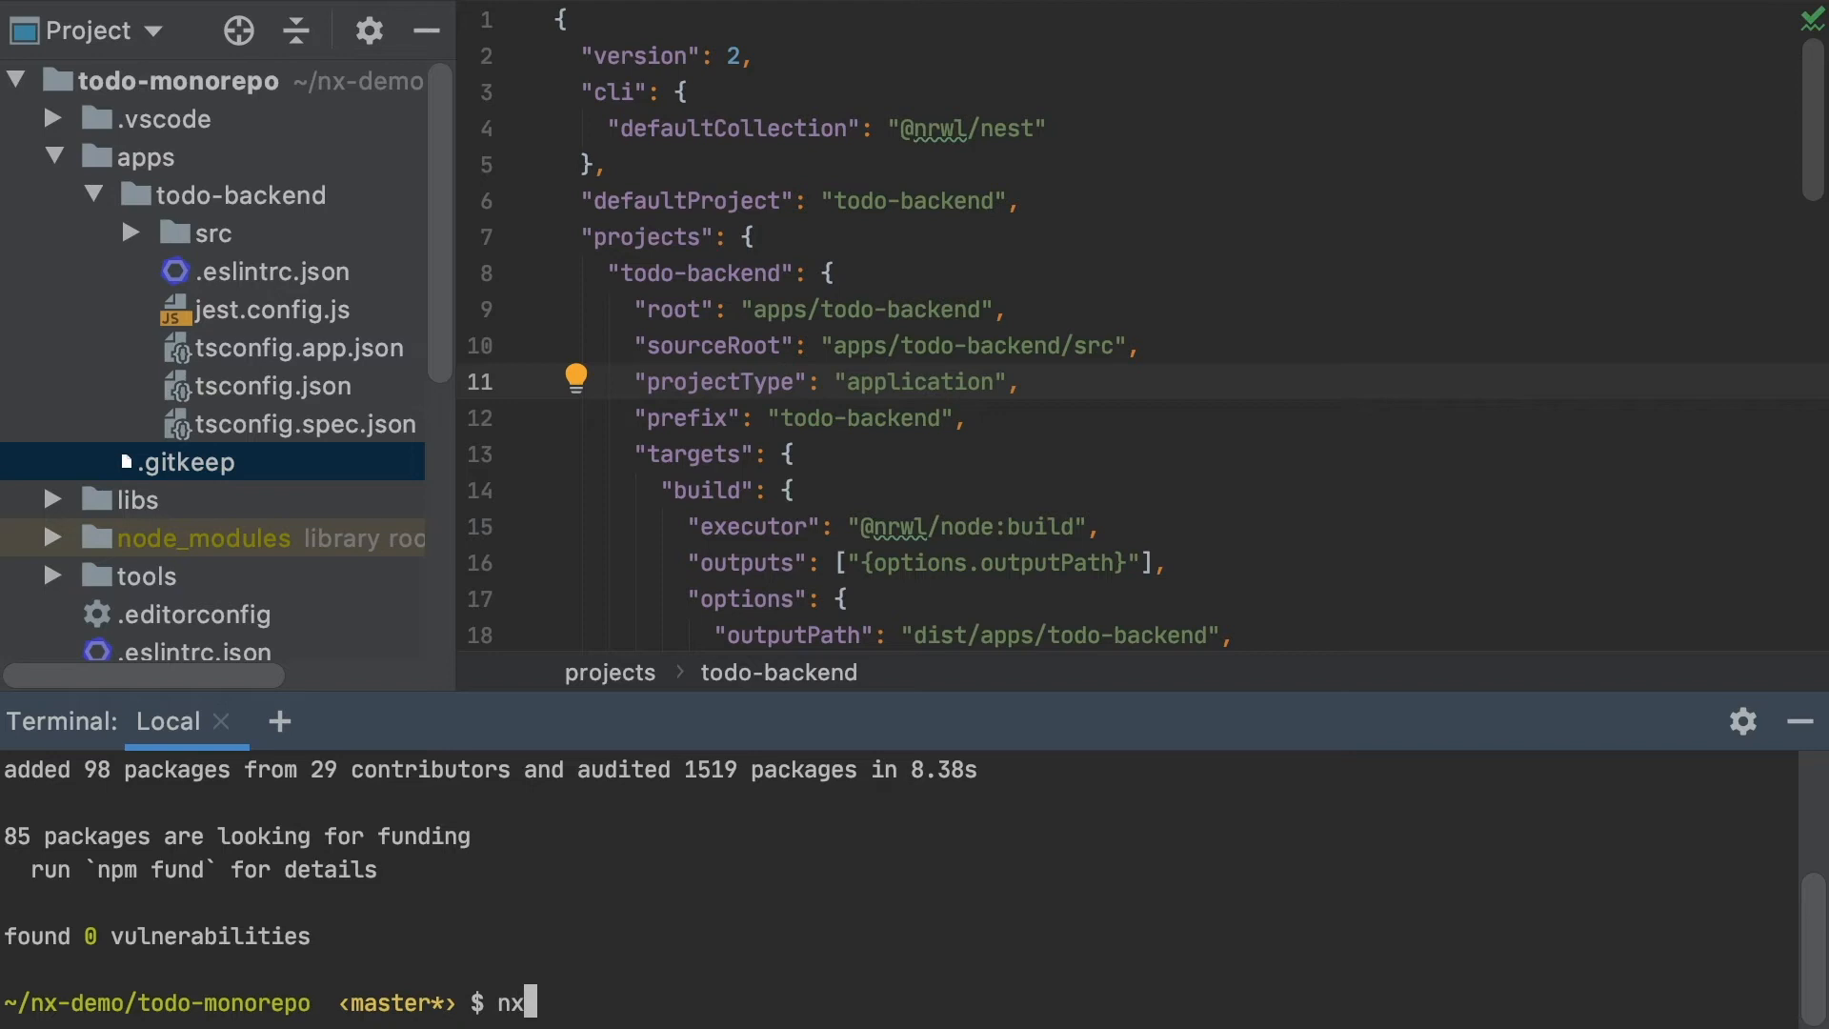
text(generate)
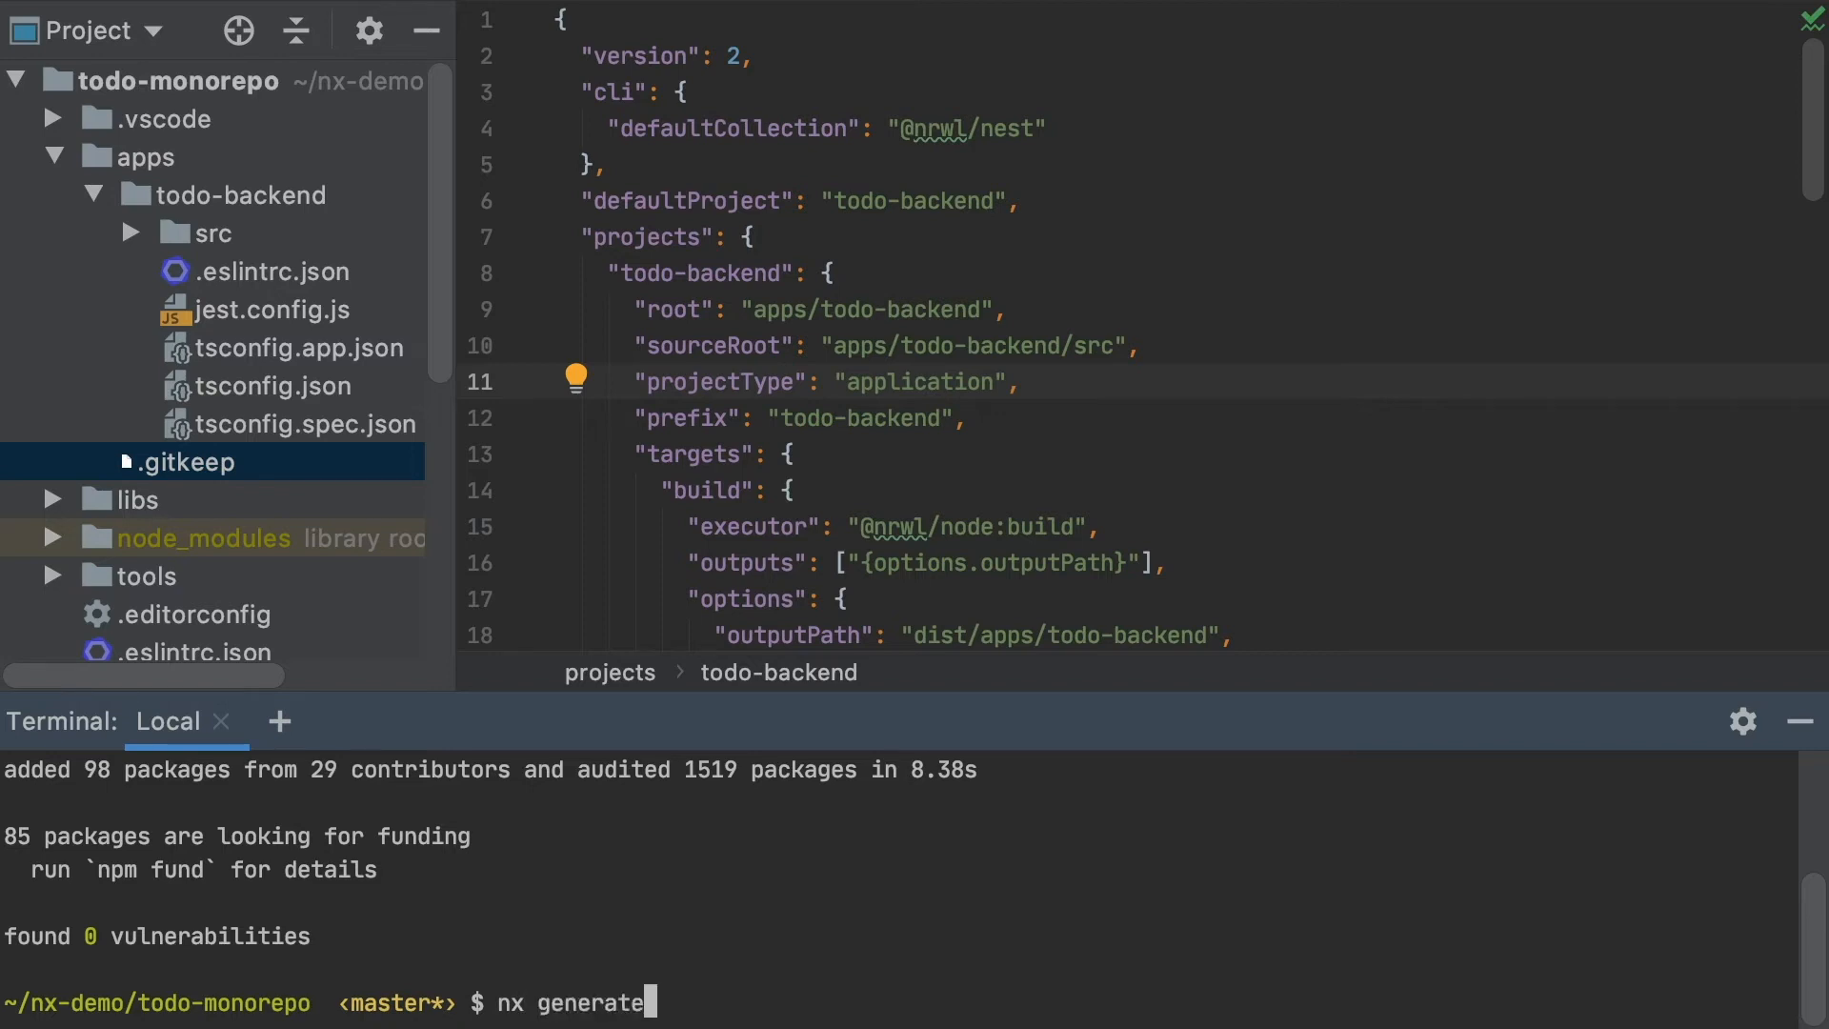
text(@nrwl/angular:application)
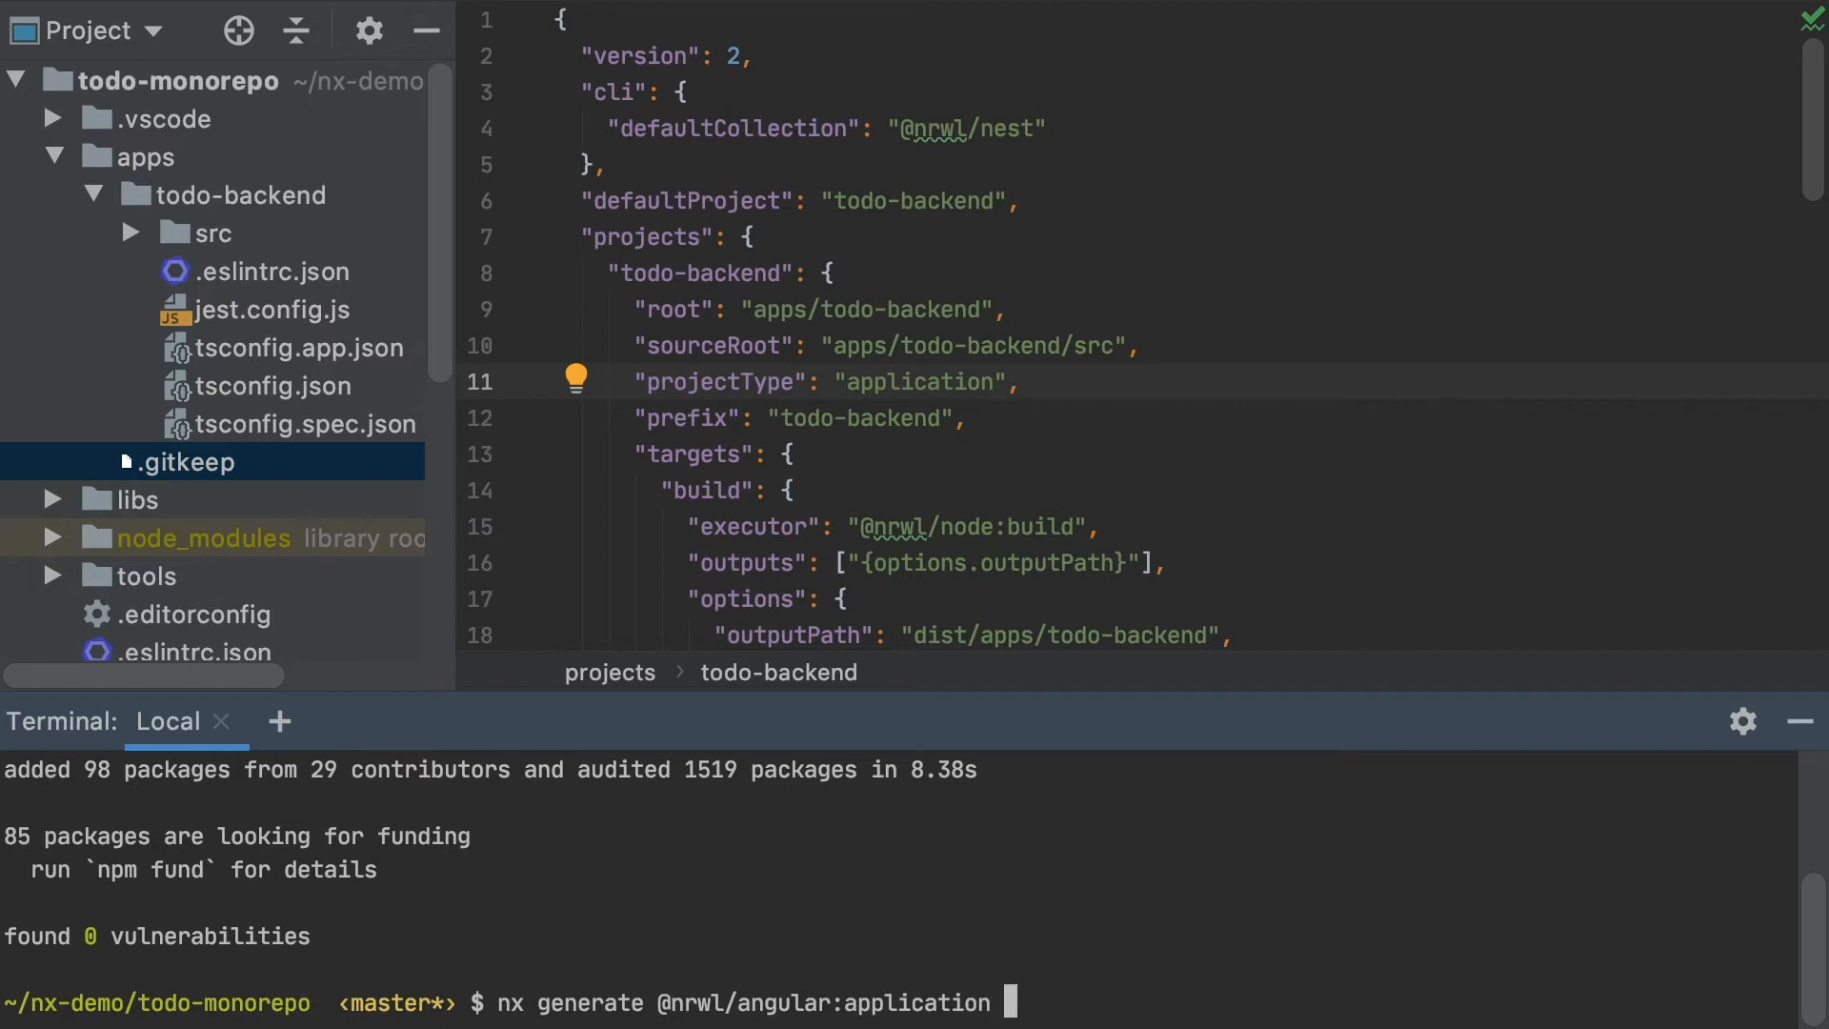
text(todo-ui)
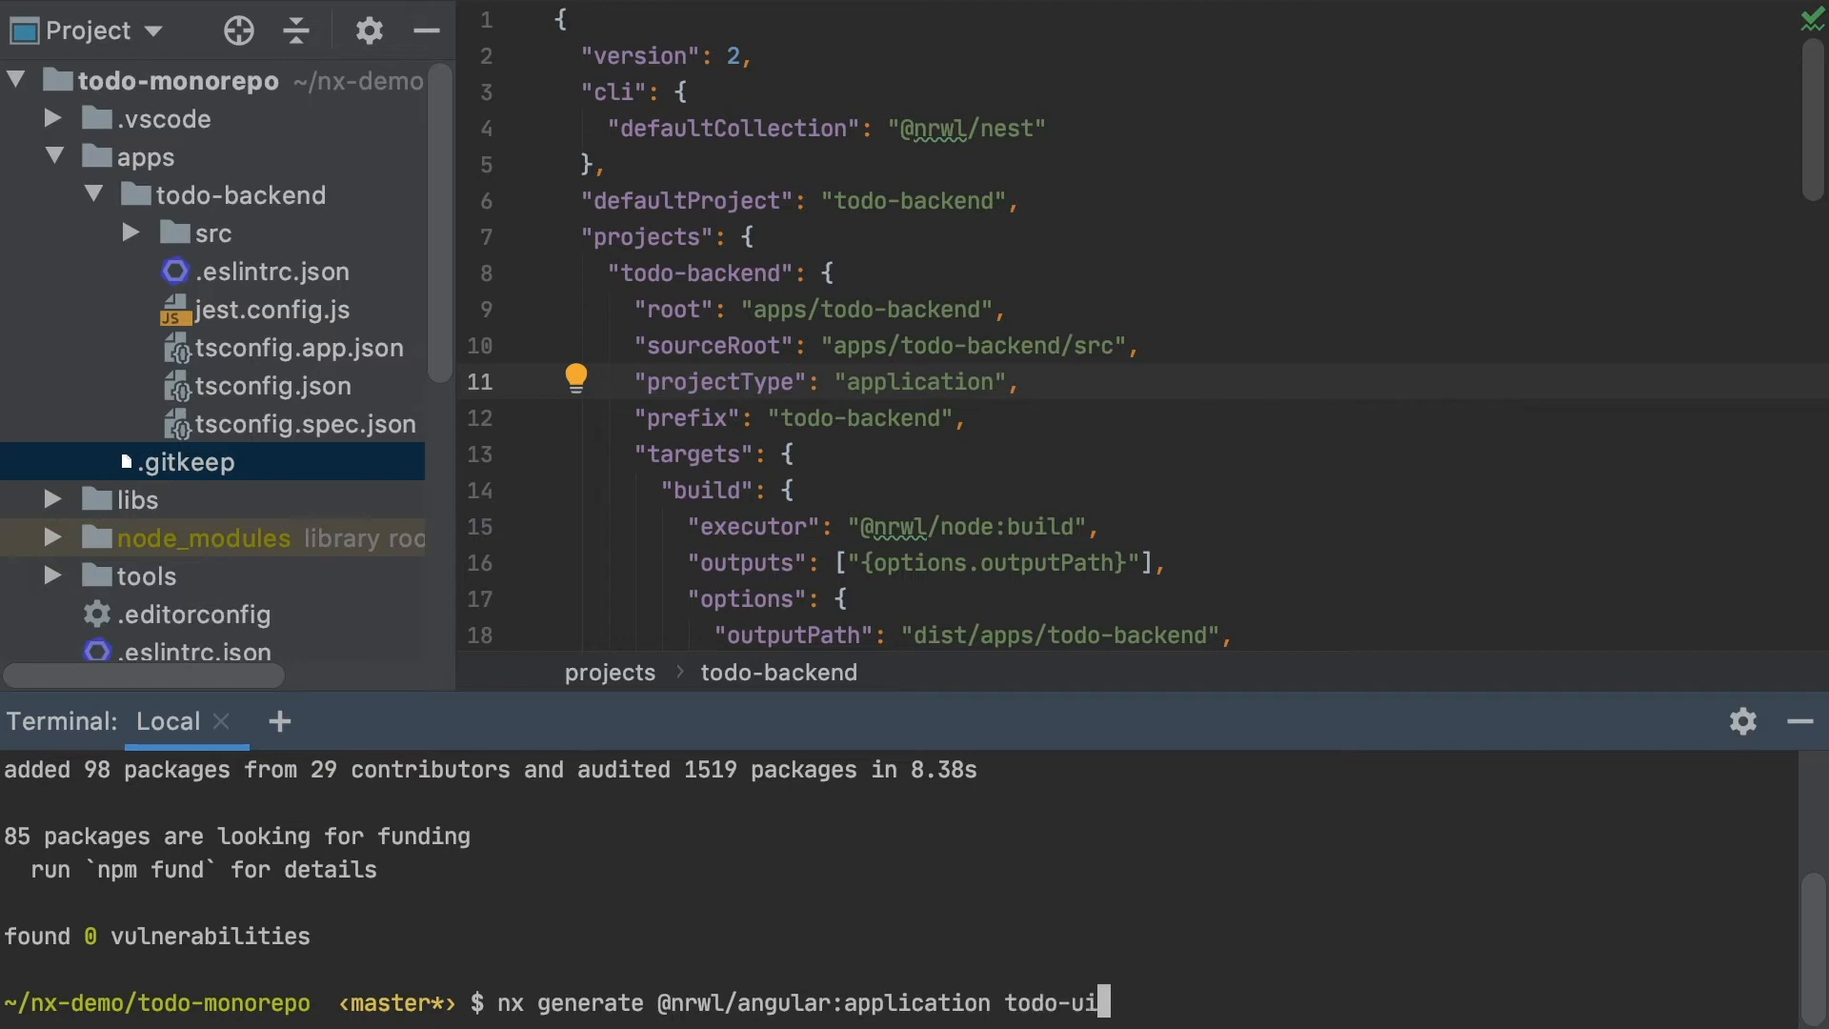
key(Return)
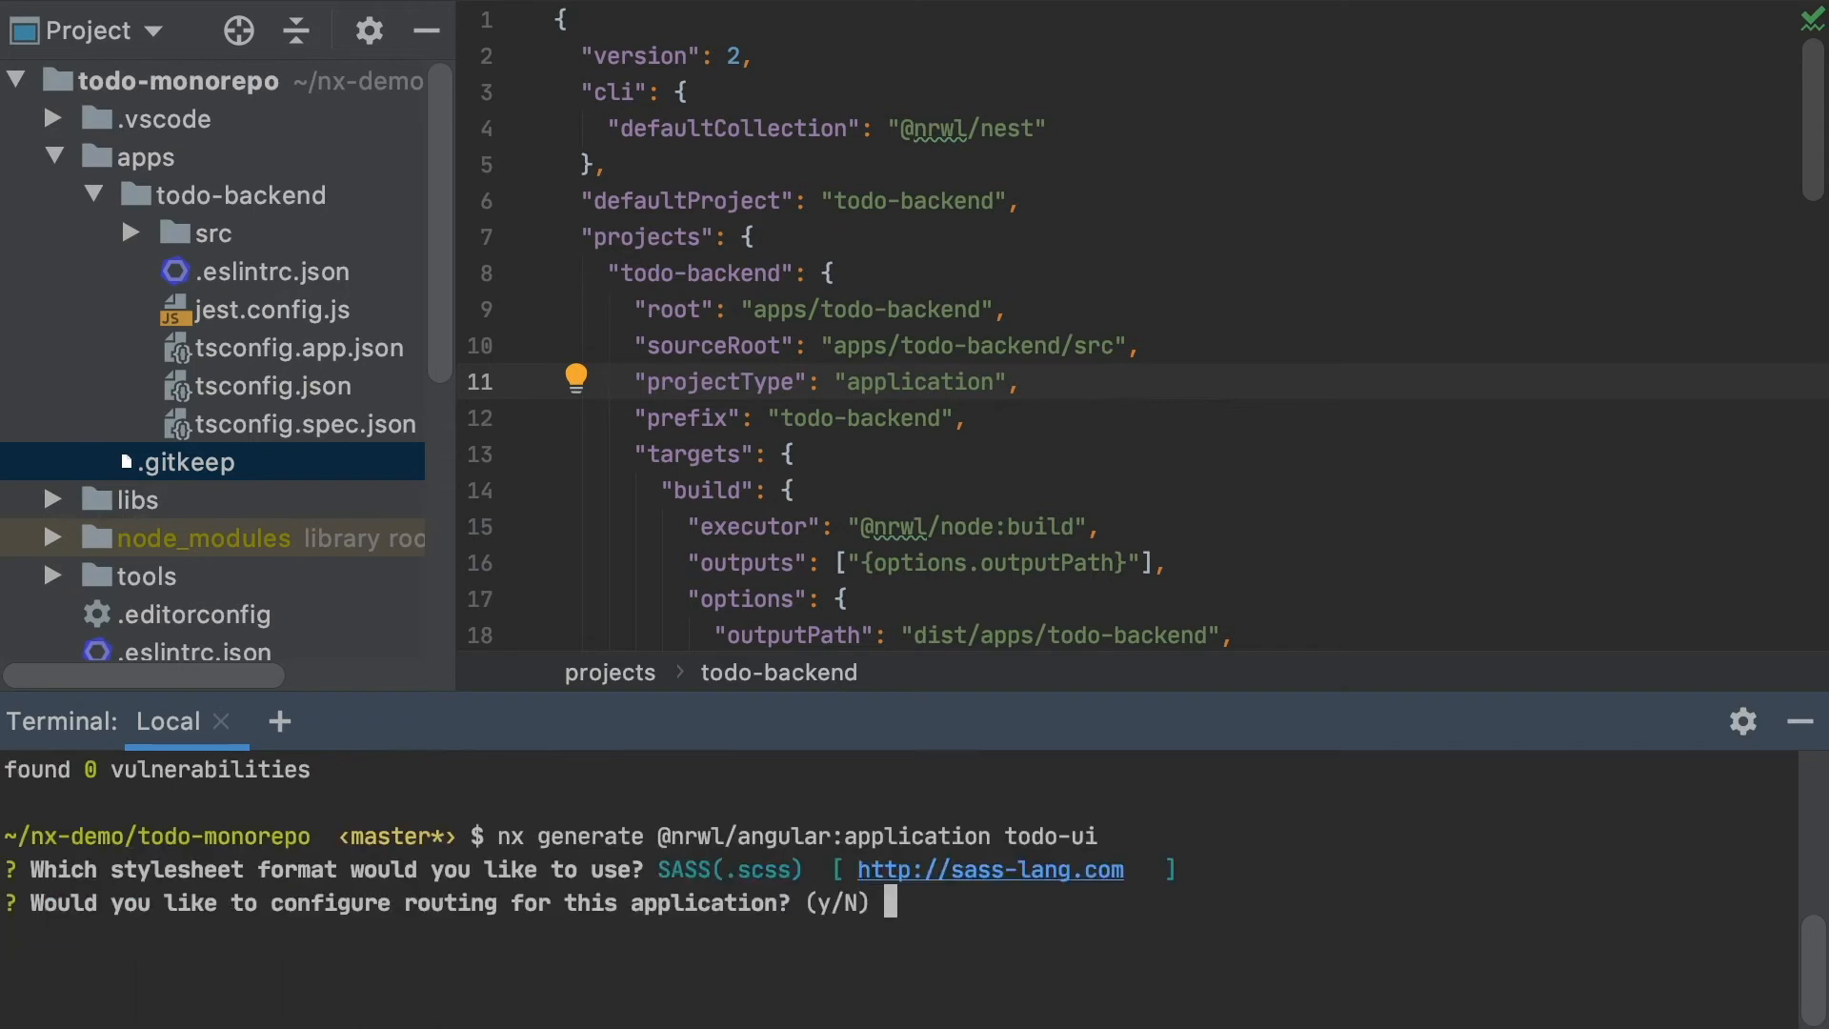
text(Yes)
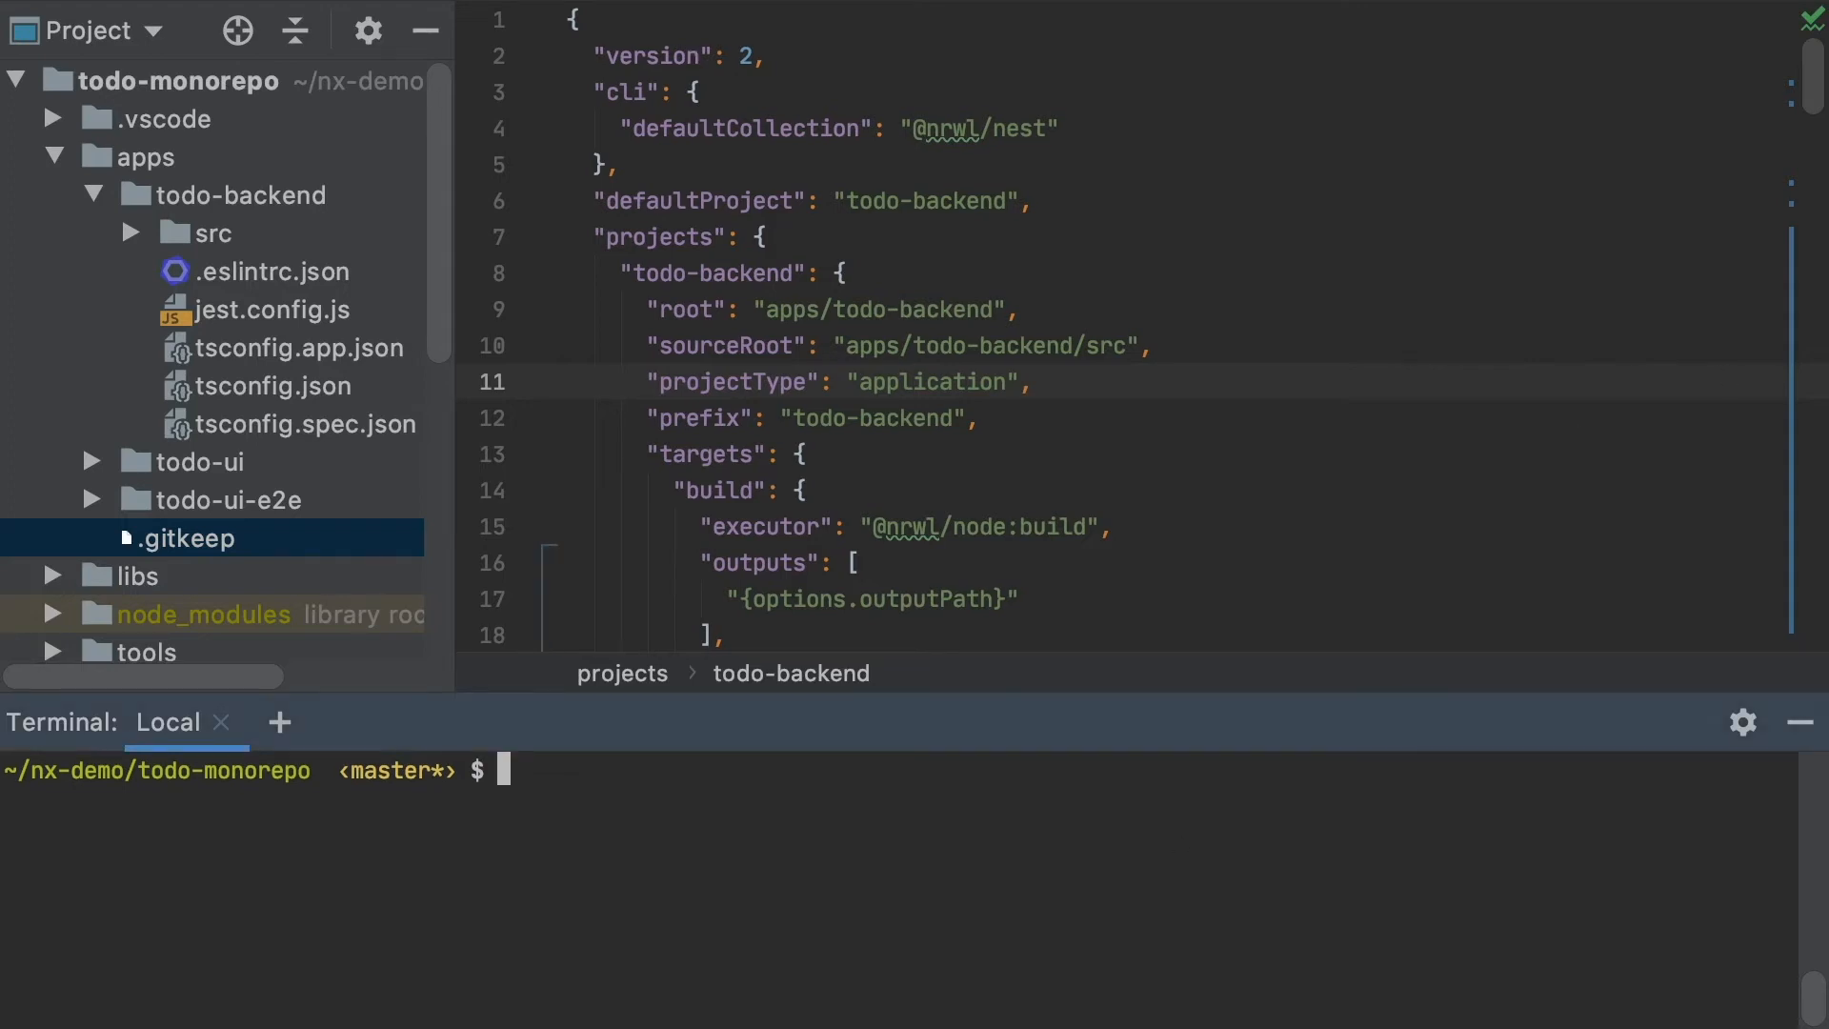
Stage everything and commit it with a message about adding the todo-ui boilerplate
text(git add . && git)
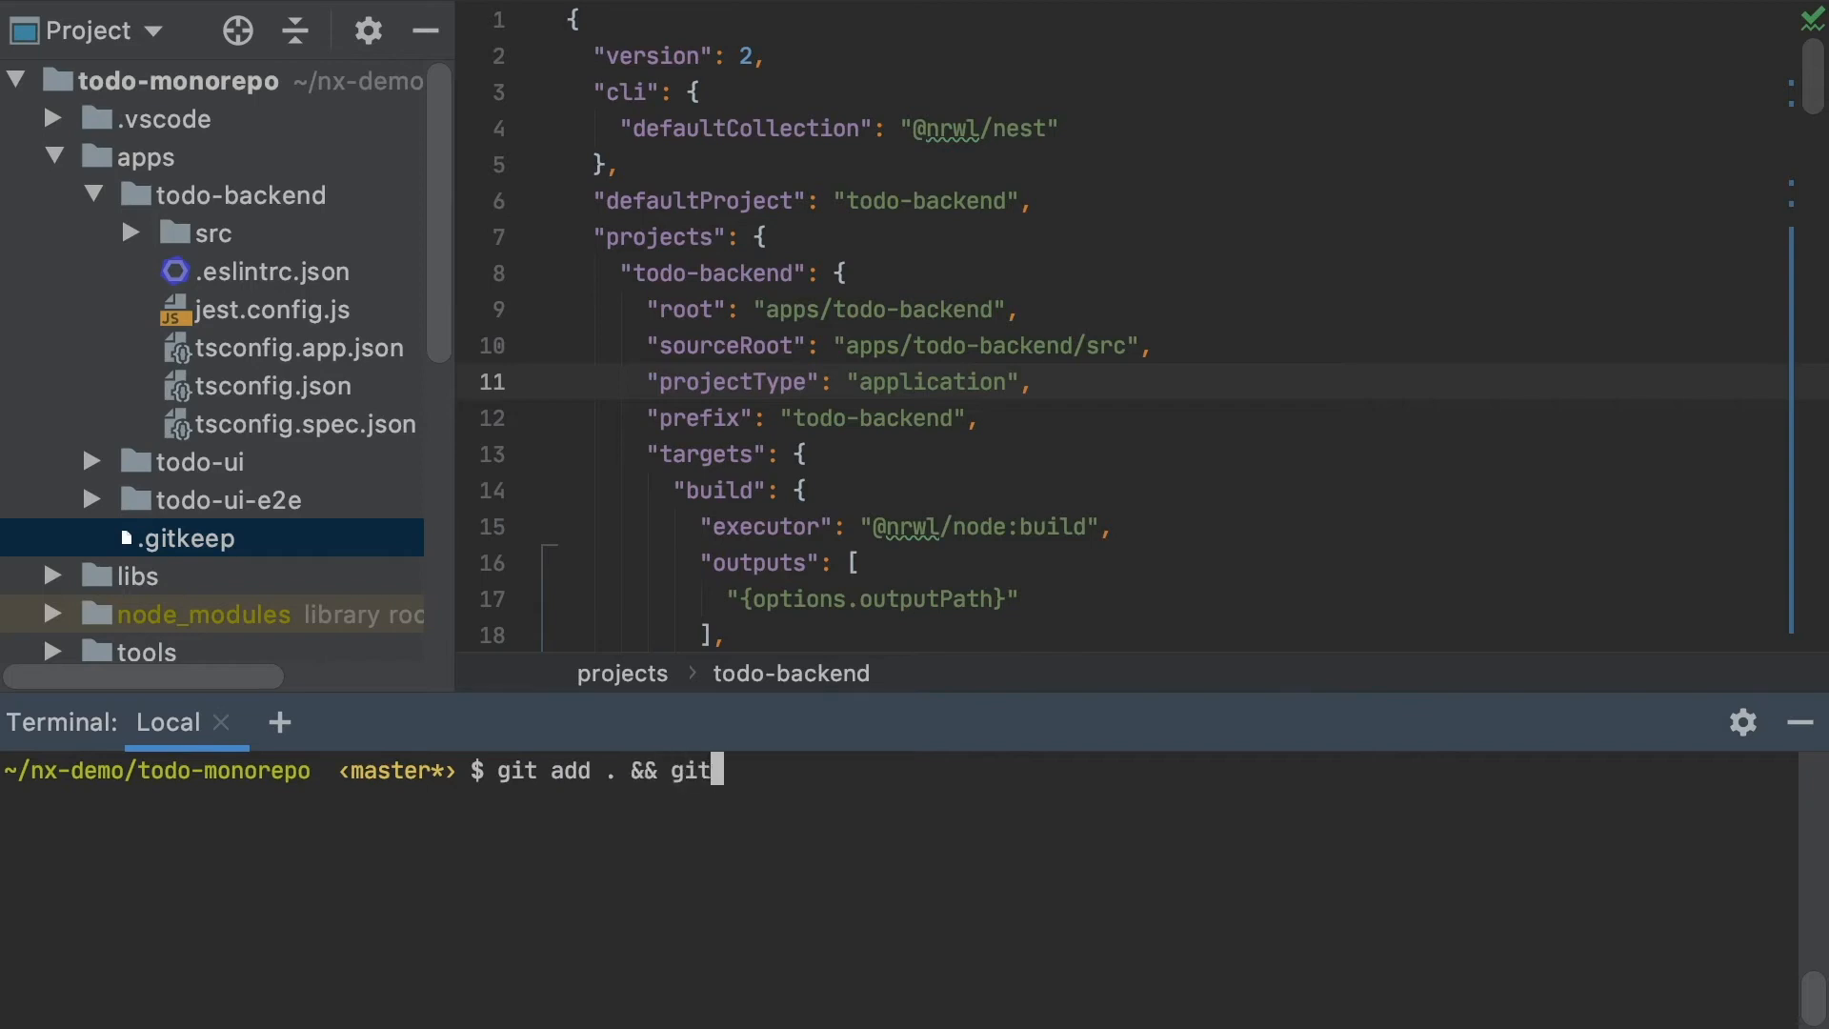
text(commit -m "add t)
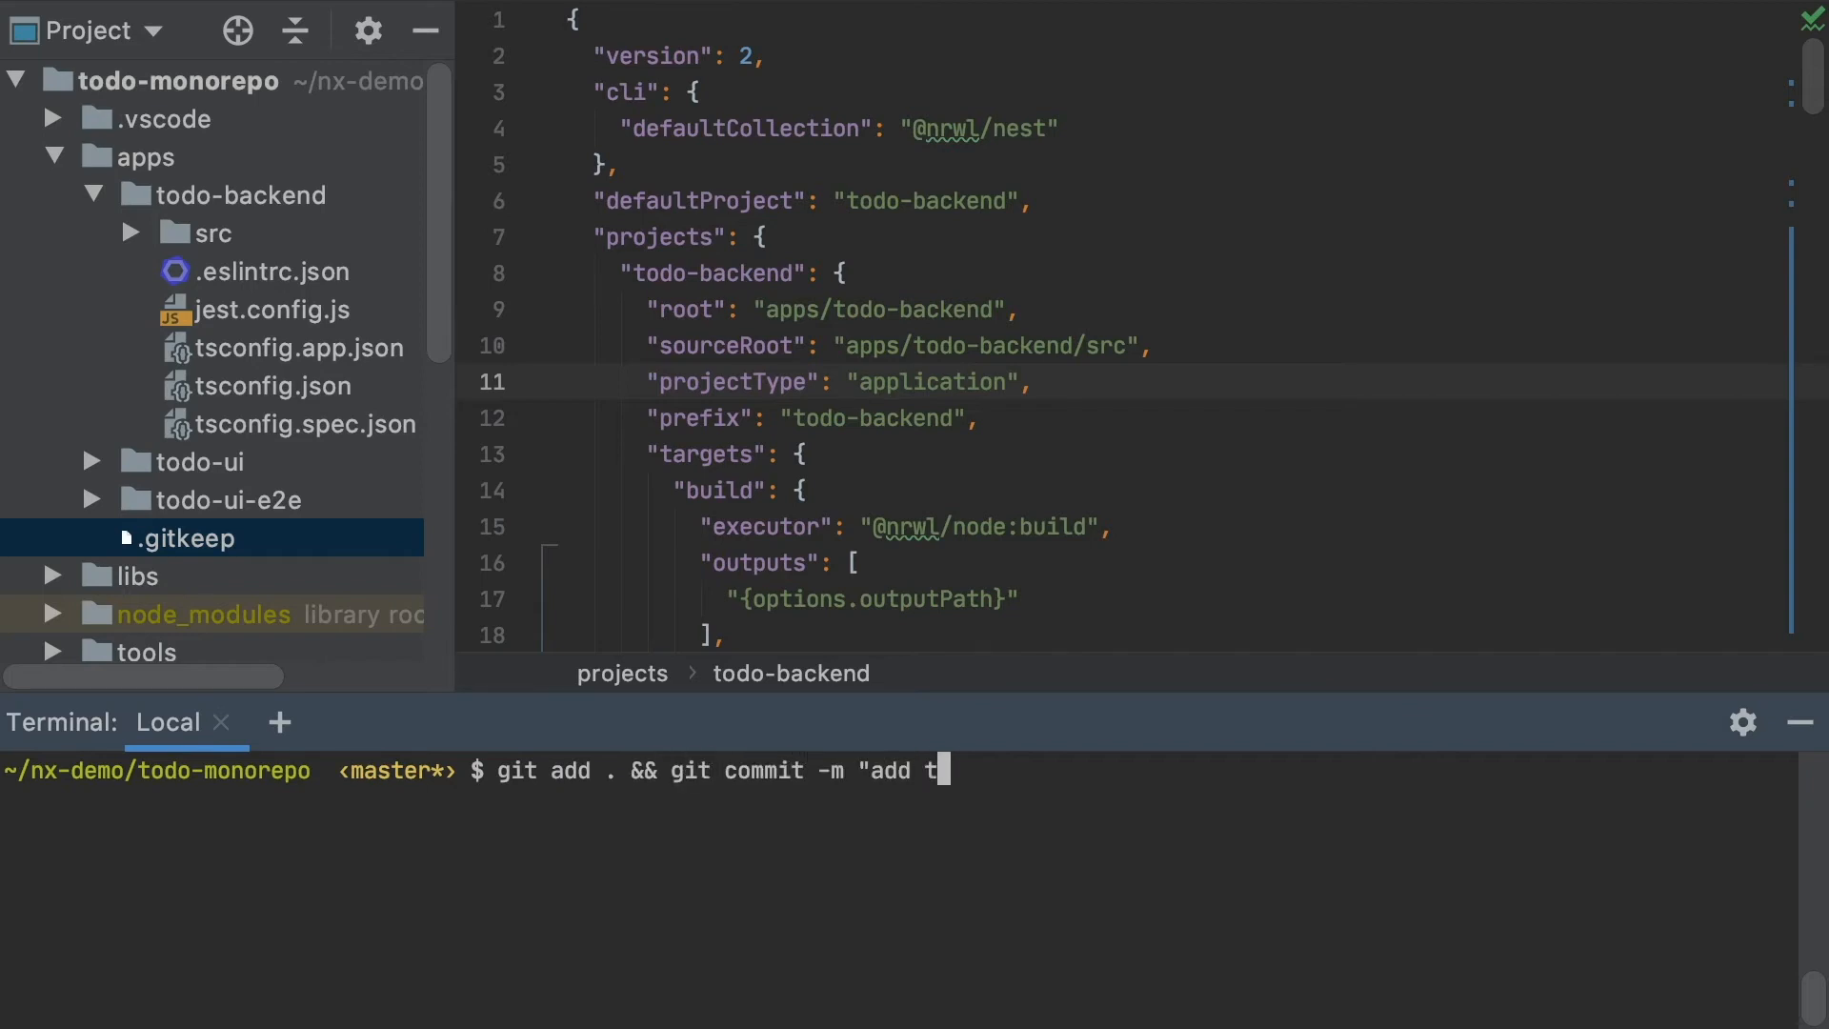
text(oilerplate)
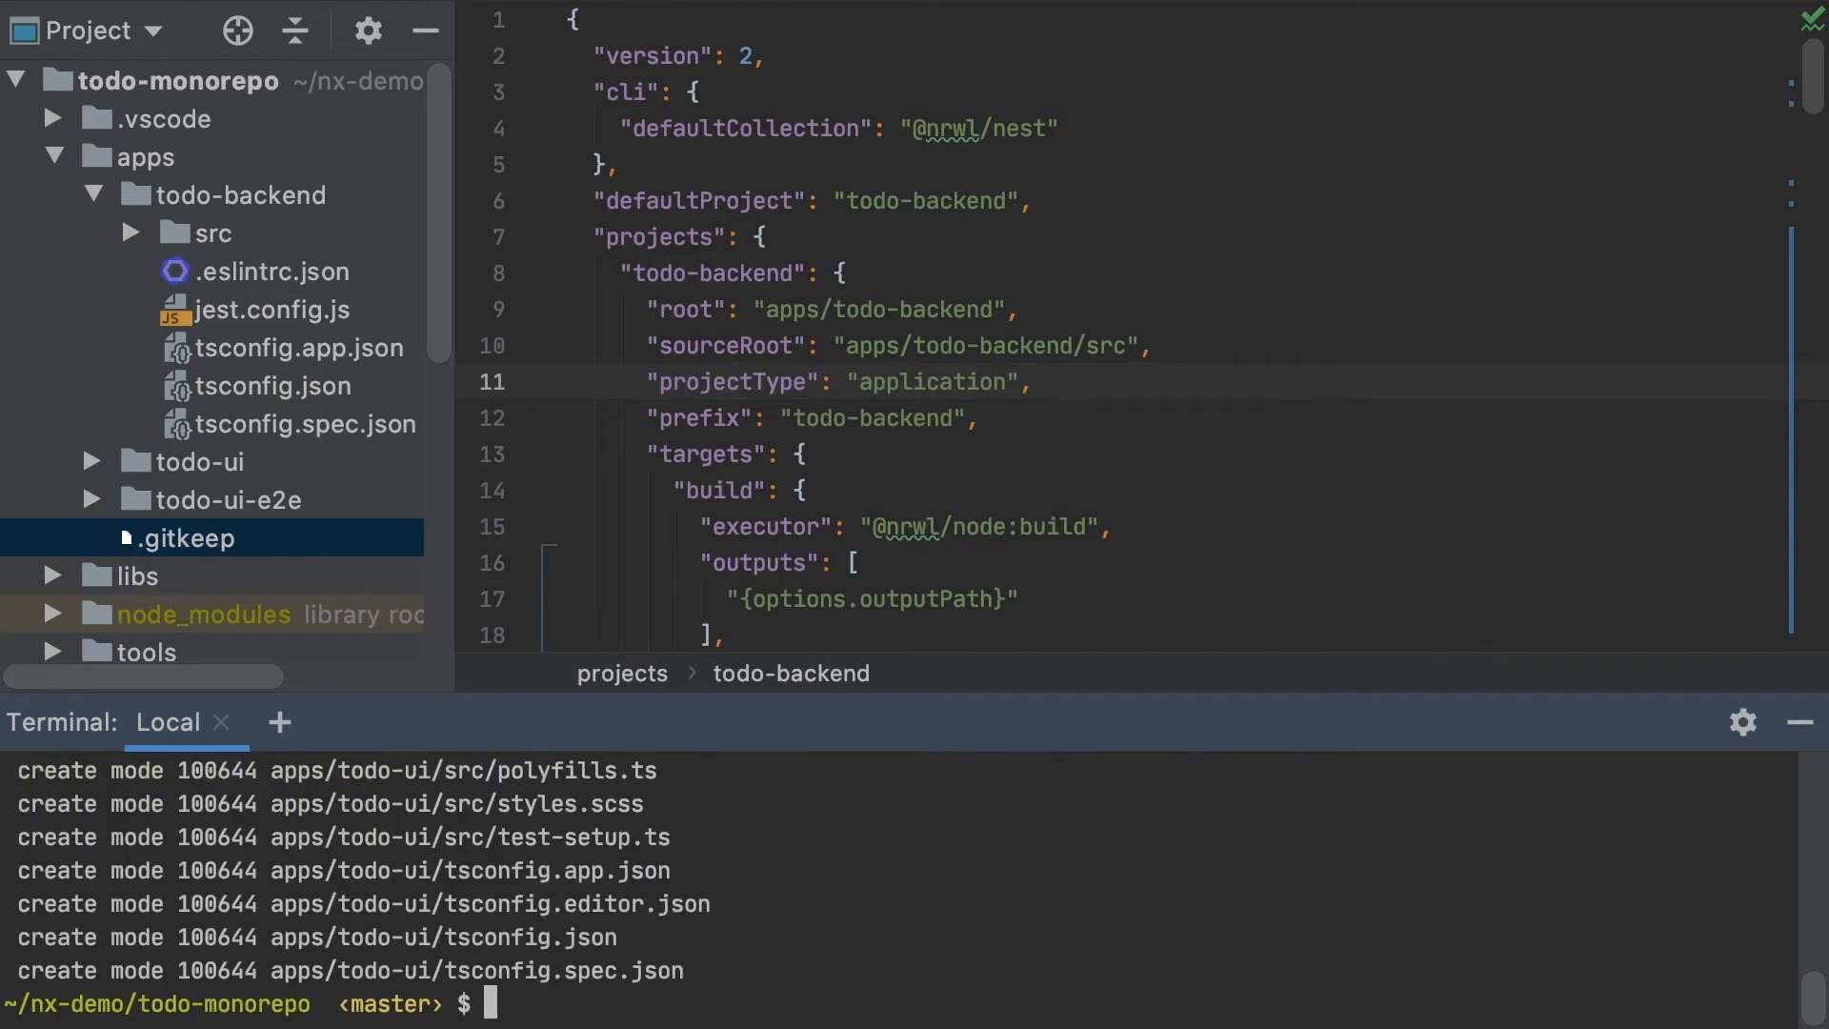
text(git)
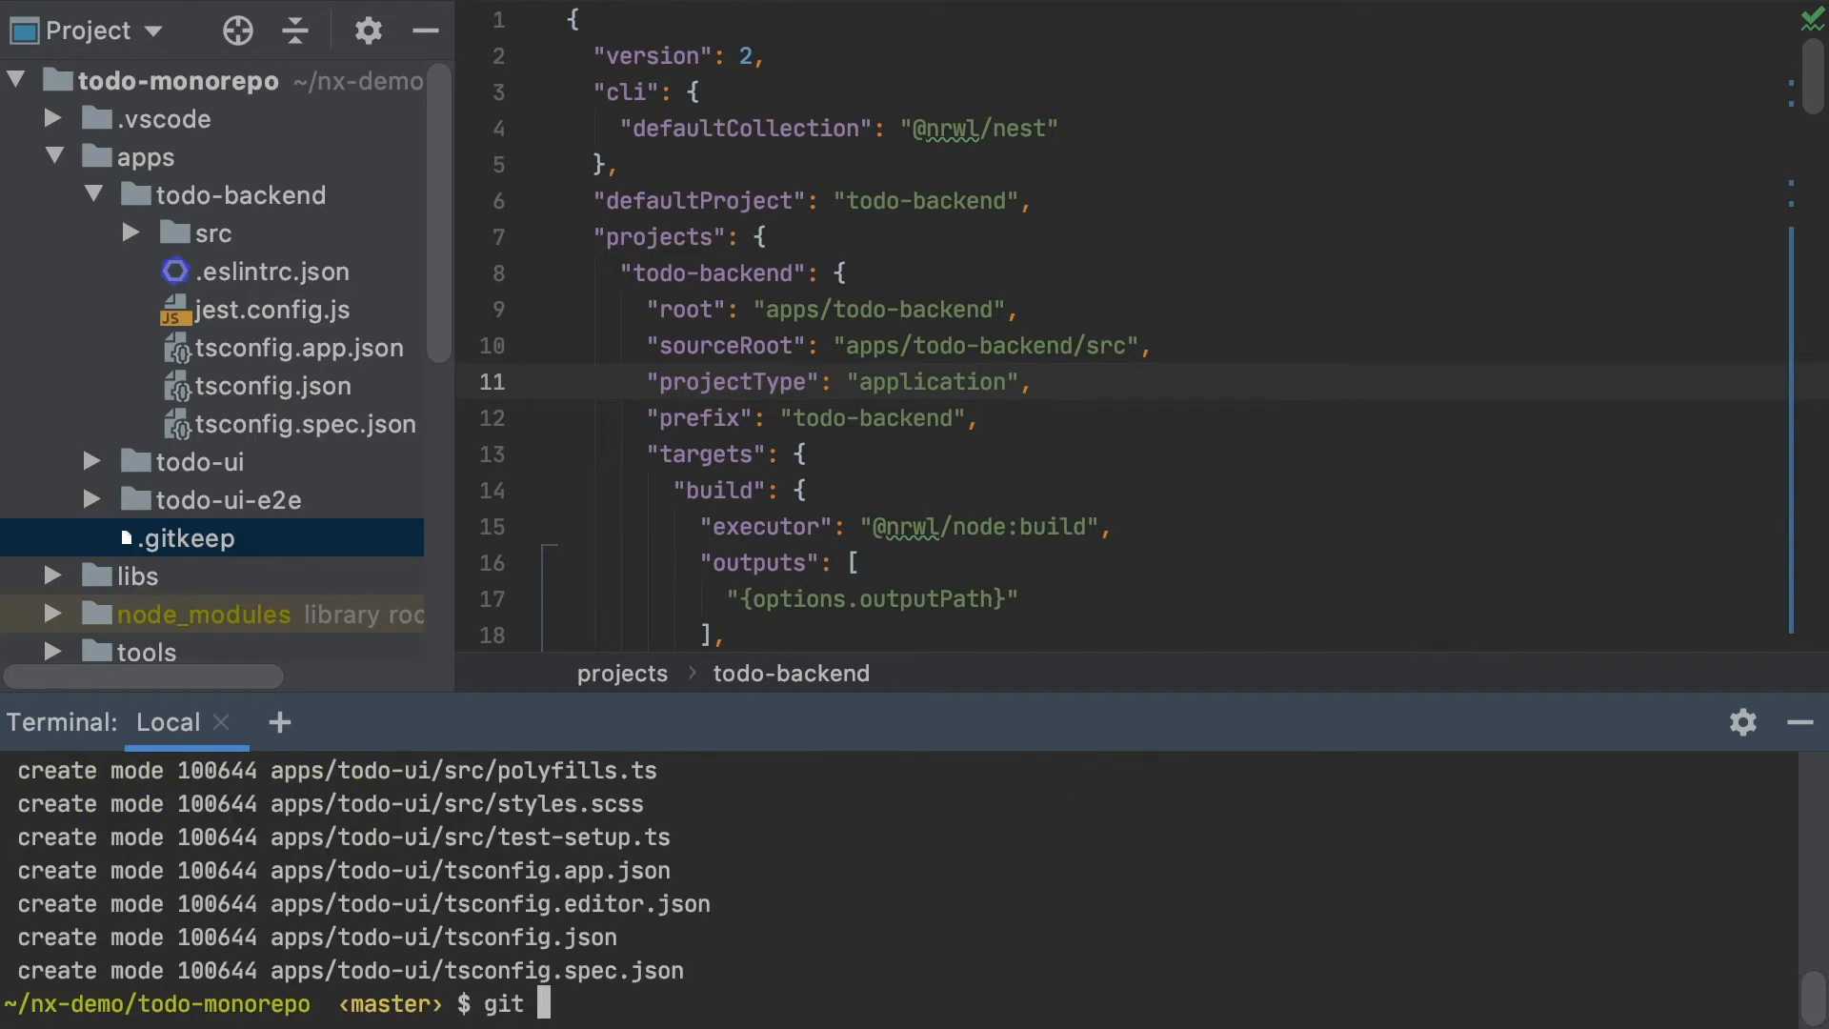
text(remote add)
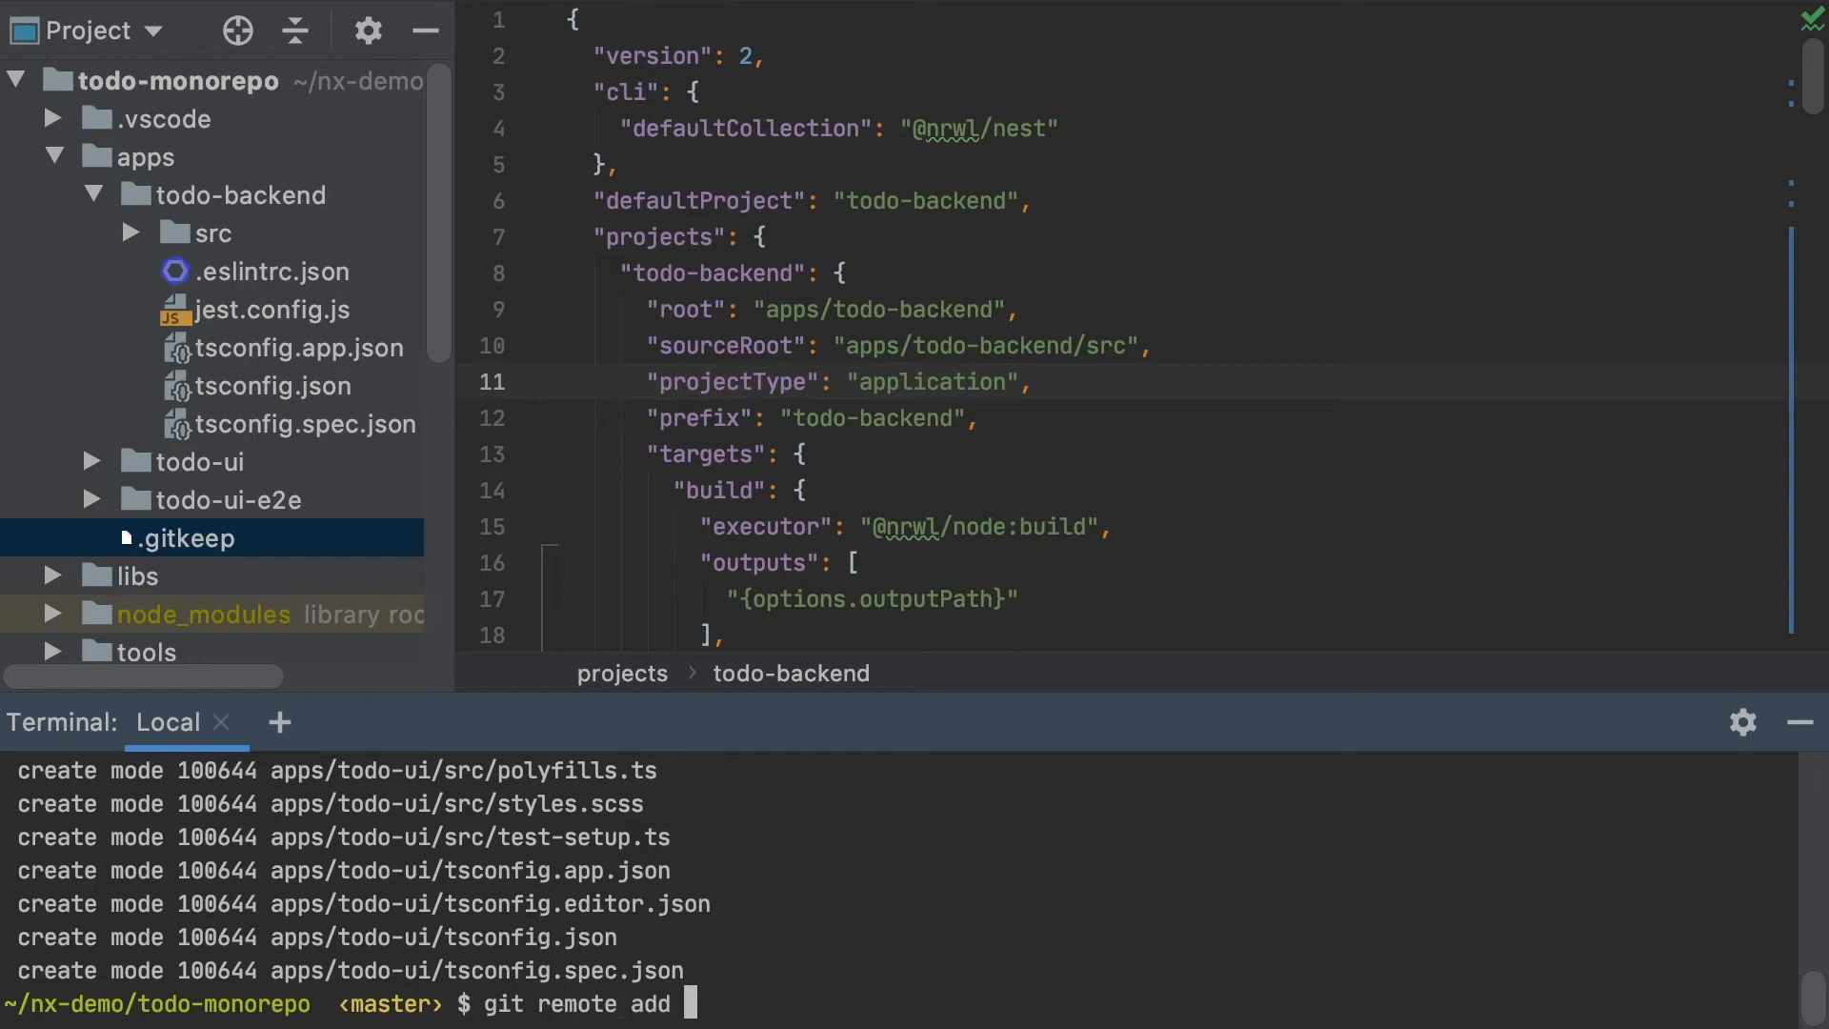
text(todo-ui)
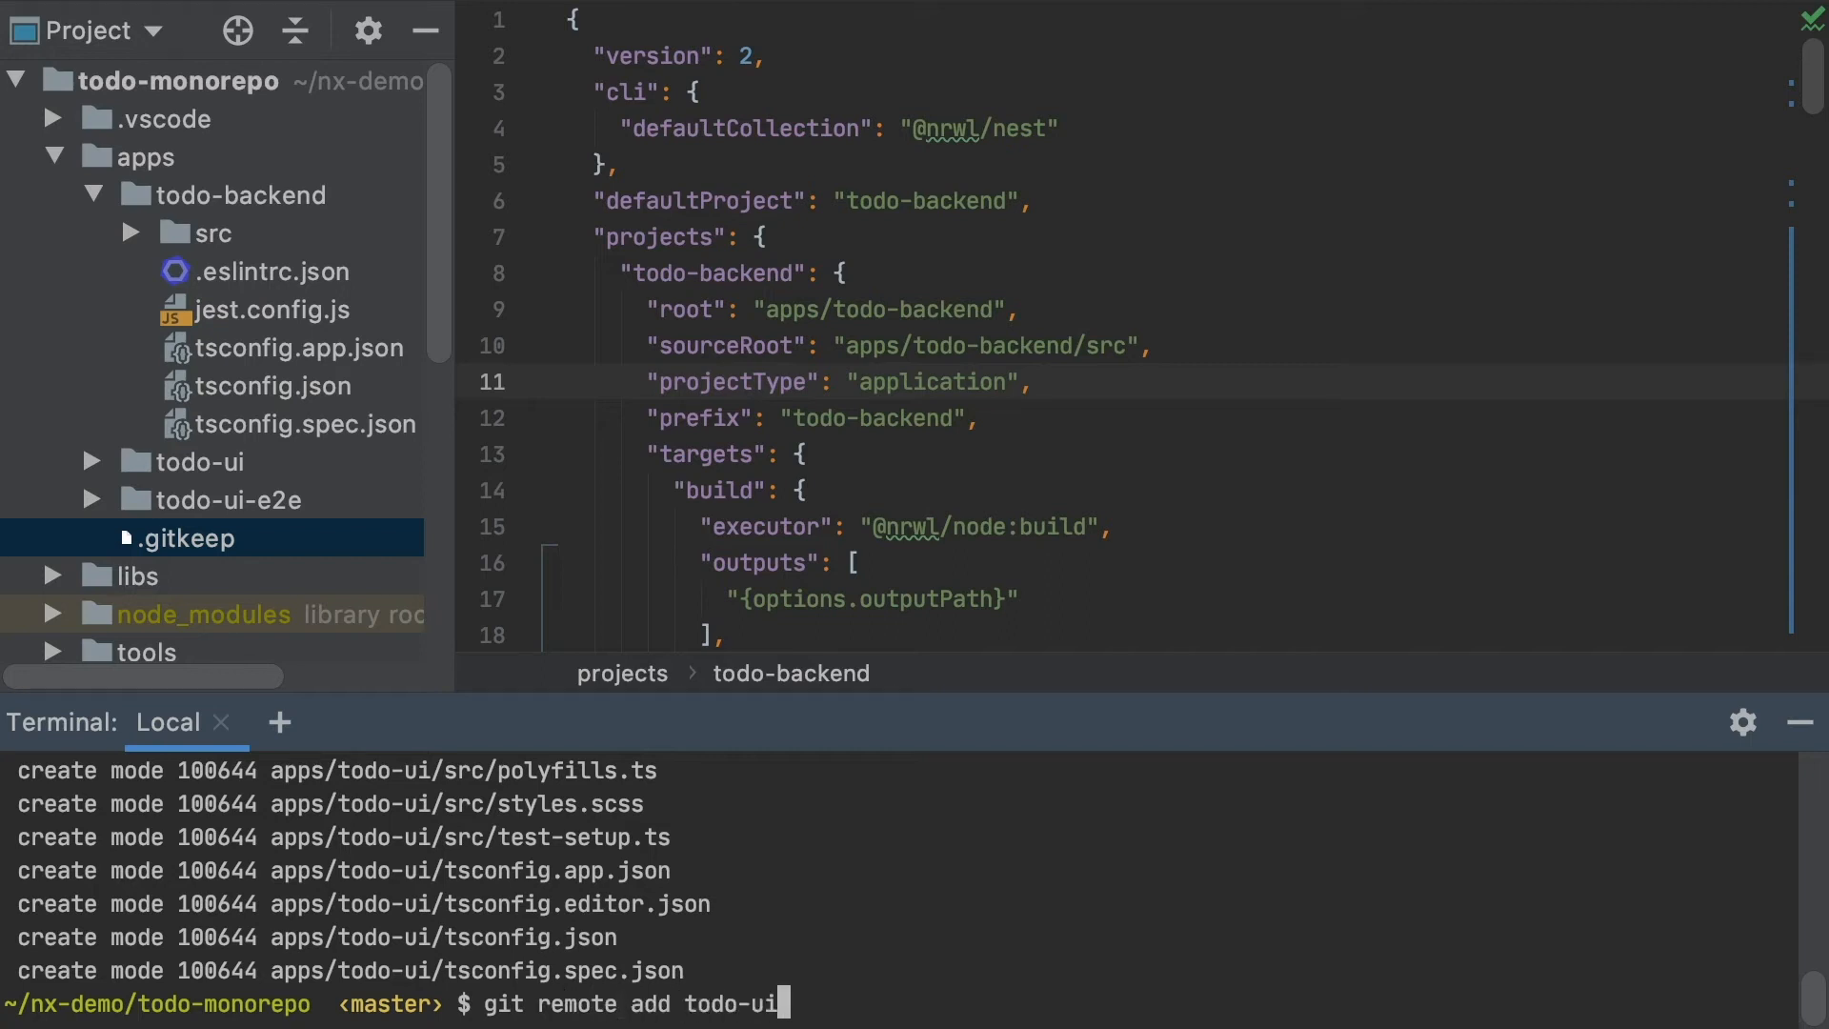
text(git)
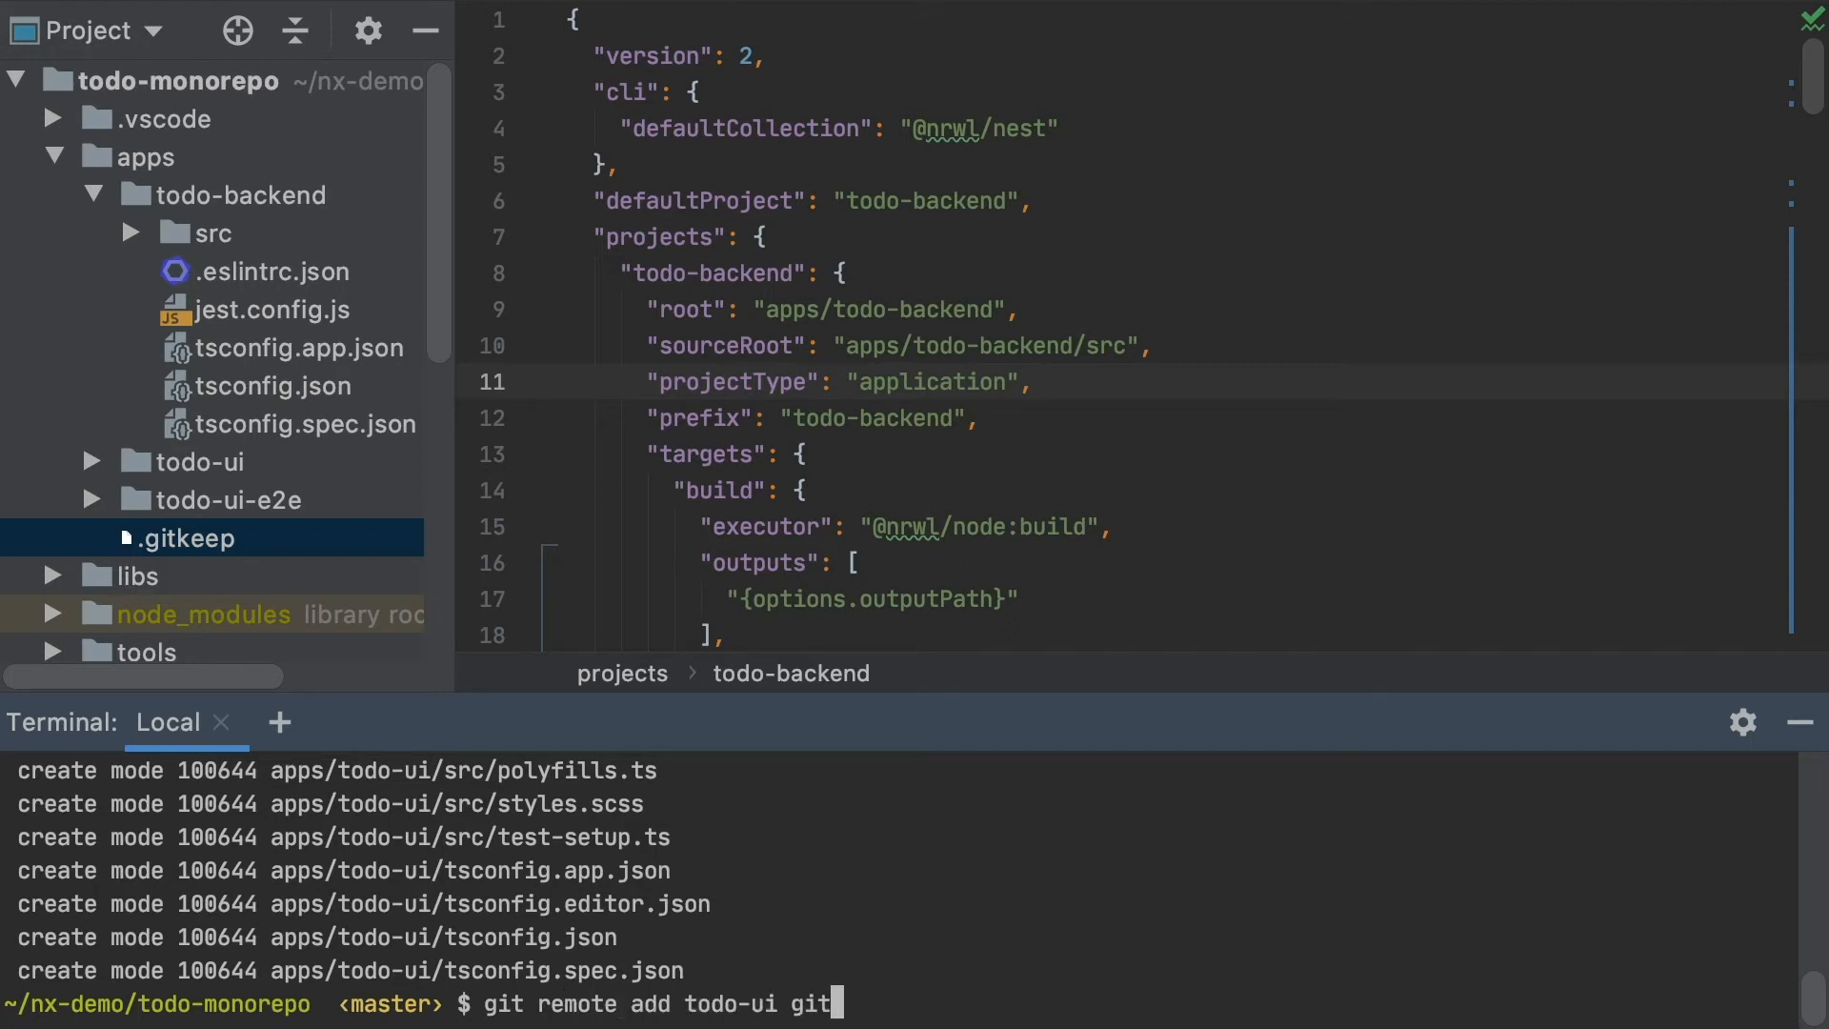
text(@github.co)
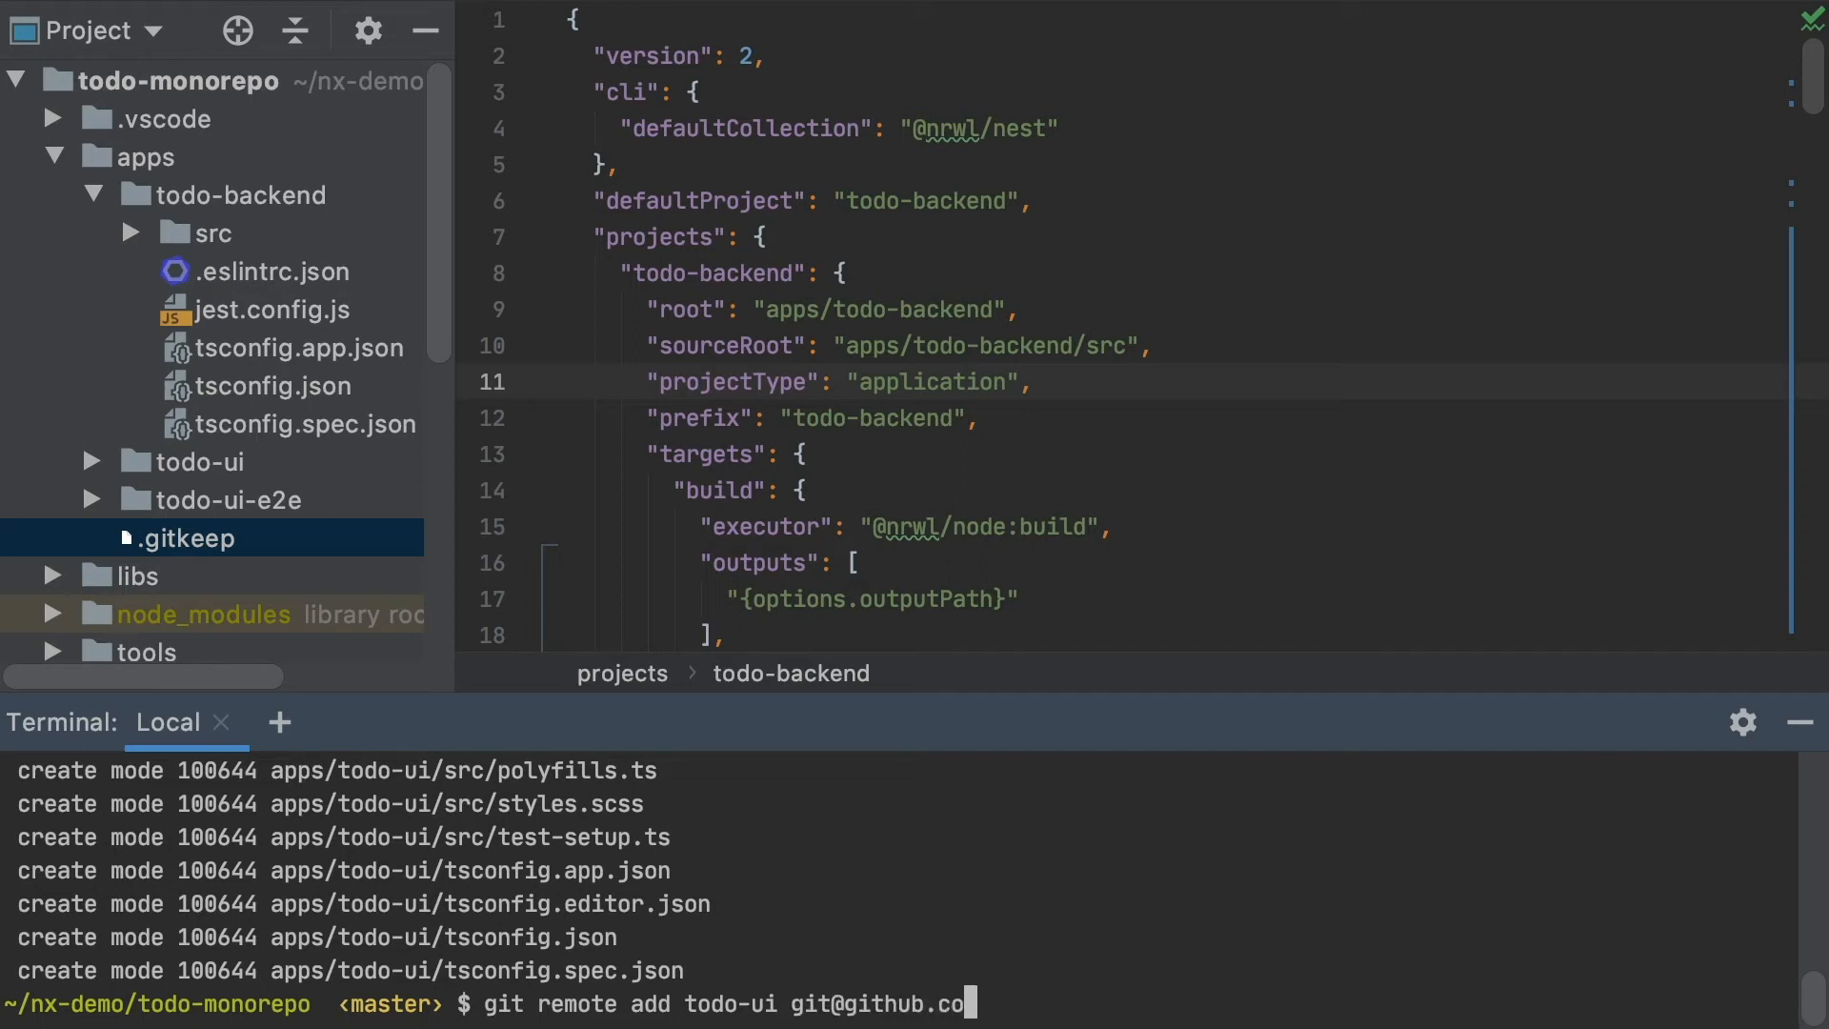
text(m:hac)
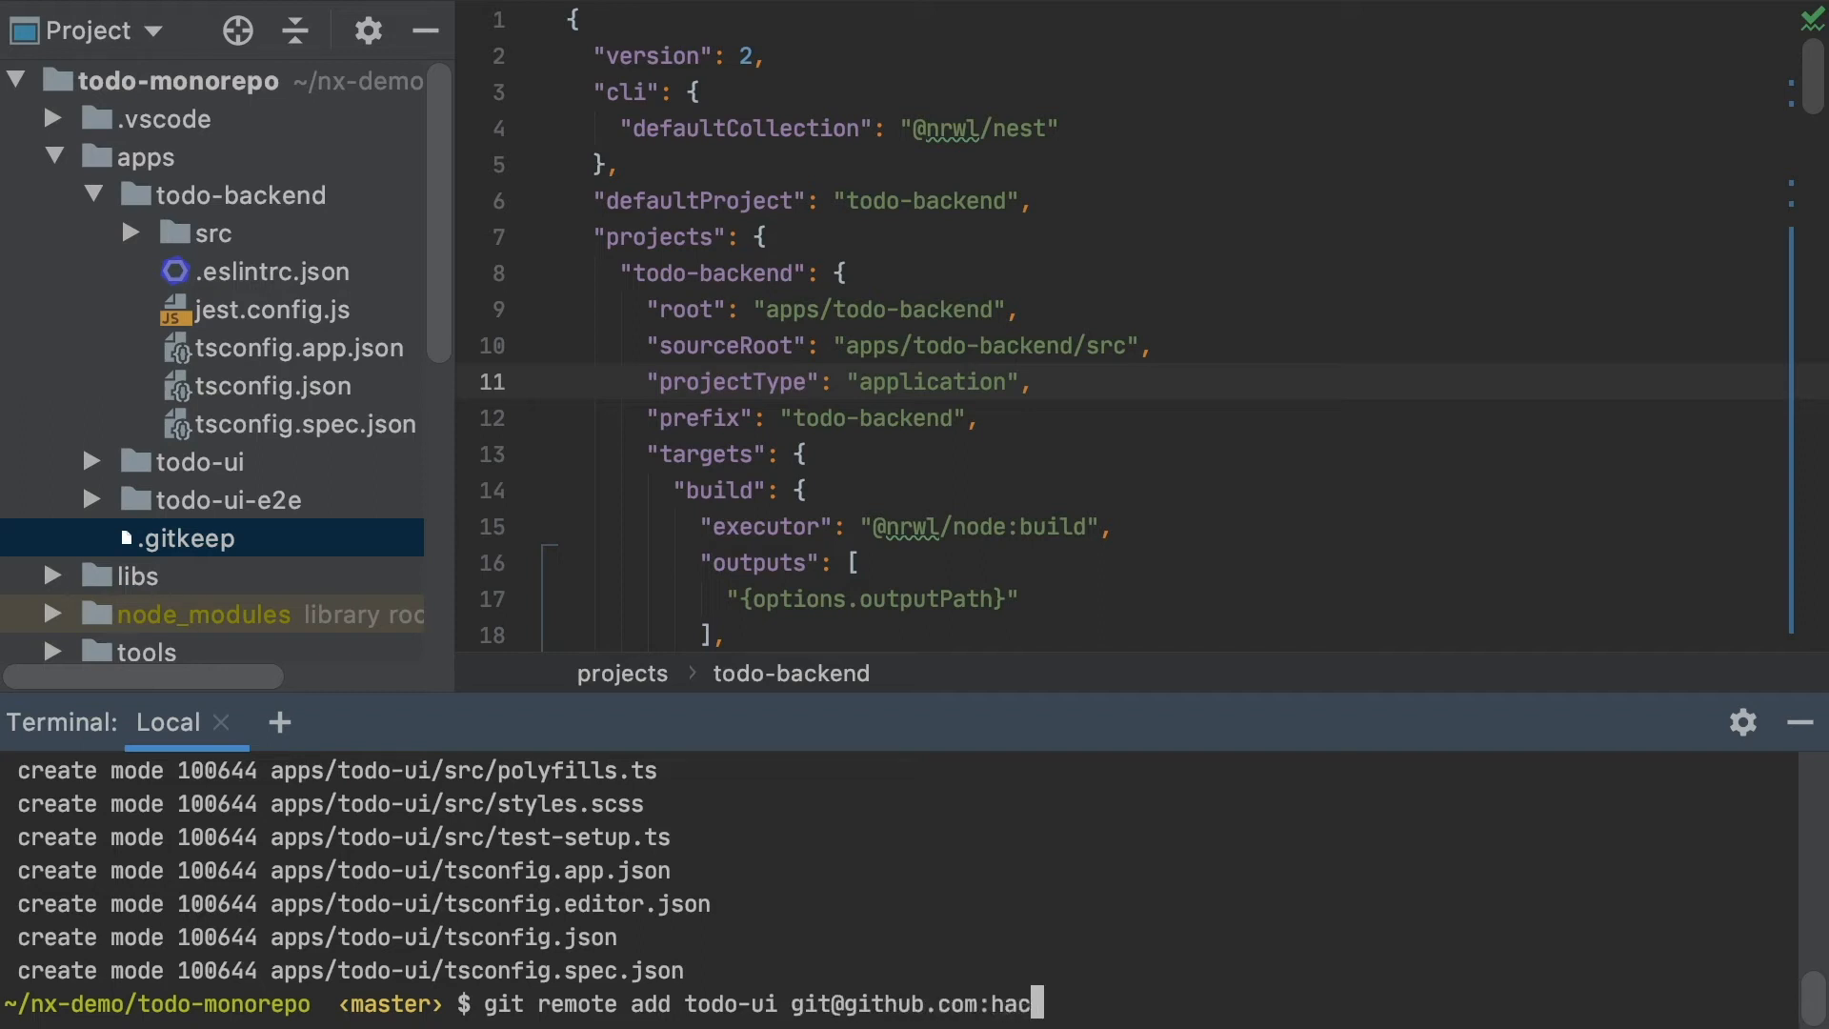
text(kages/todo)
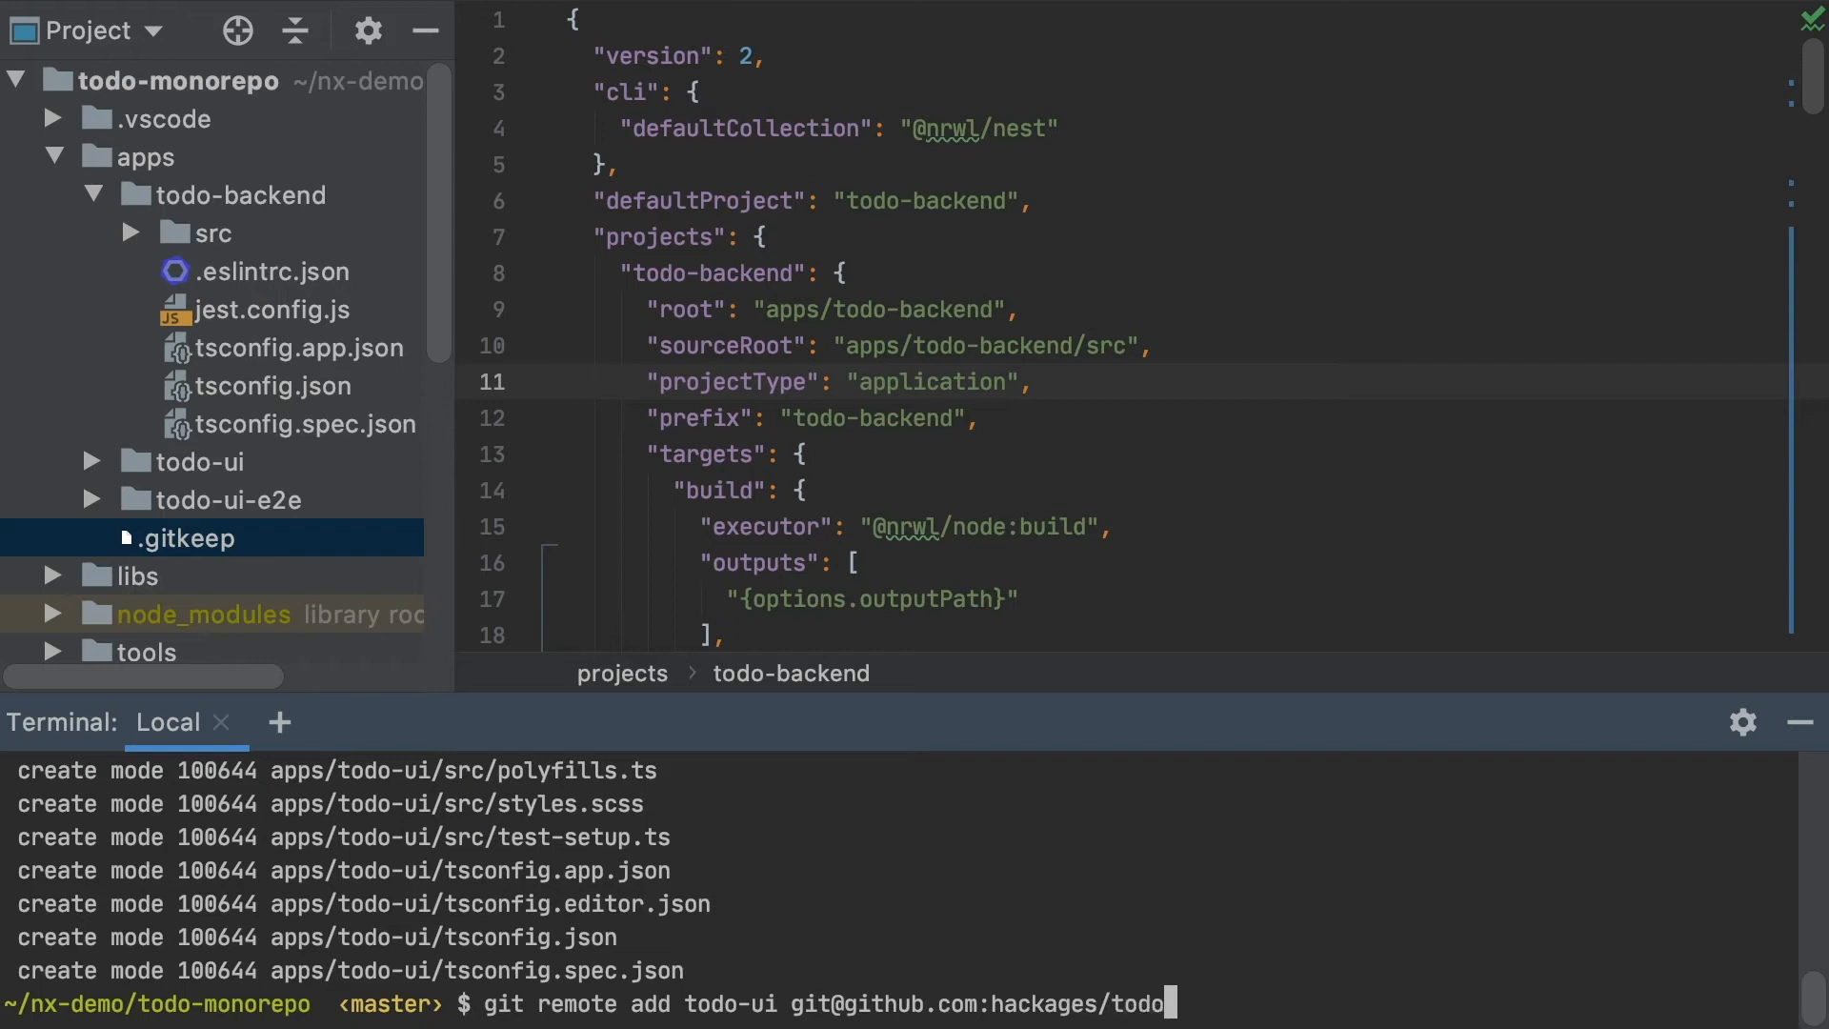
key(Return)
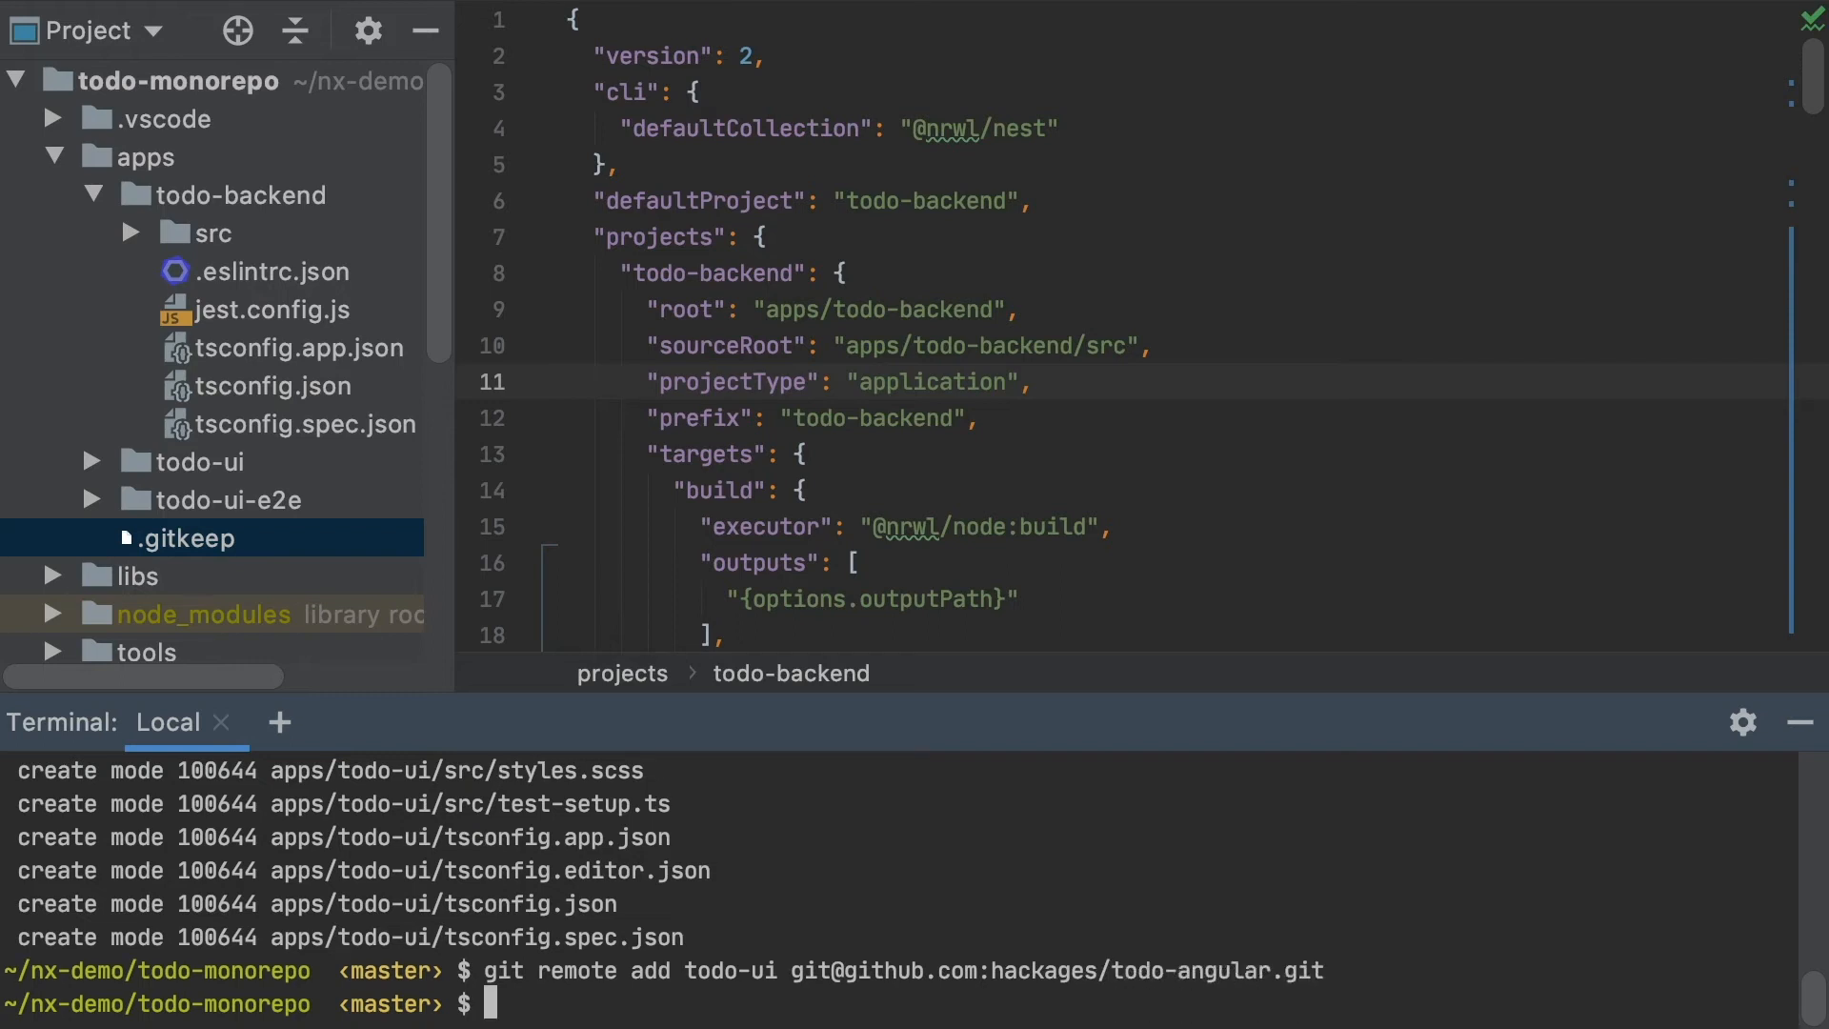
Fetch the branches of the todo-ui remote
text(git fet)
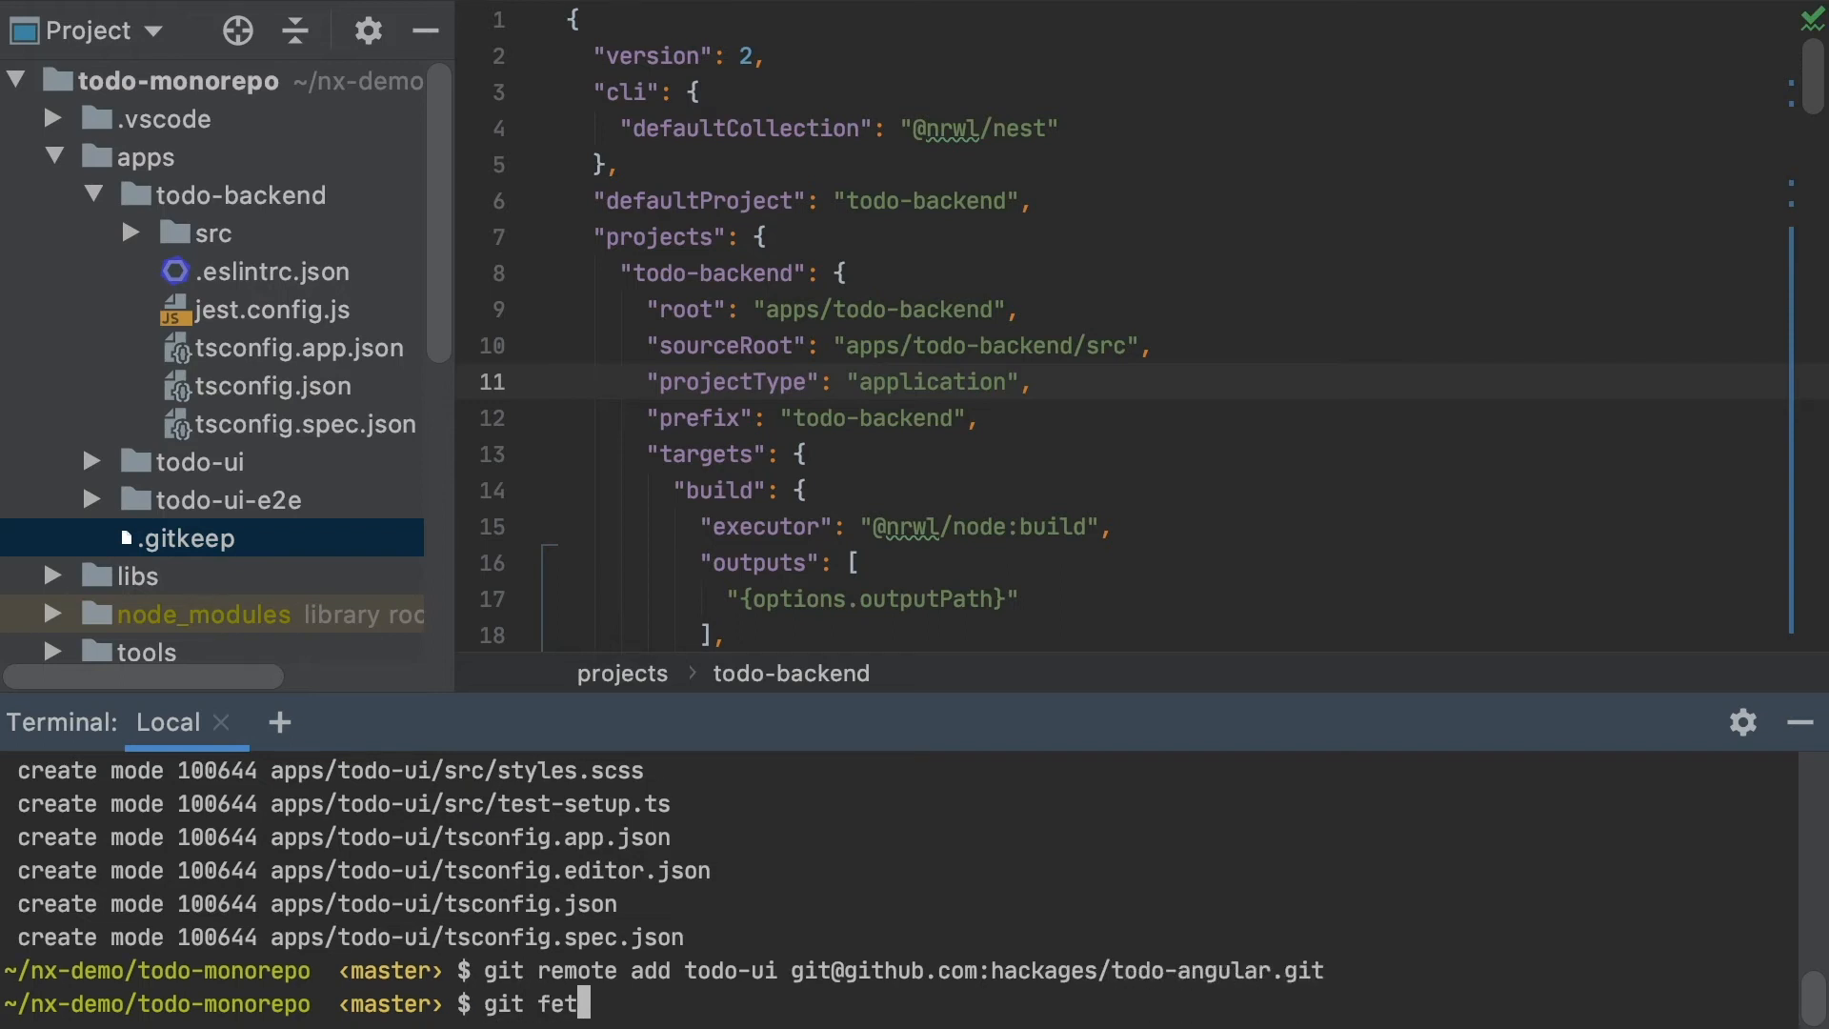
text(ch too)
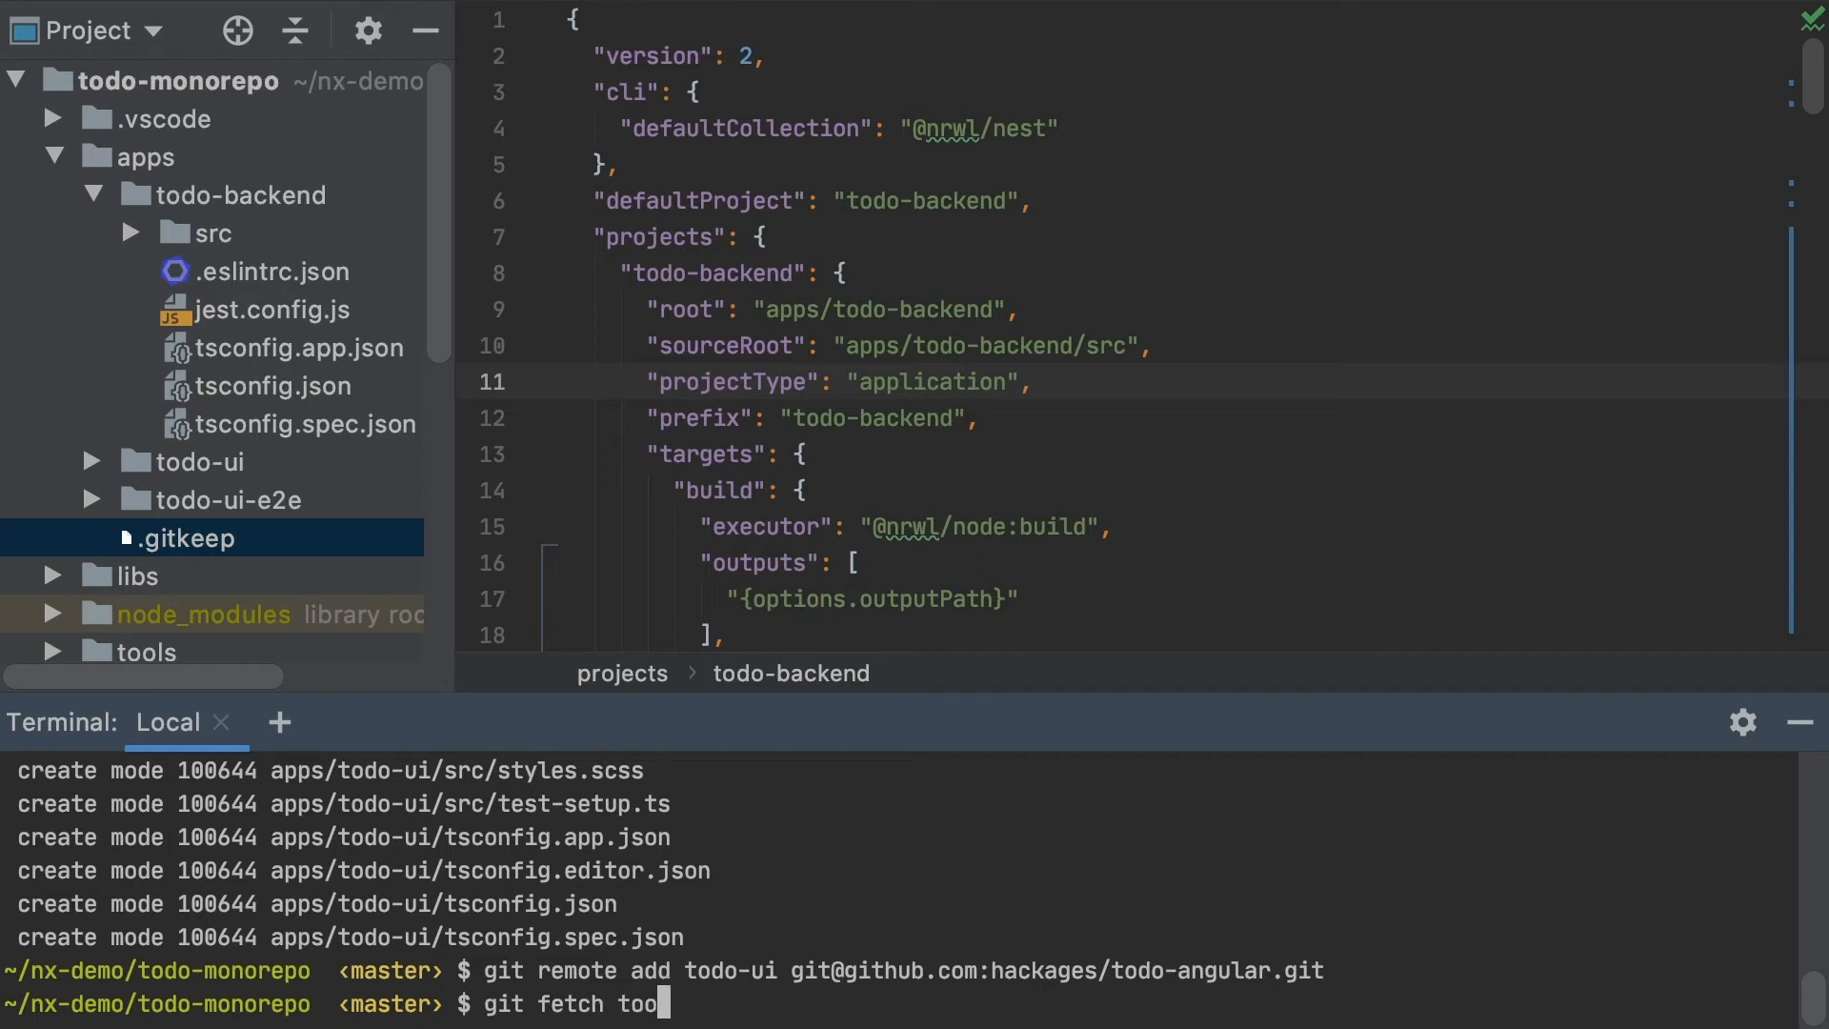
key(Return)
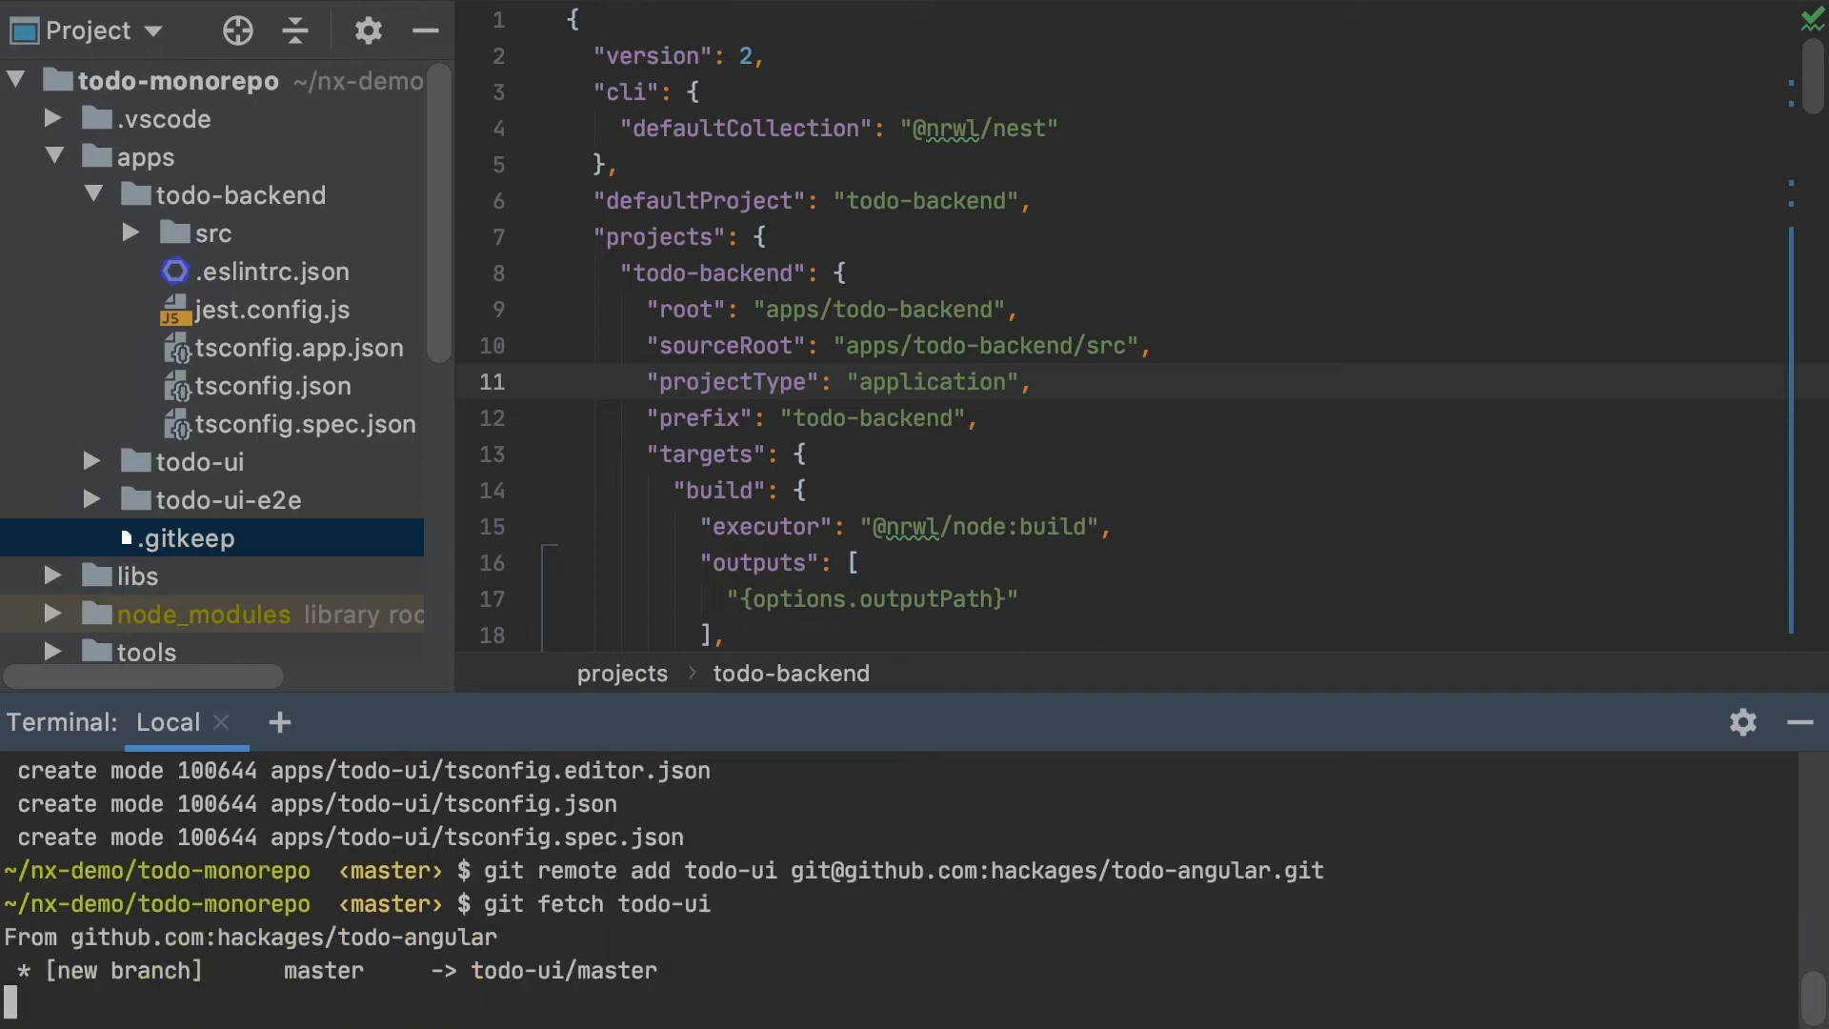
Enter git merge todo-ui/master --allow-unrelated-histories in the terminal
text(git)
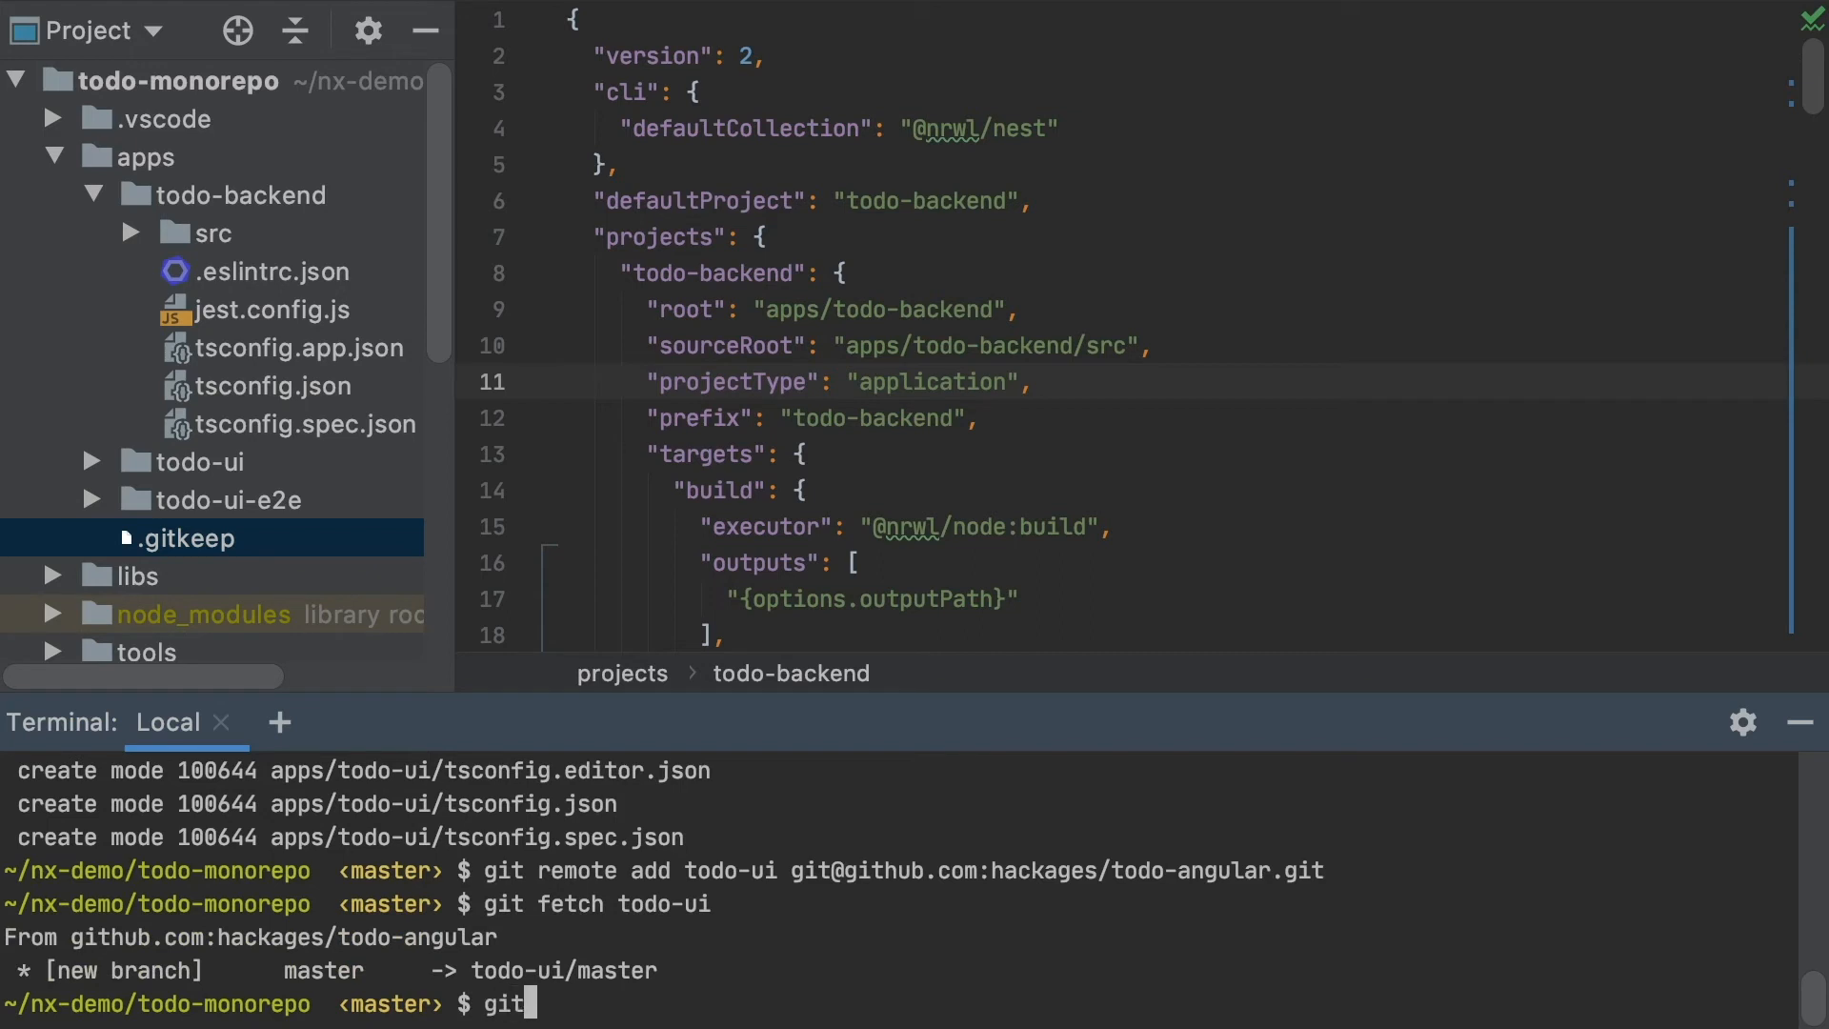
text(merge)
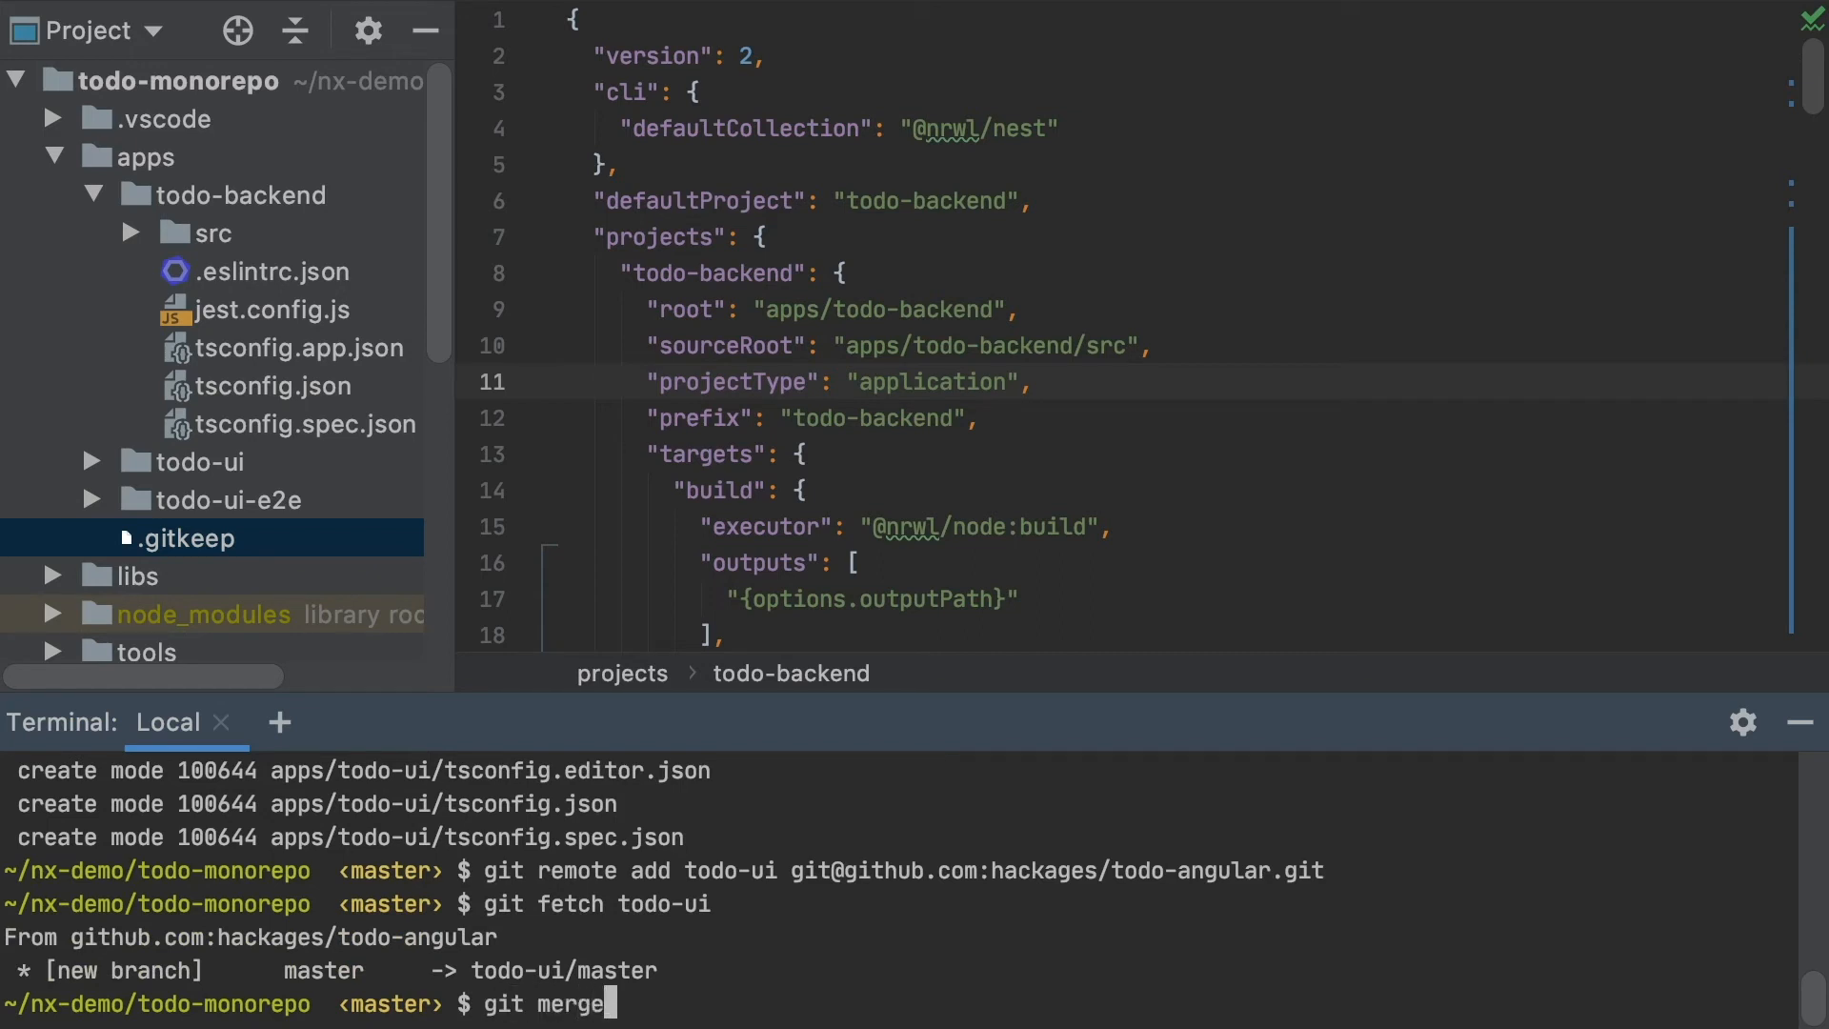
text(todo-ui-)
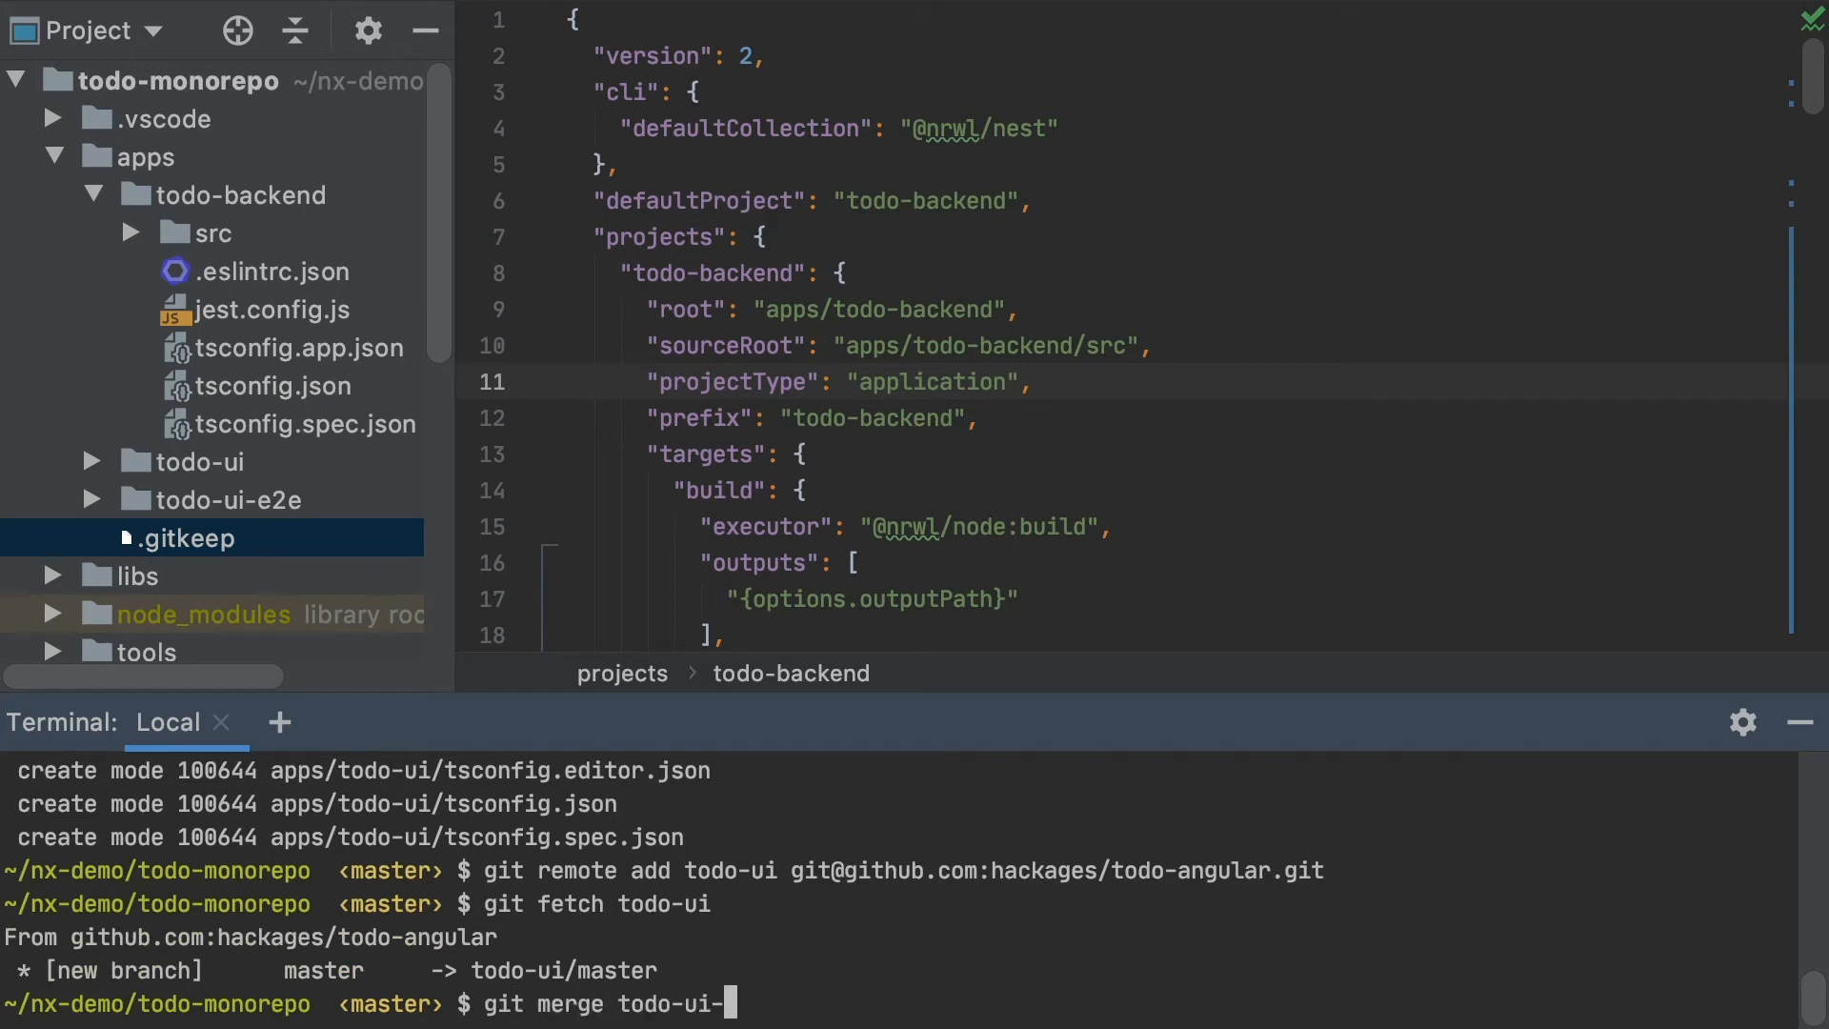
text(master)
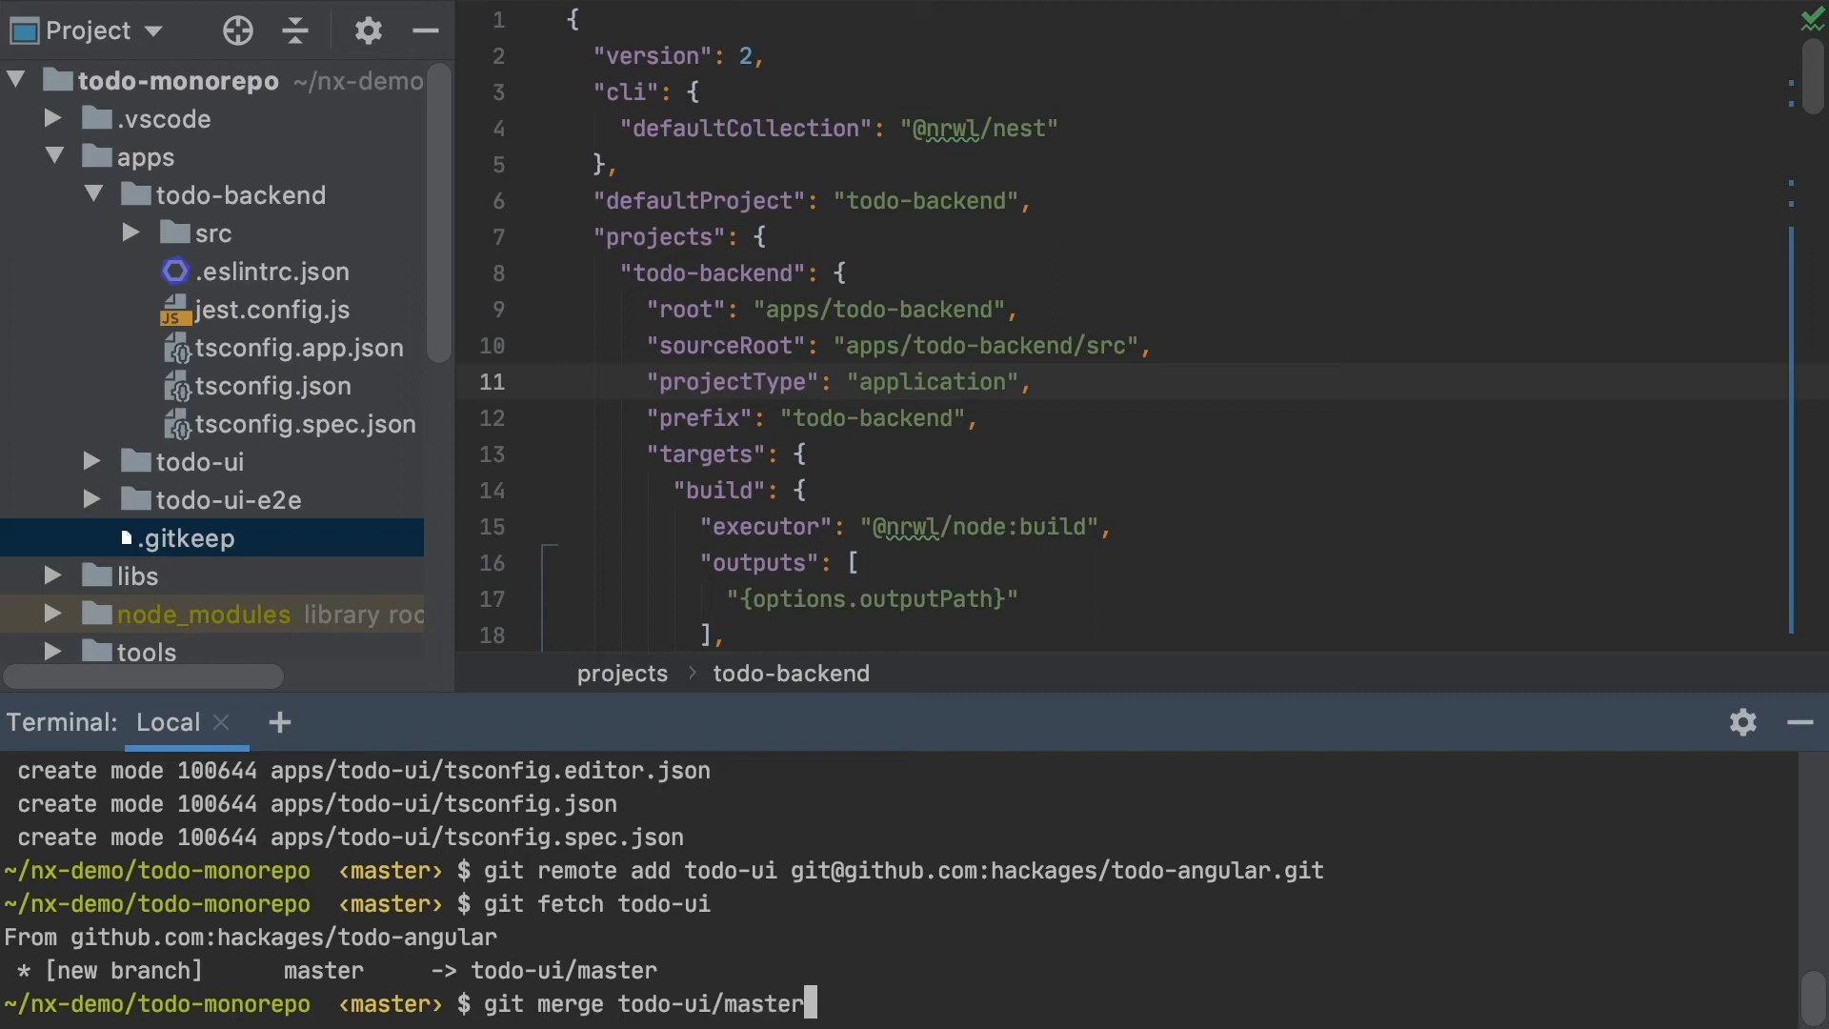
text(--allo)
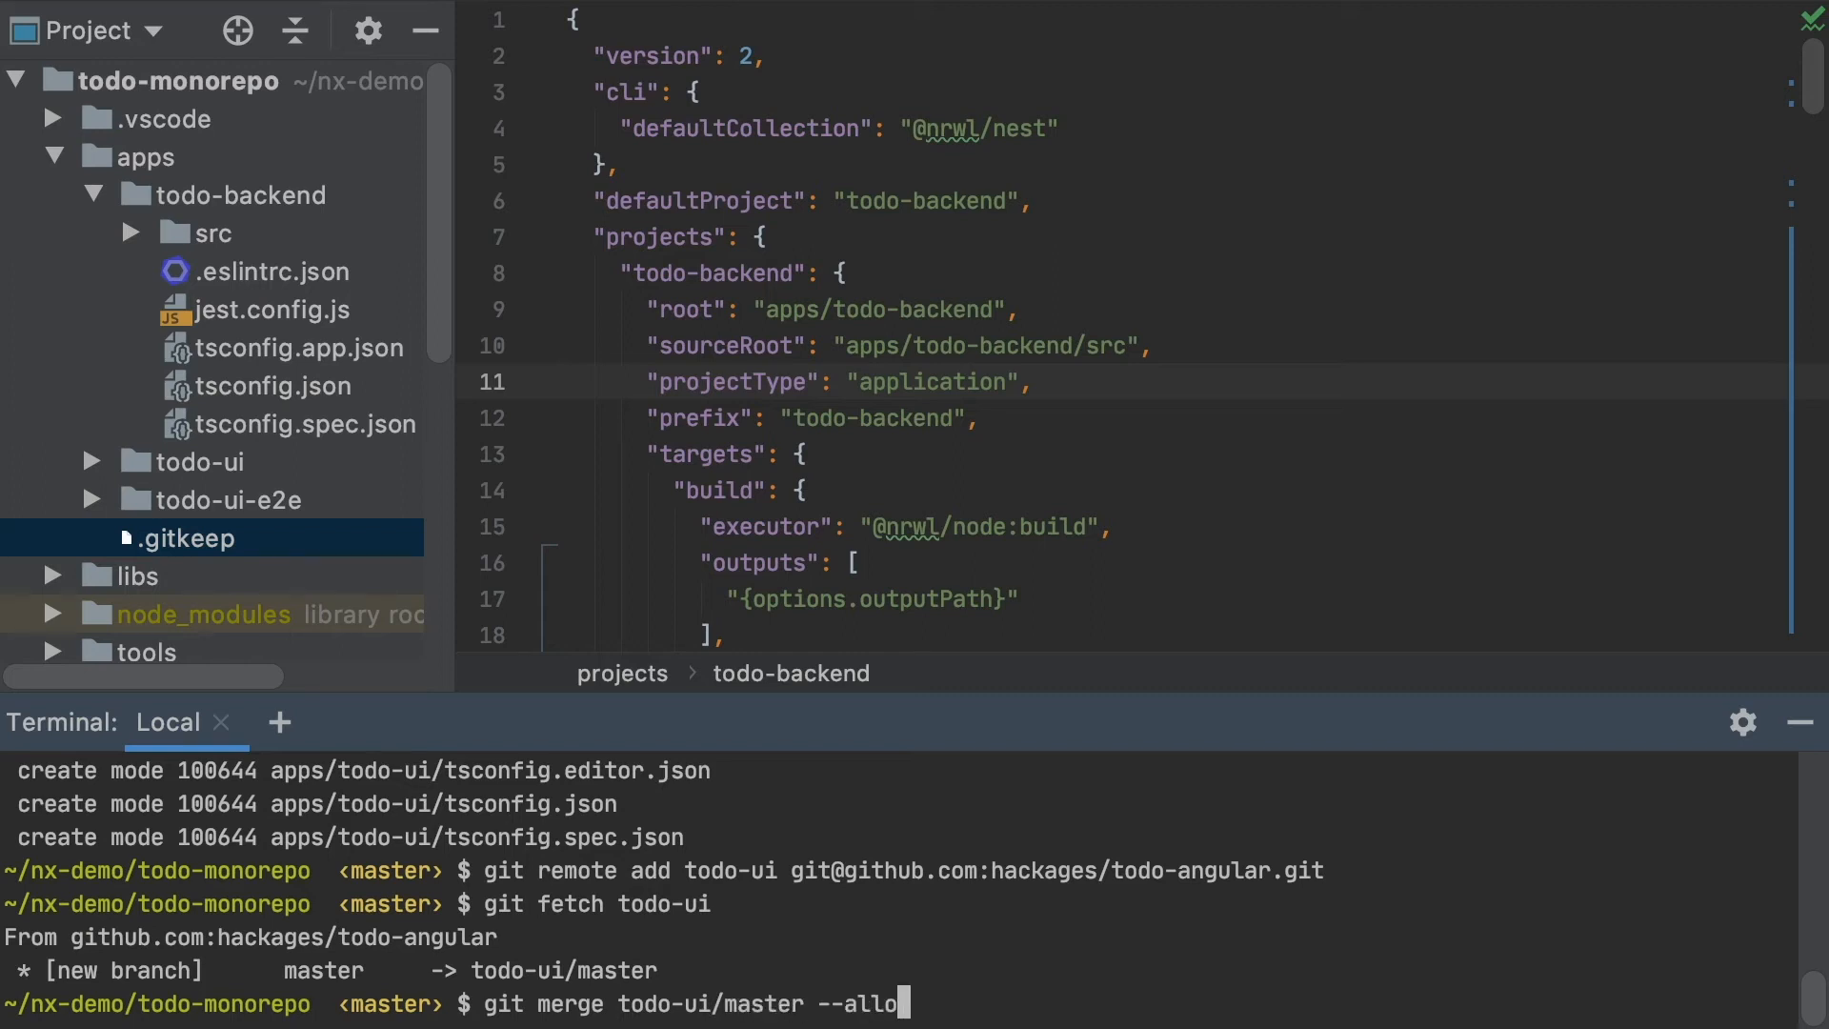
text(w-unrelated-hist)
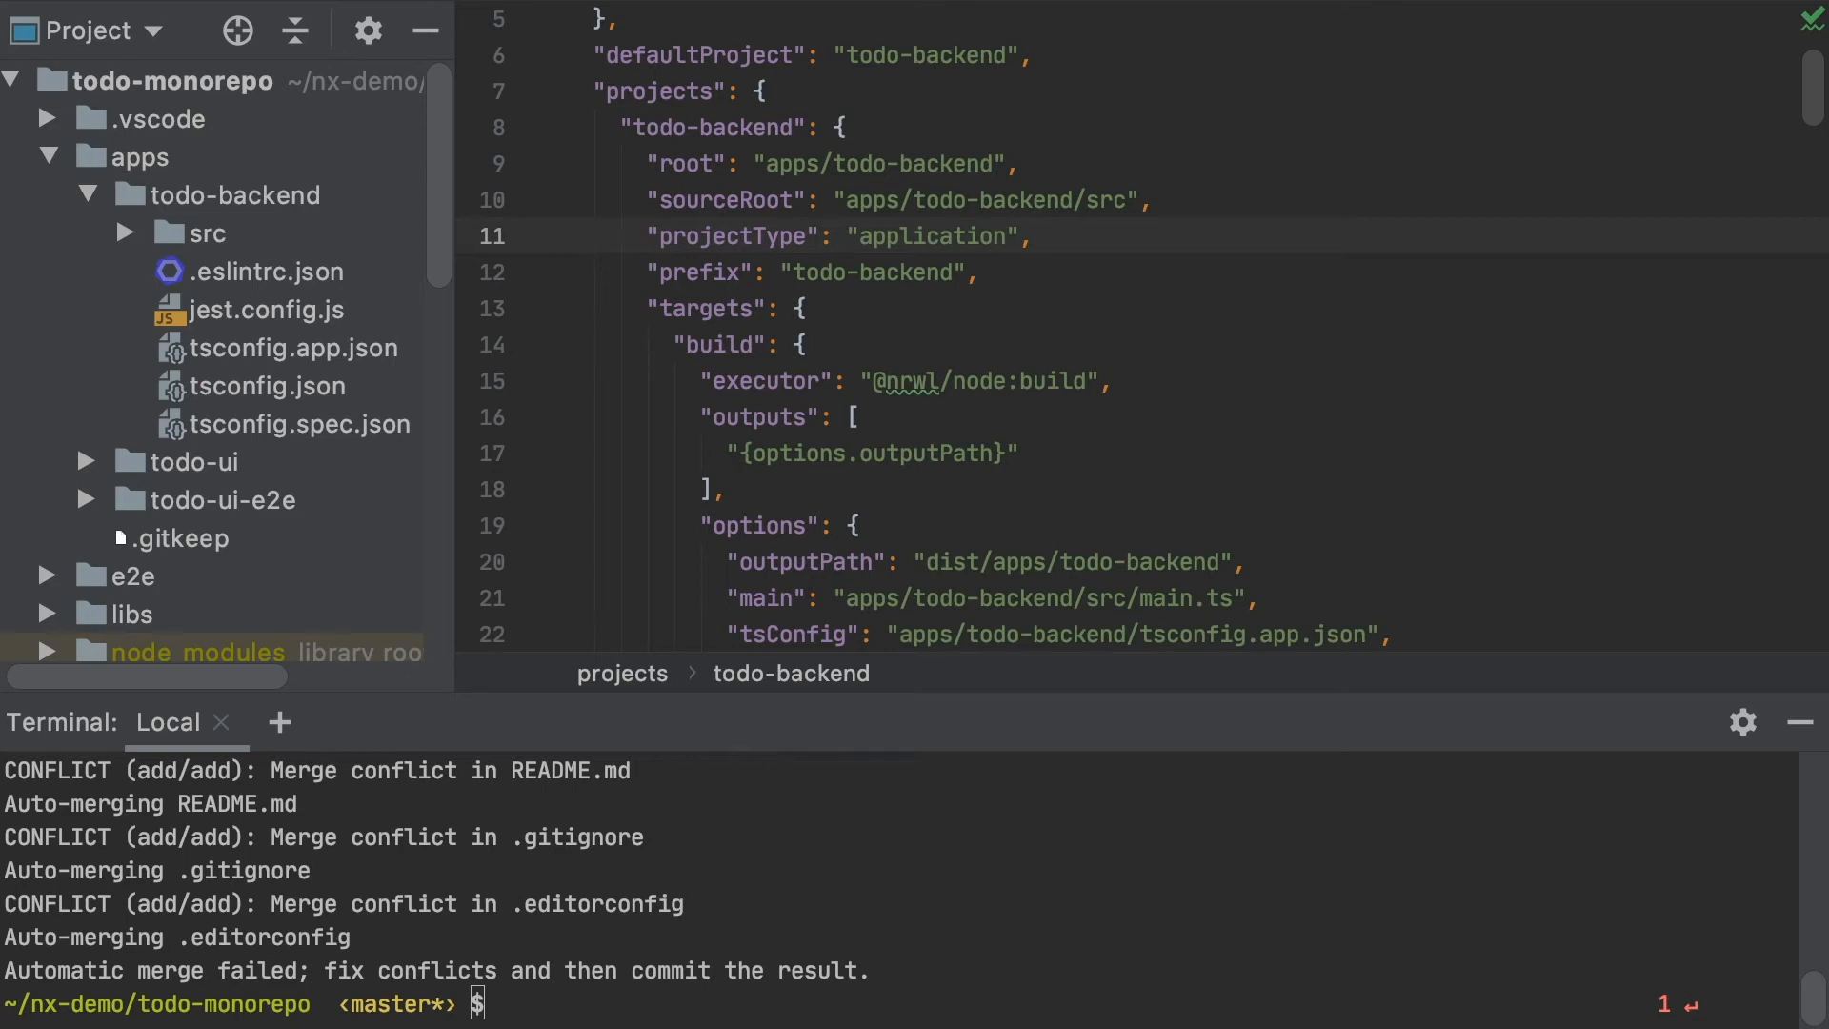
mouse_move(1195, 719)
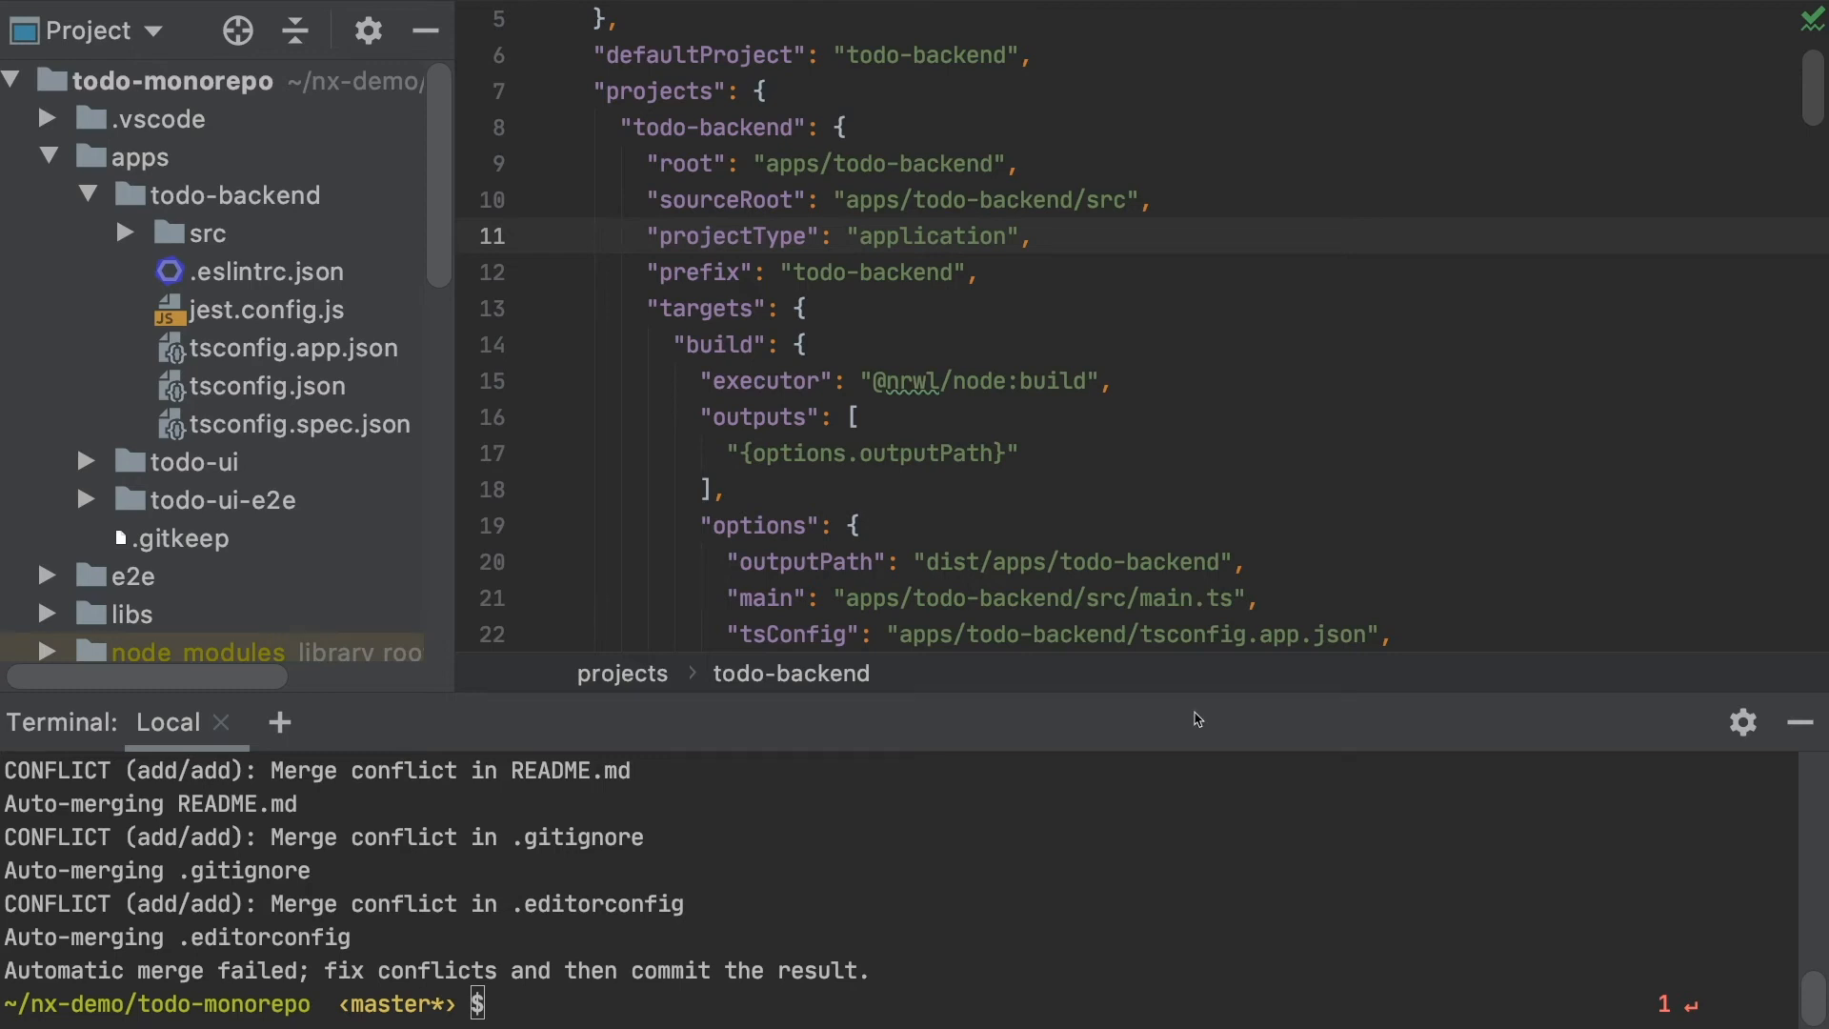
Browse the merged Angular app's root files in the Project tree, viewing angular.json and the AppComponent spec
scroll(down, 3)
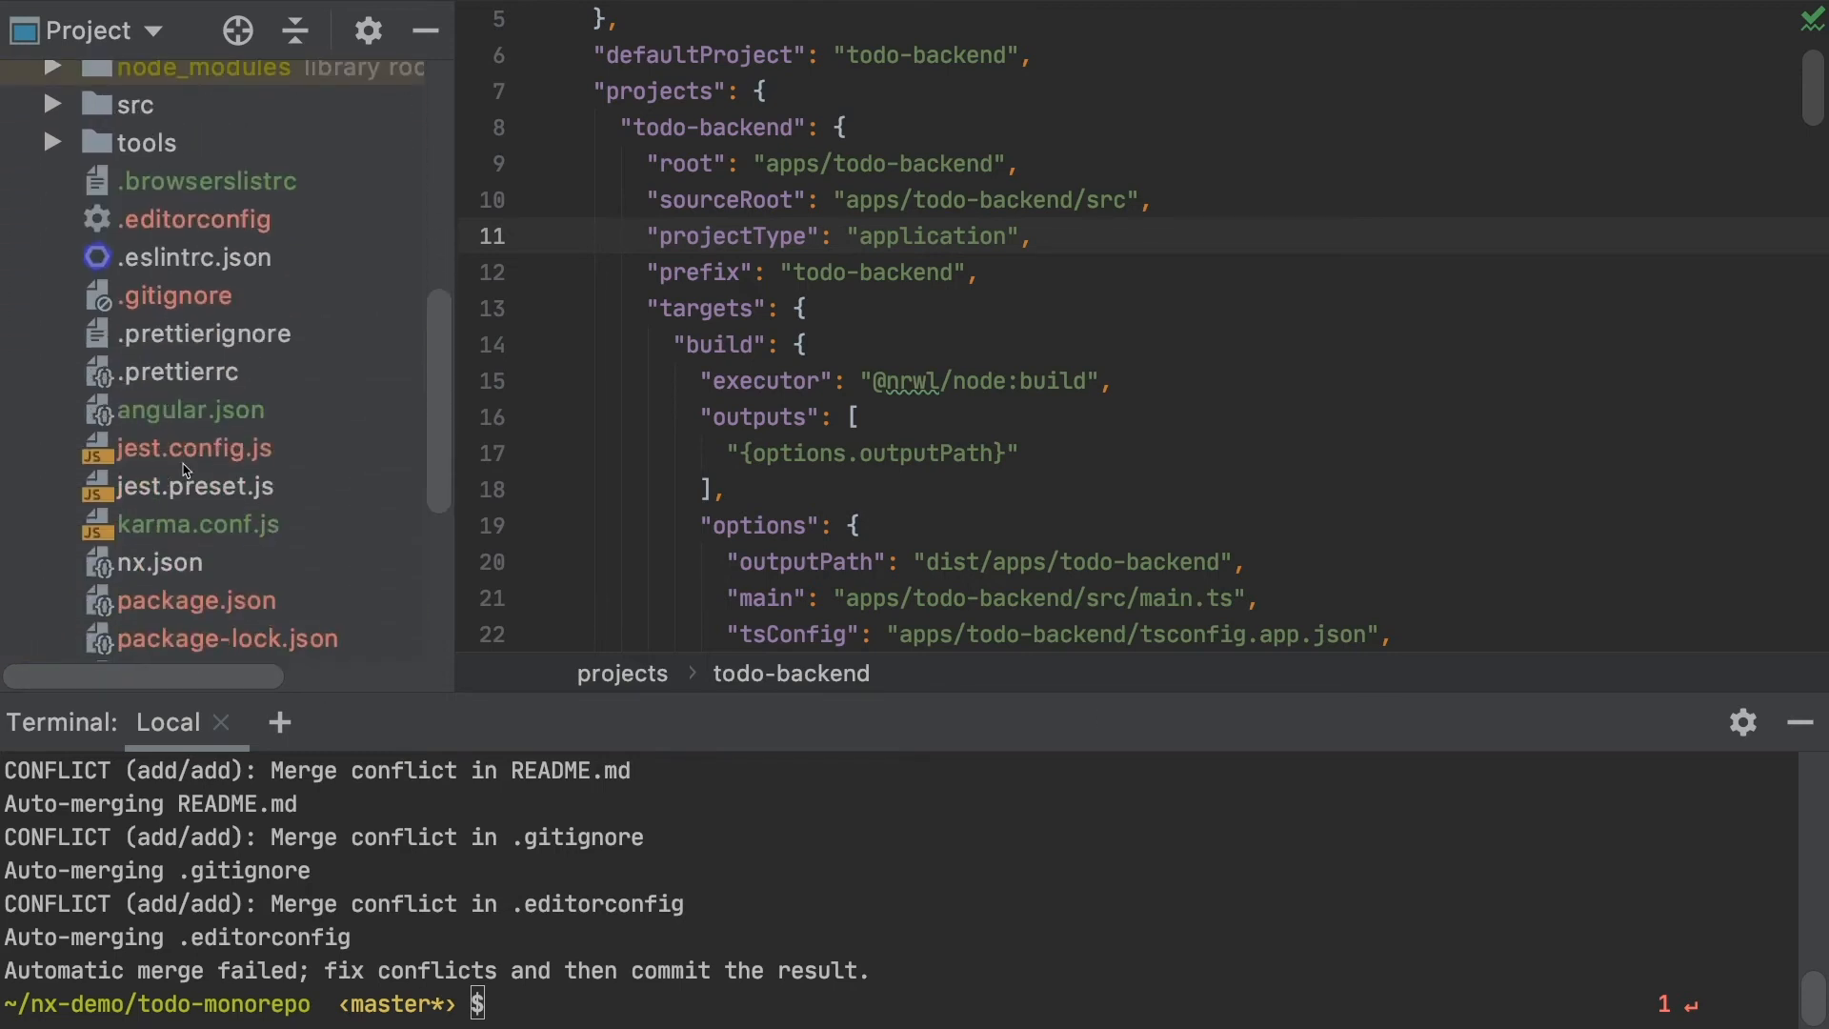
click(189, 409)
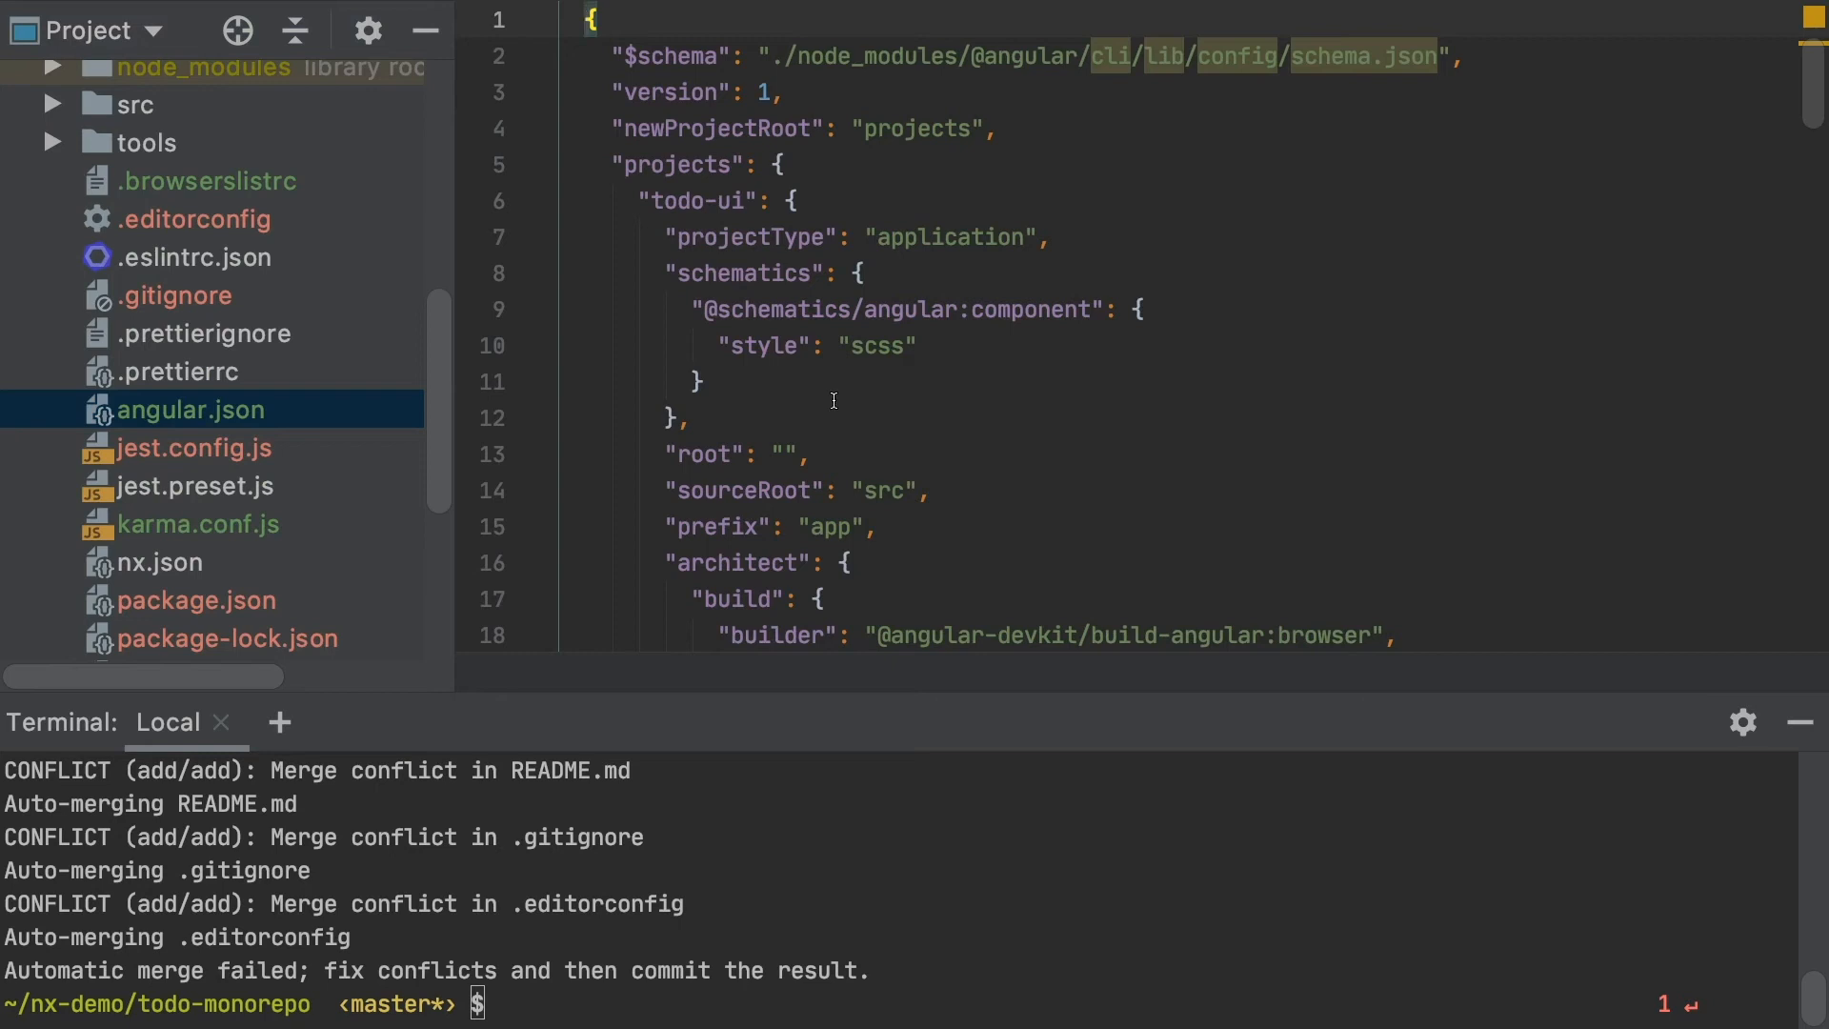
scroll(down, 3)
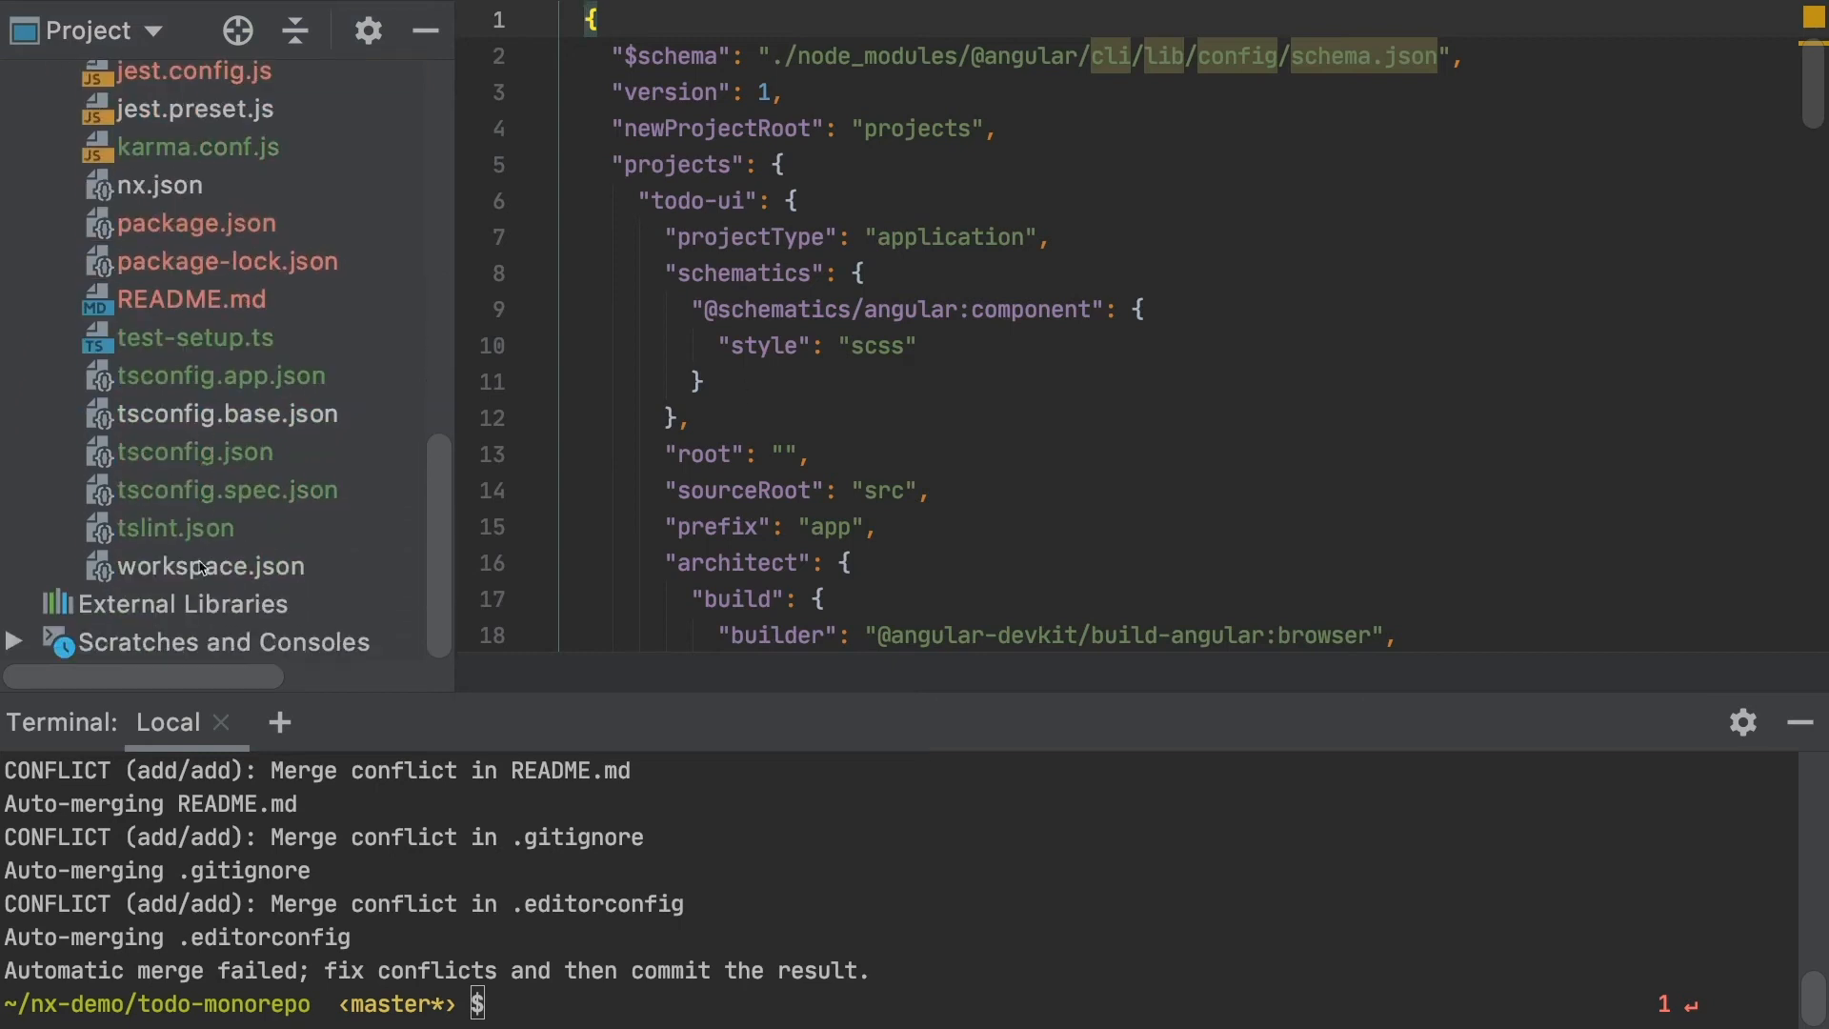
click(214, 566)
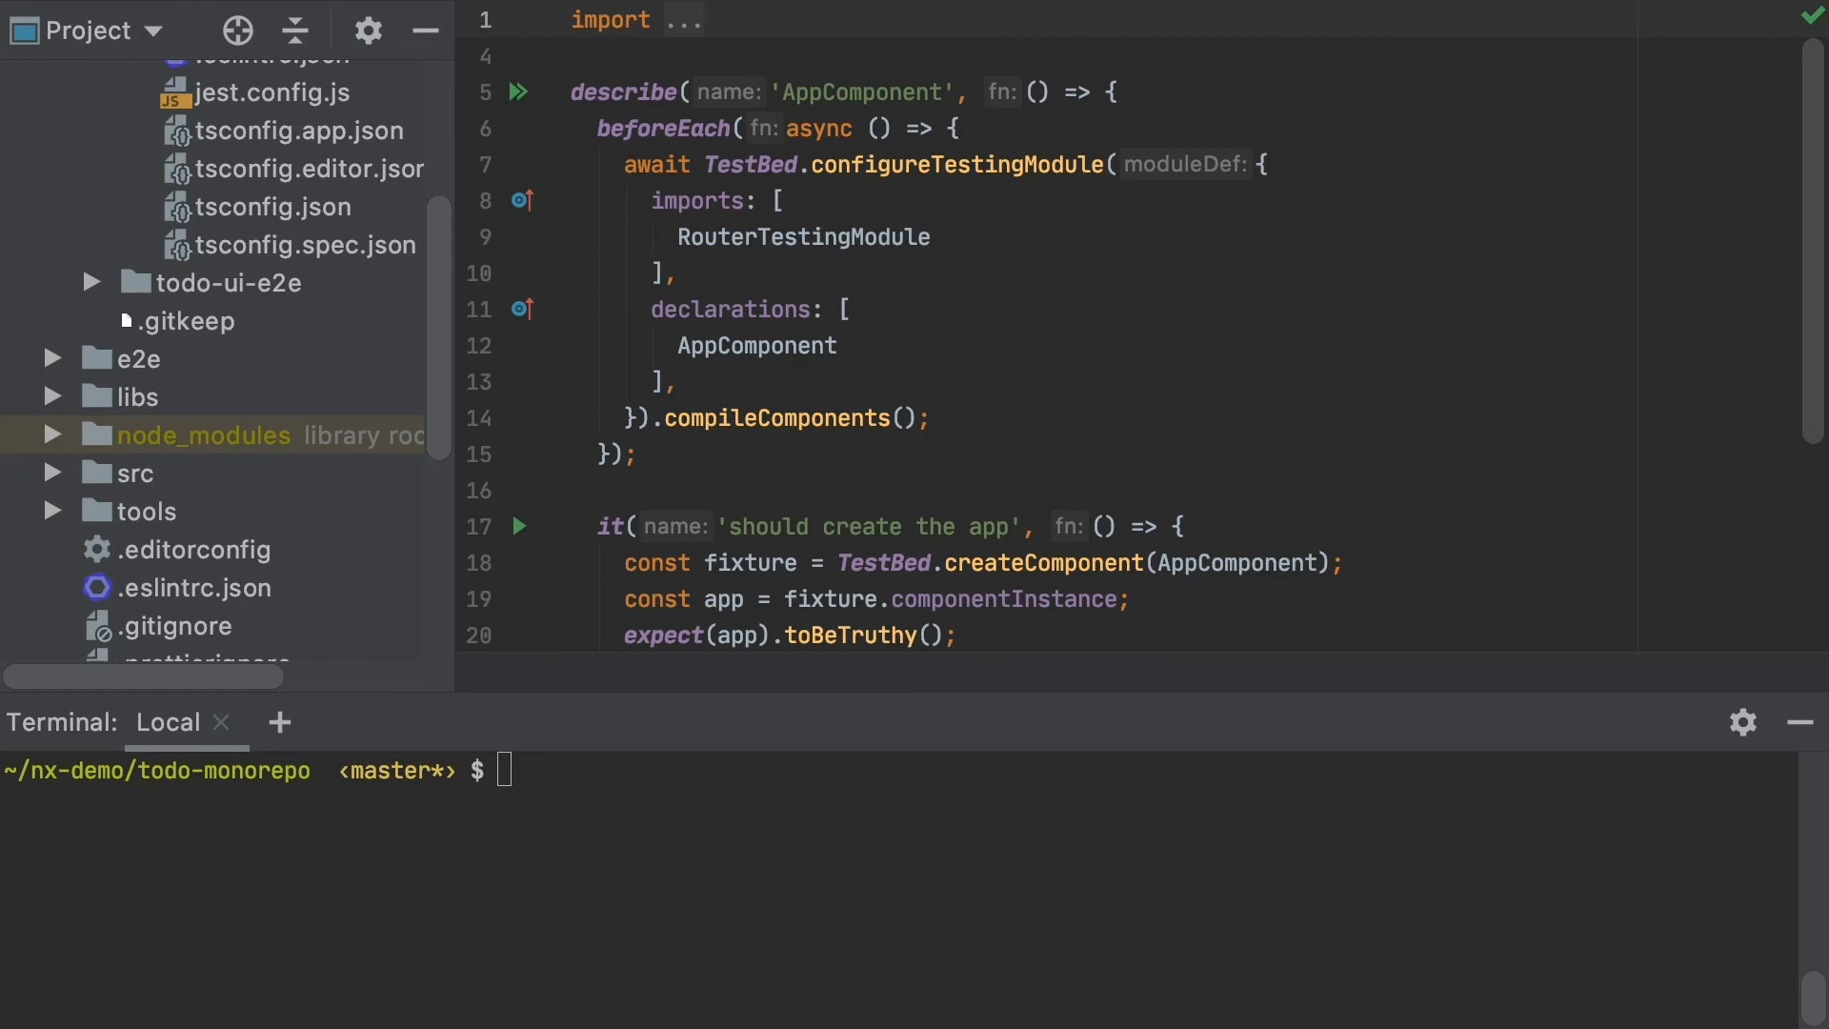
mouse_move(746, 408)
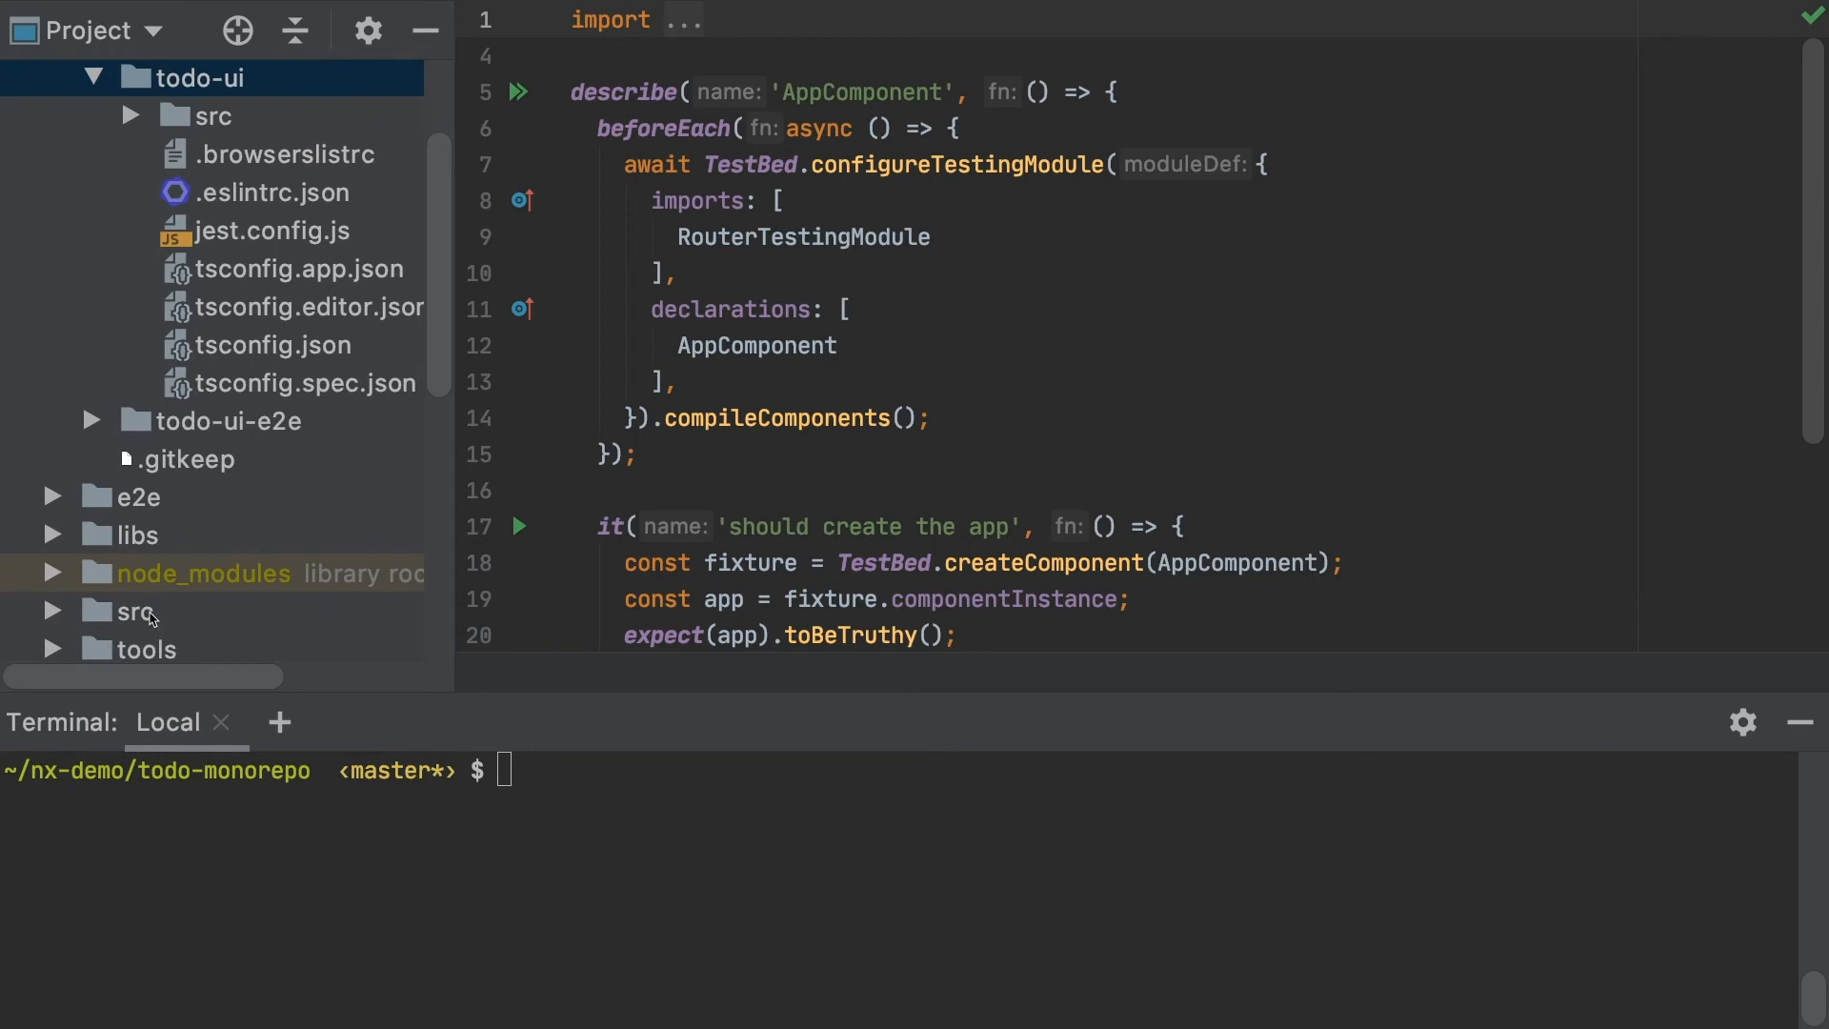
mouse_move(221, 117)
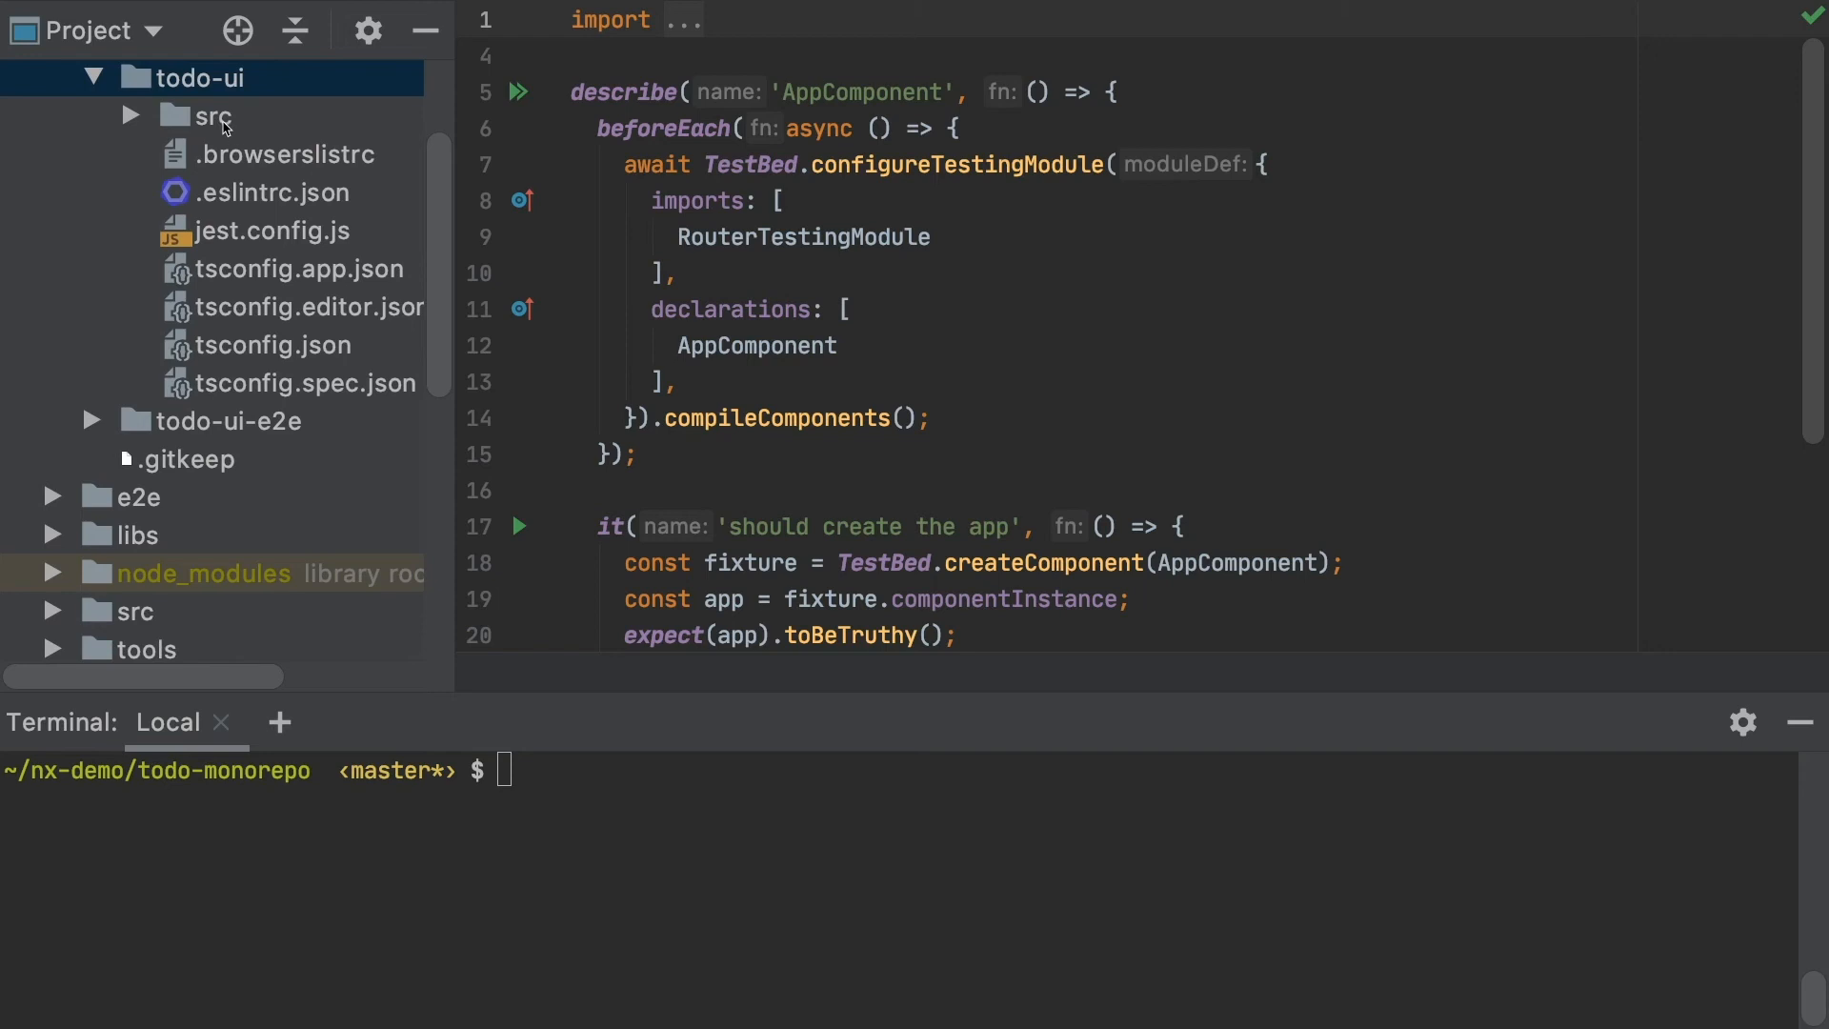
Delete the generated apps/todo-ui/src folder and start a Refactor > Move of the root src folder
click(207, 116)
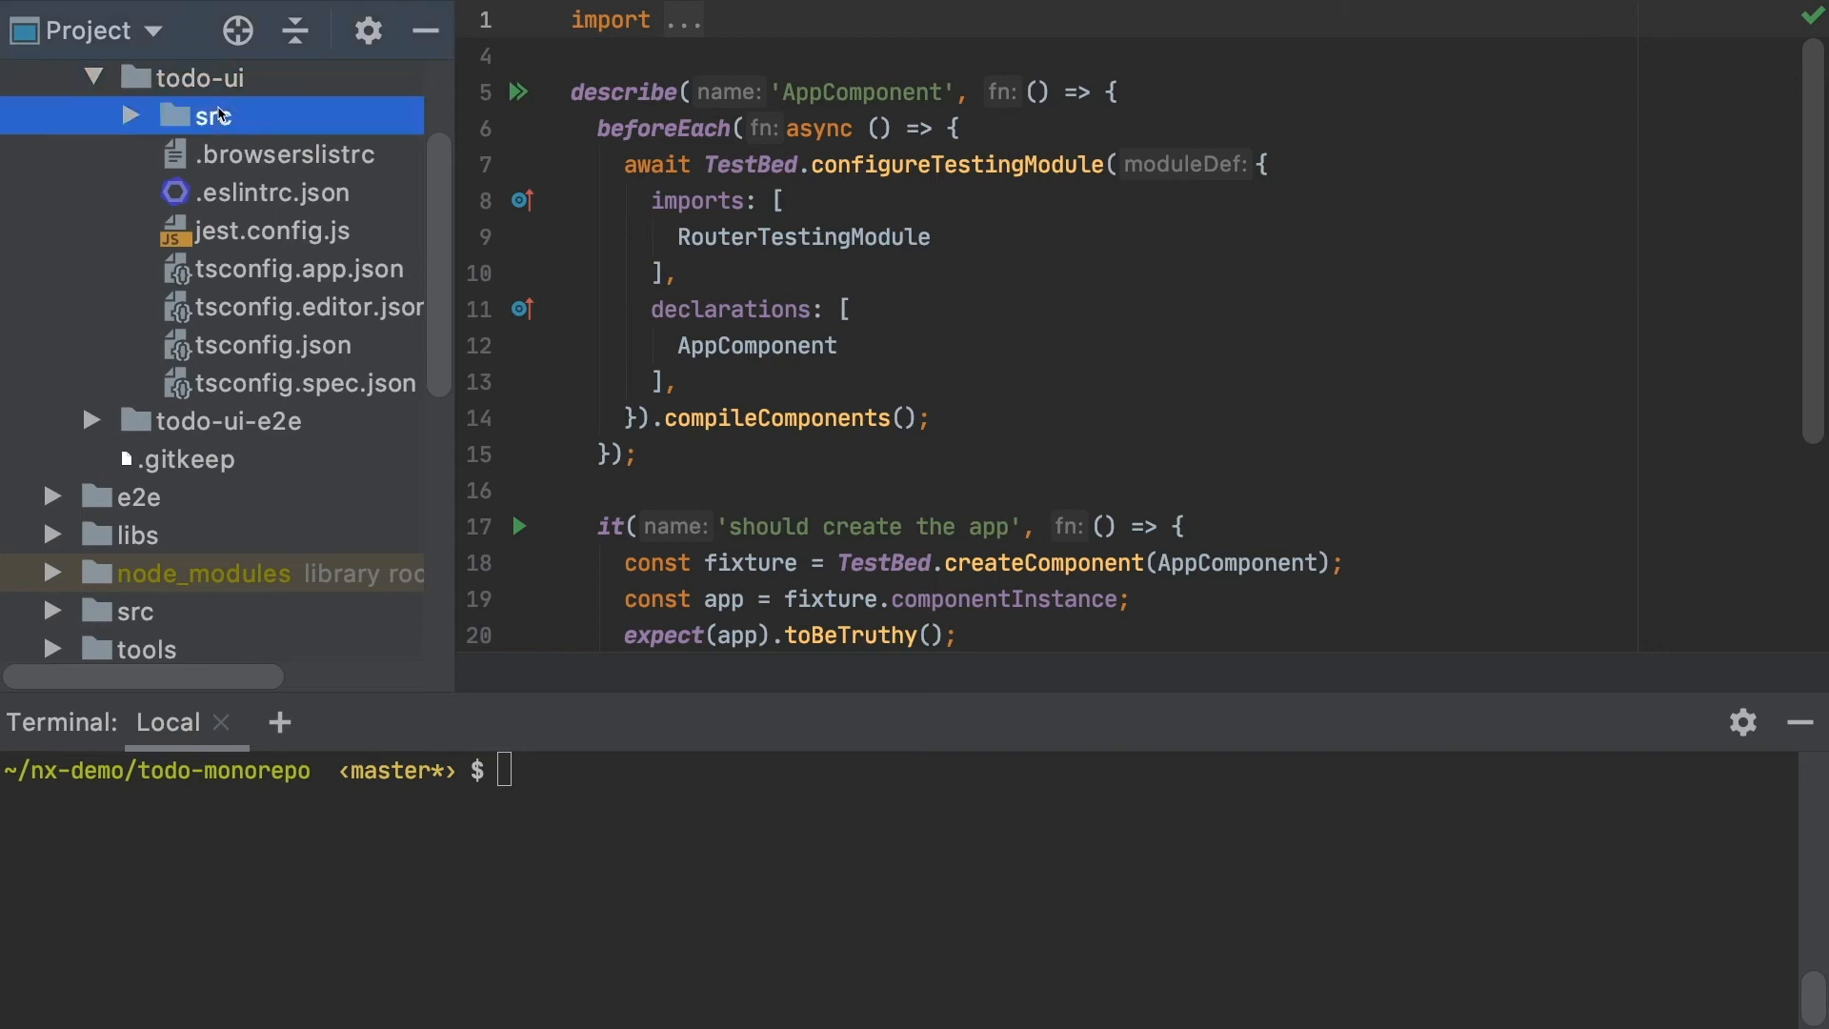
right_click(204, 115)
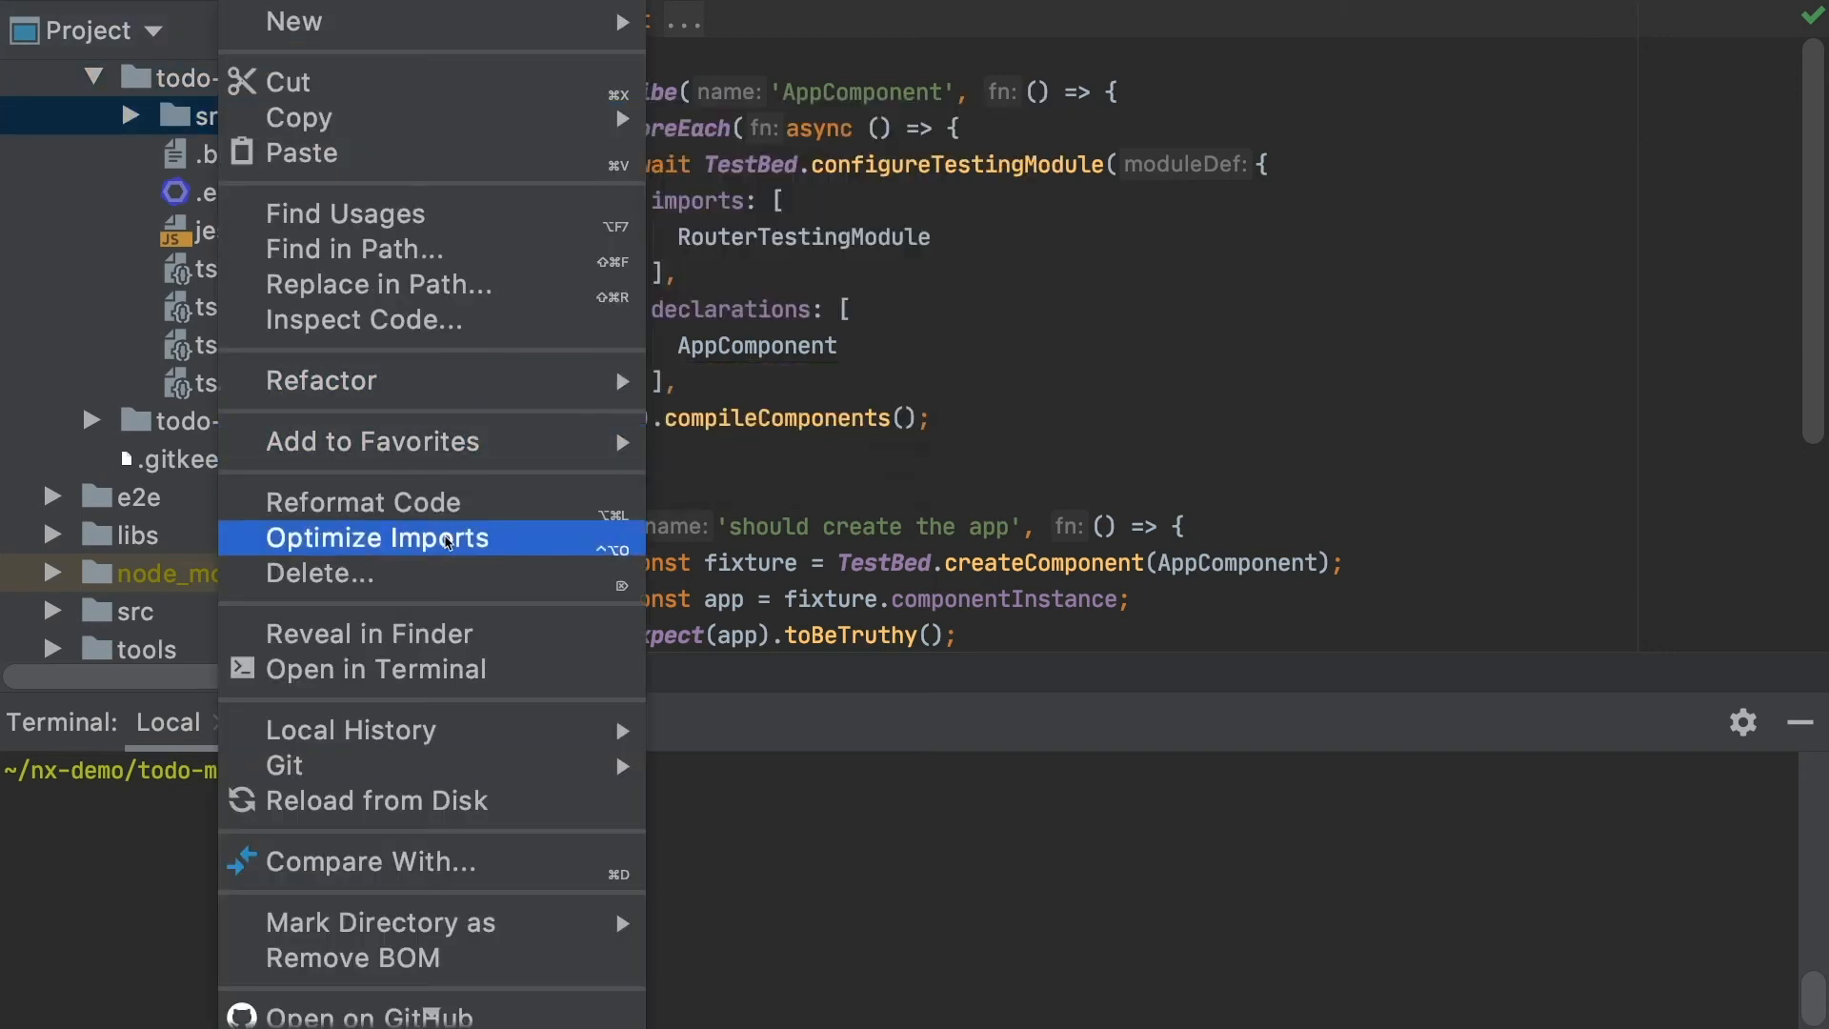
click(320, 574)
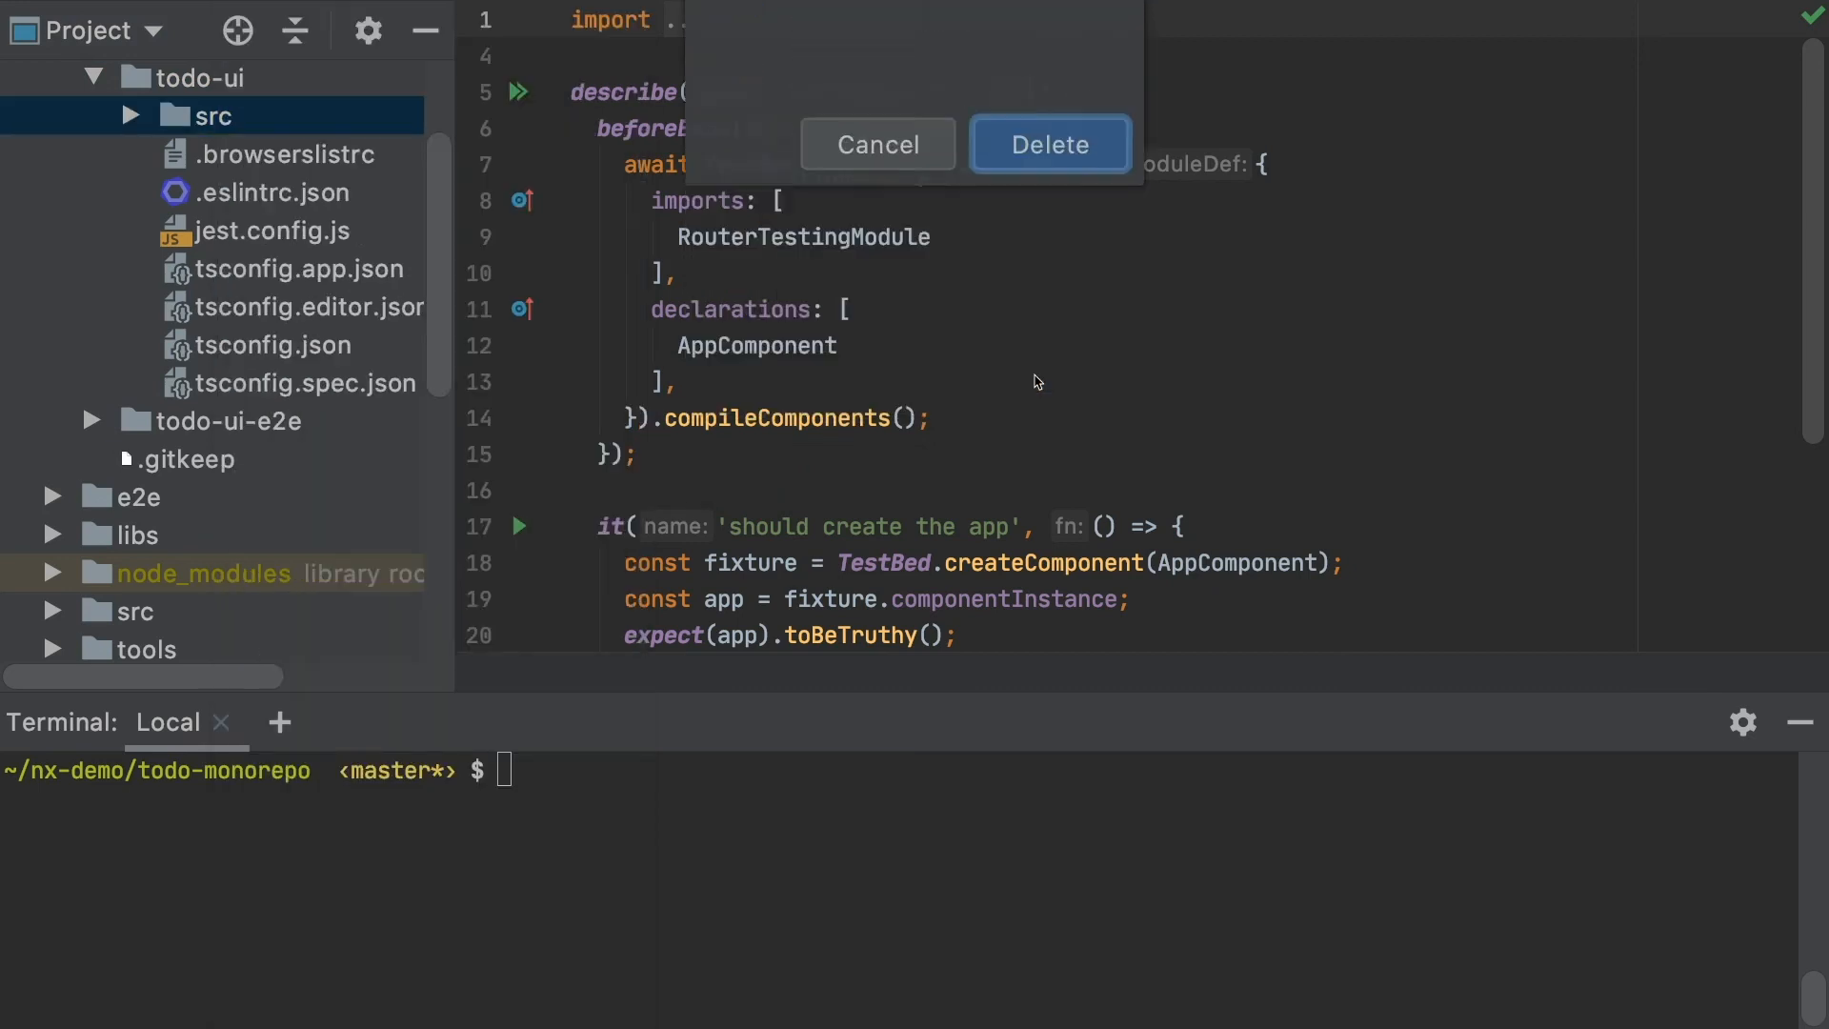
right_click(116, 571)
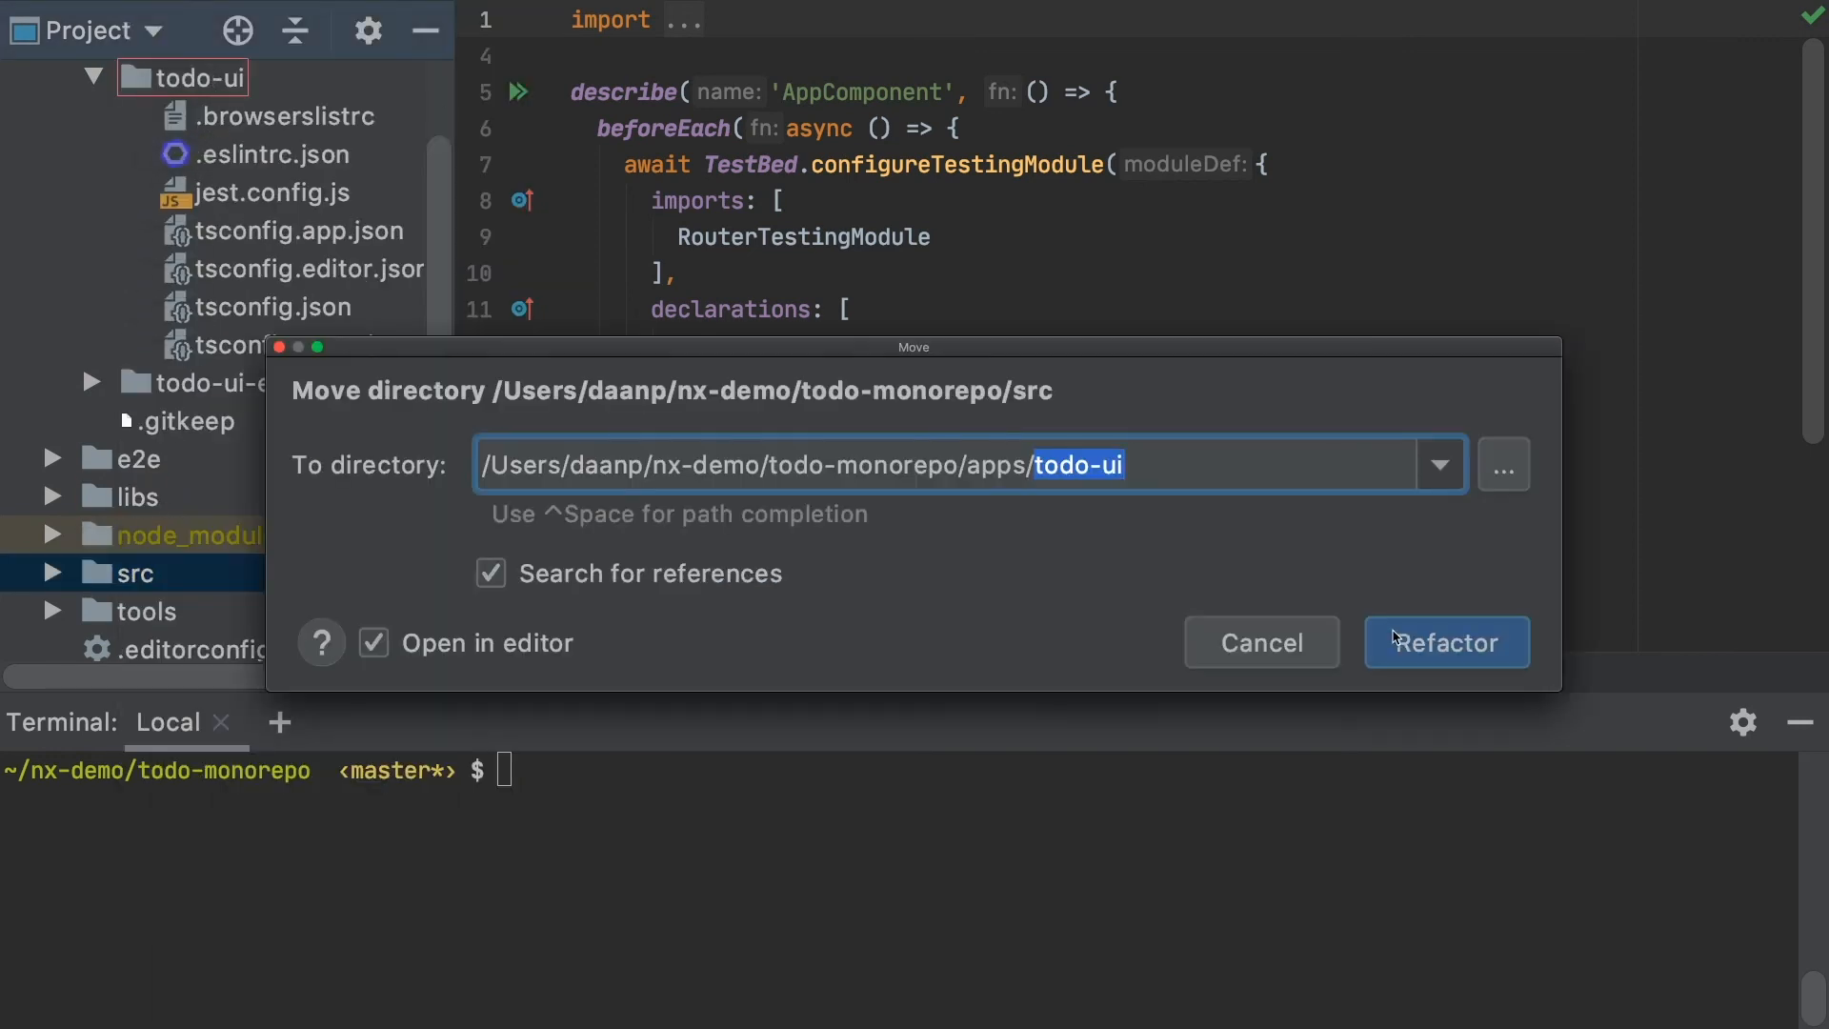
Confirm the Move directory refactor placing root src into apps/todo-ui
click(1446, 642)
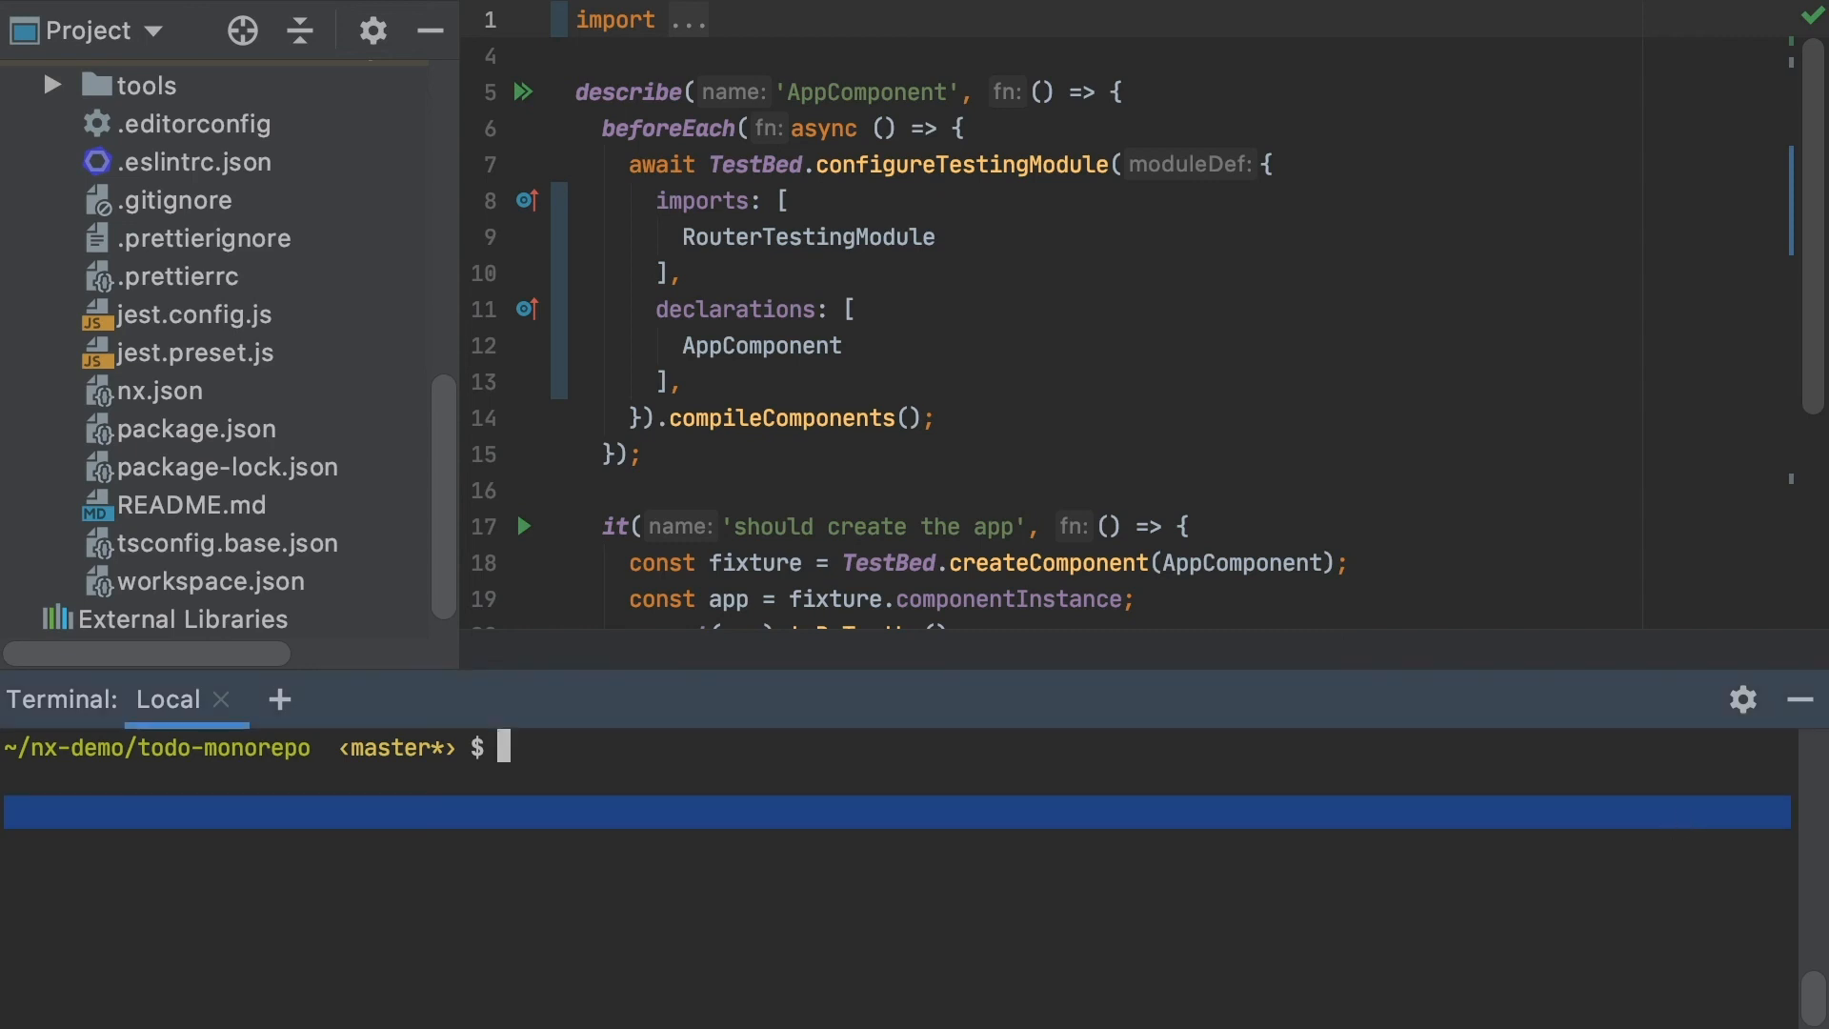
Run nx run-many --target=serve --all --parallel to serve every app at once
text(nx)
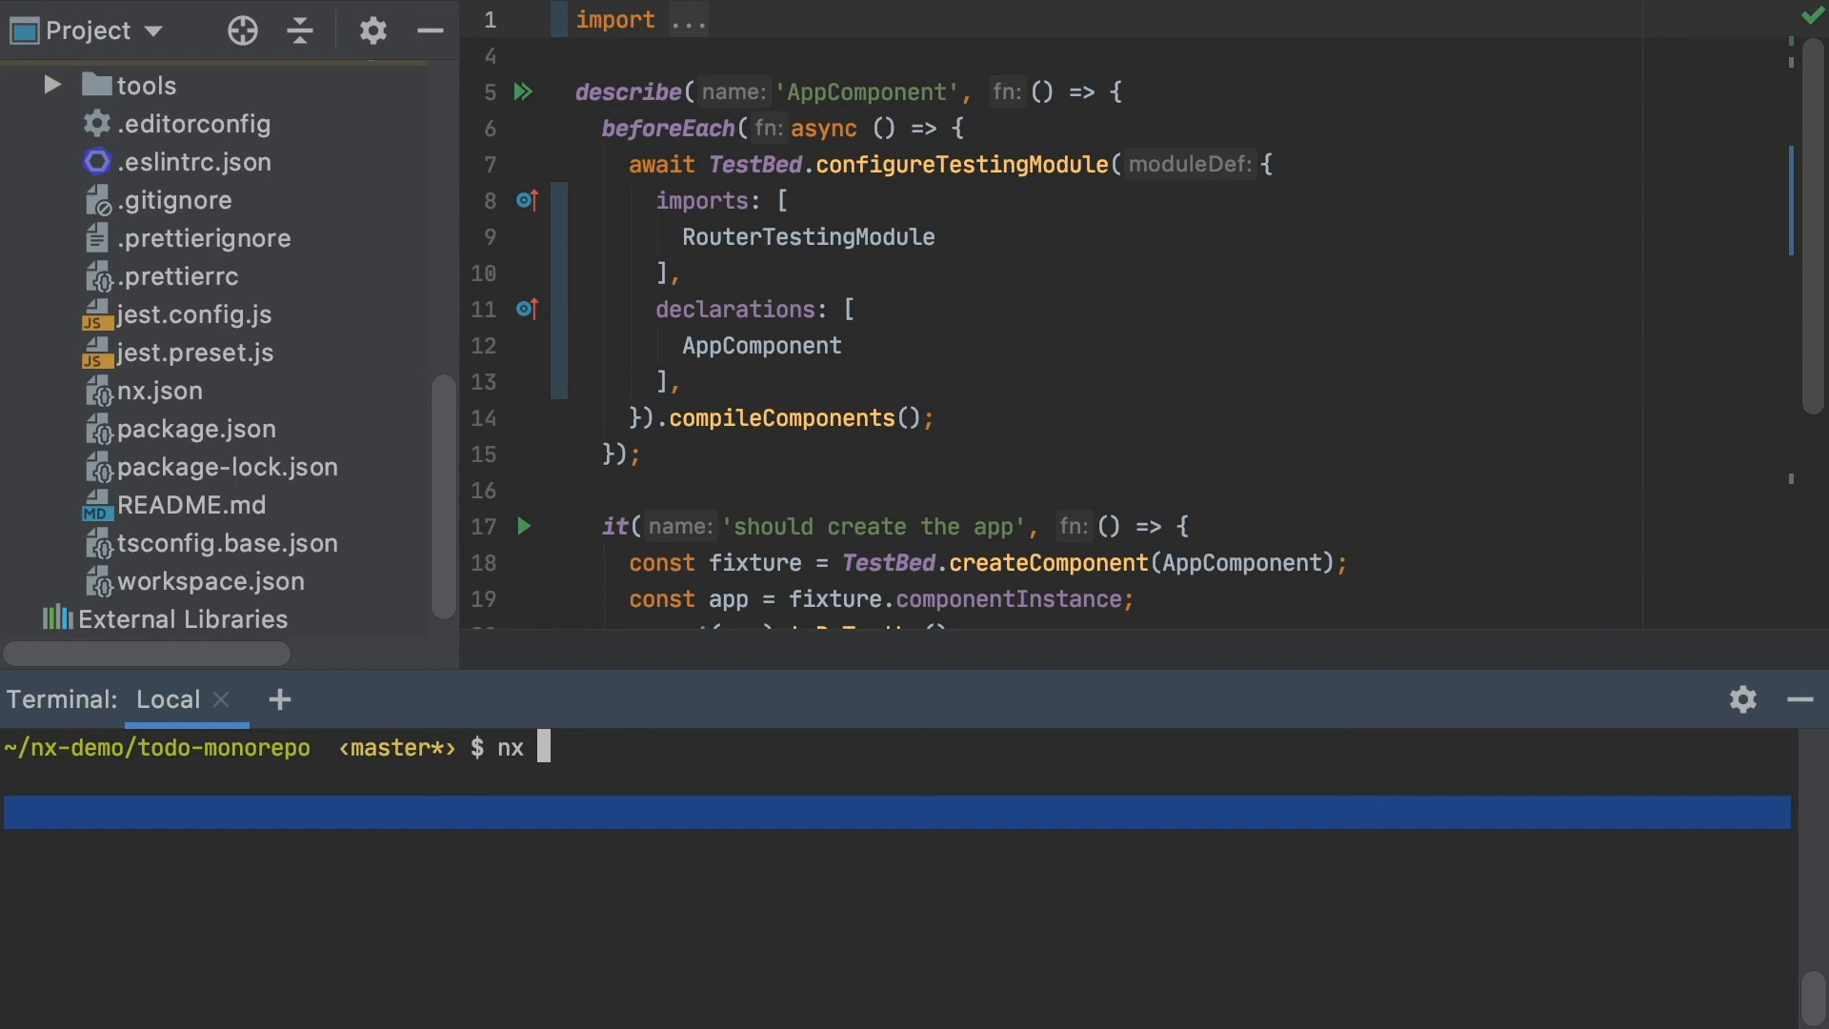
text(run-m)
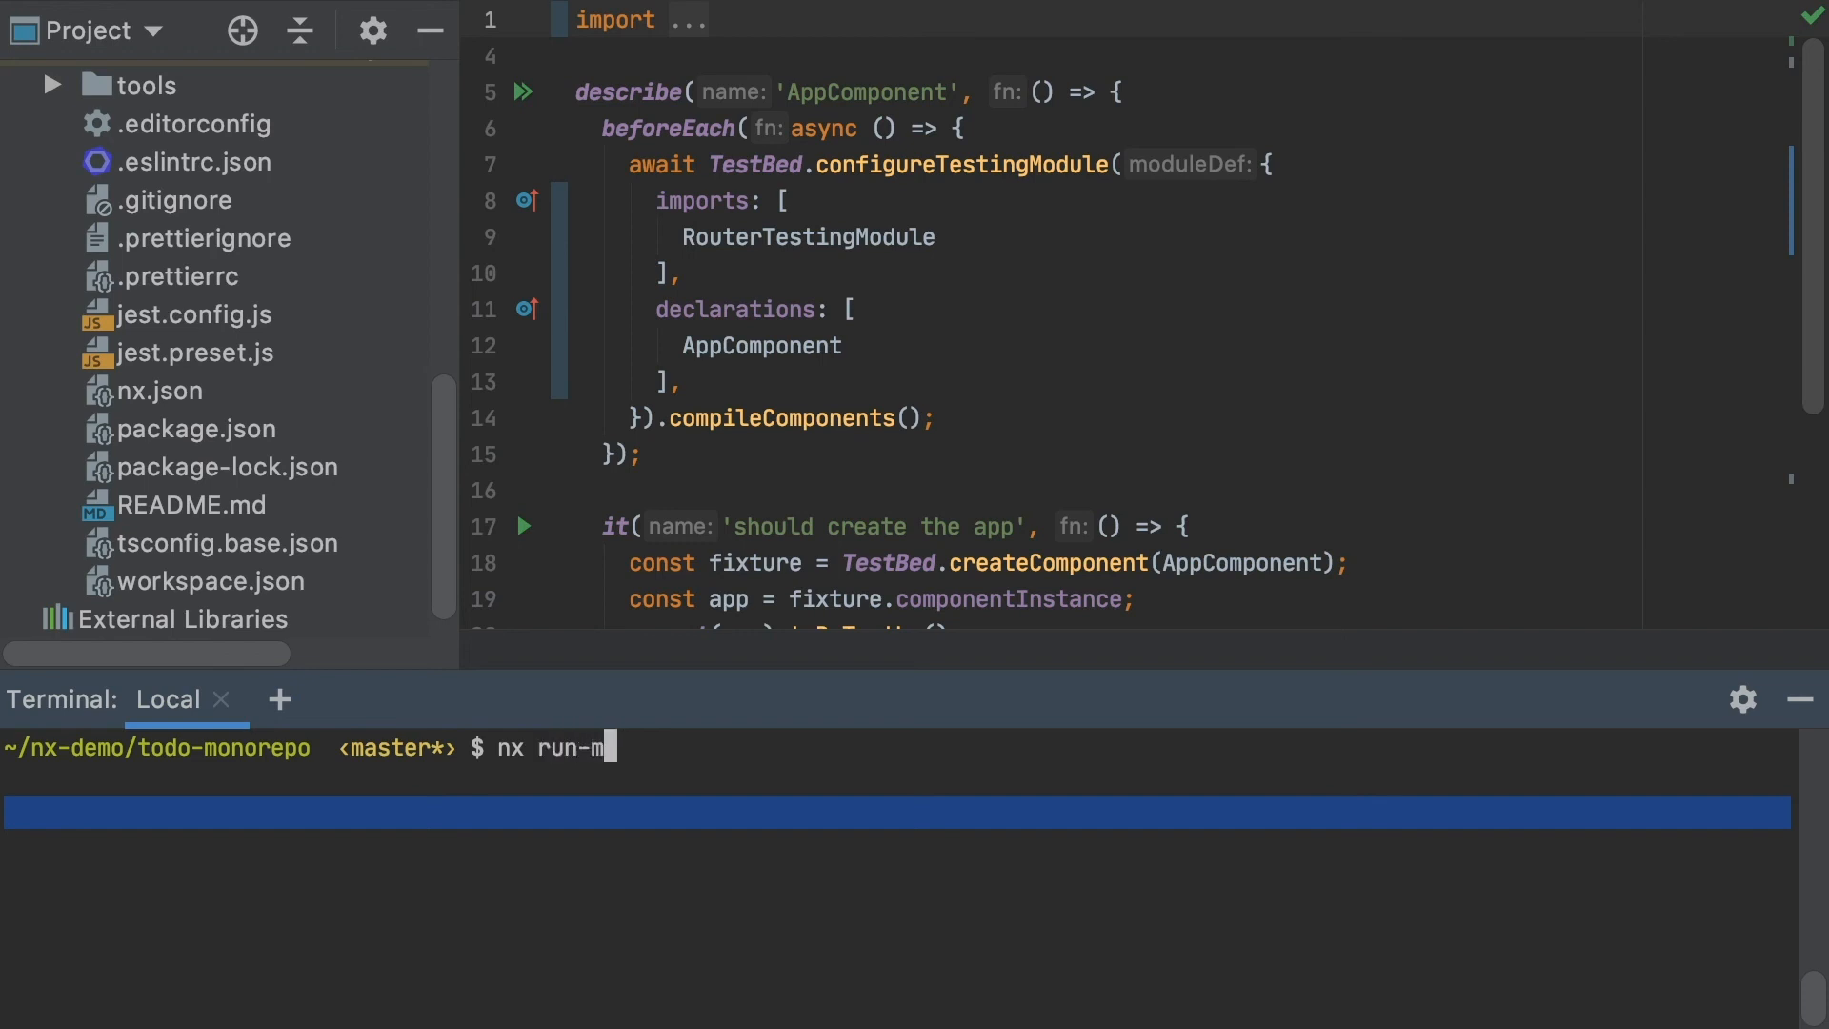
text(any --targ)
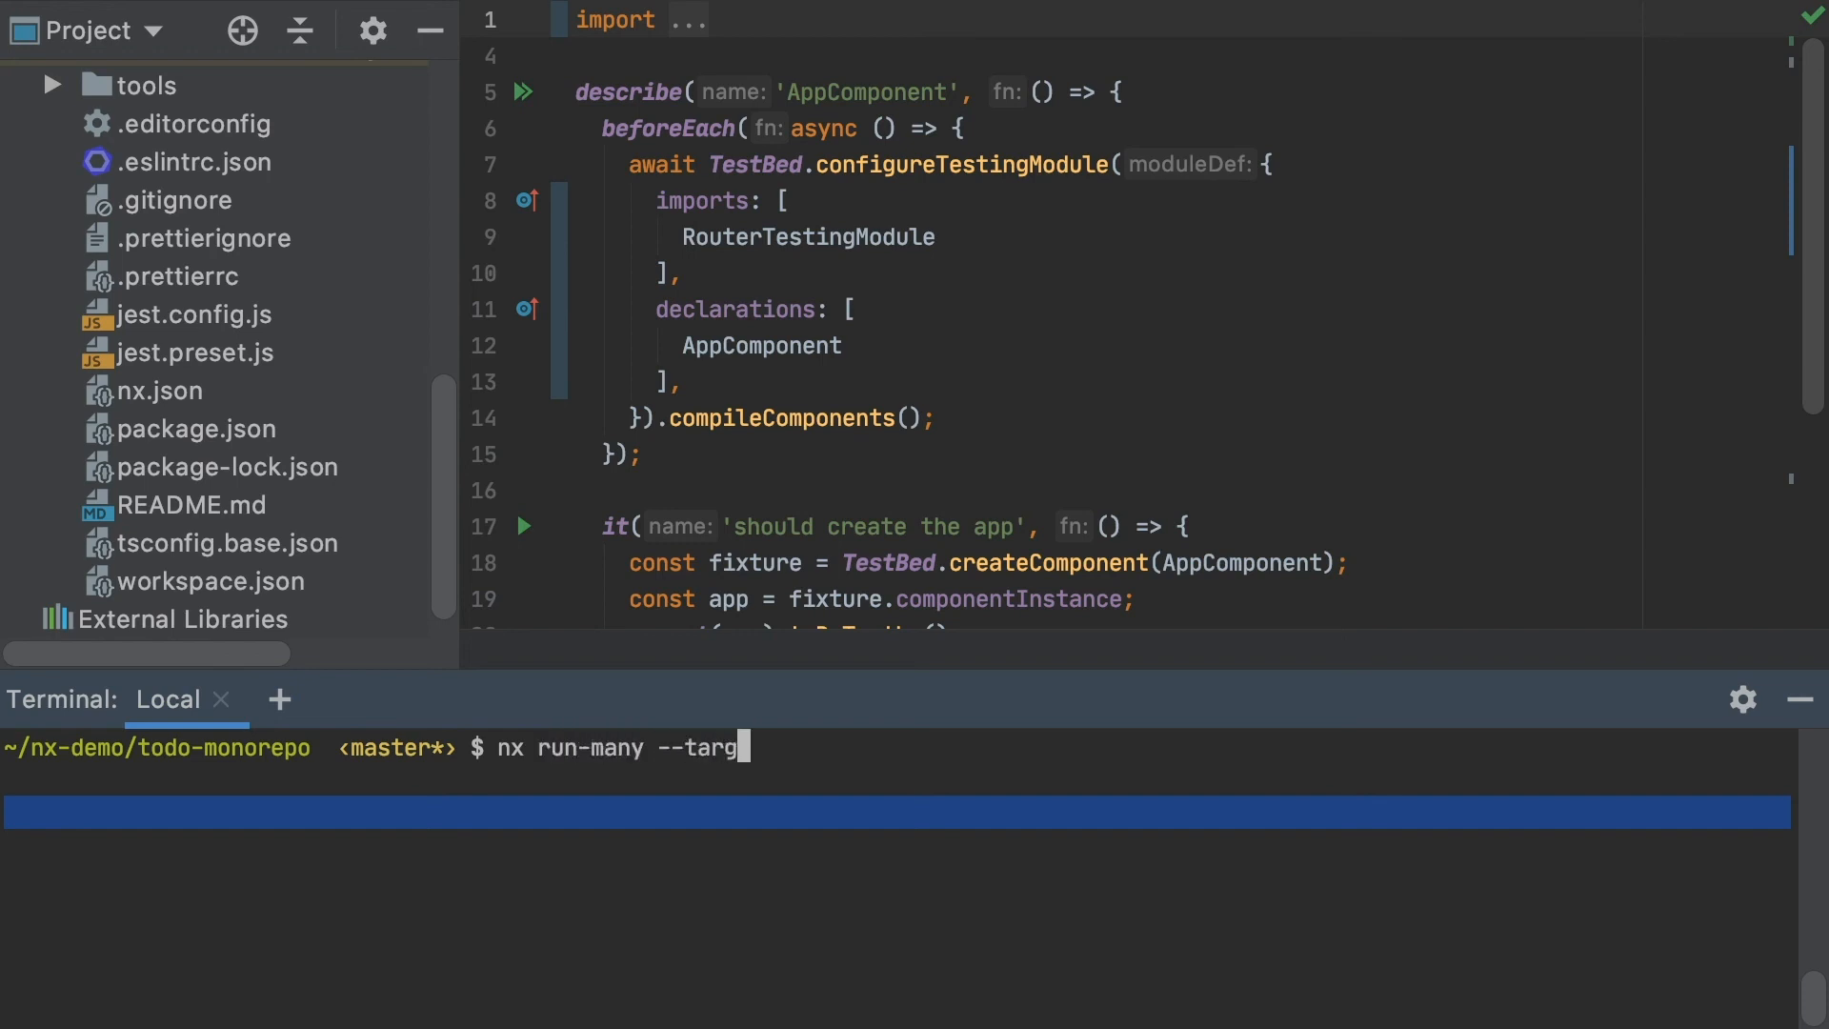
text(et=serve)
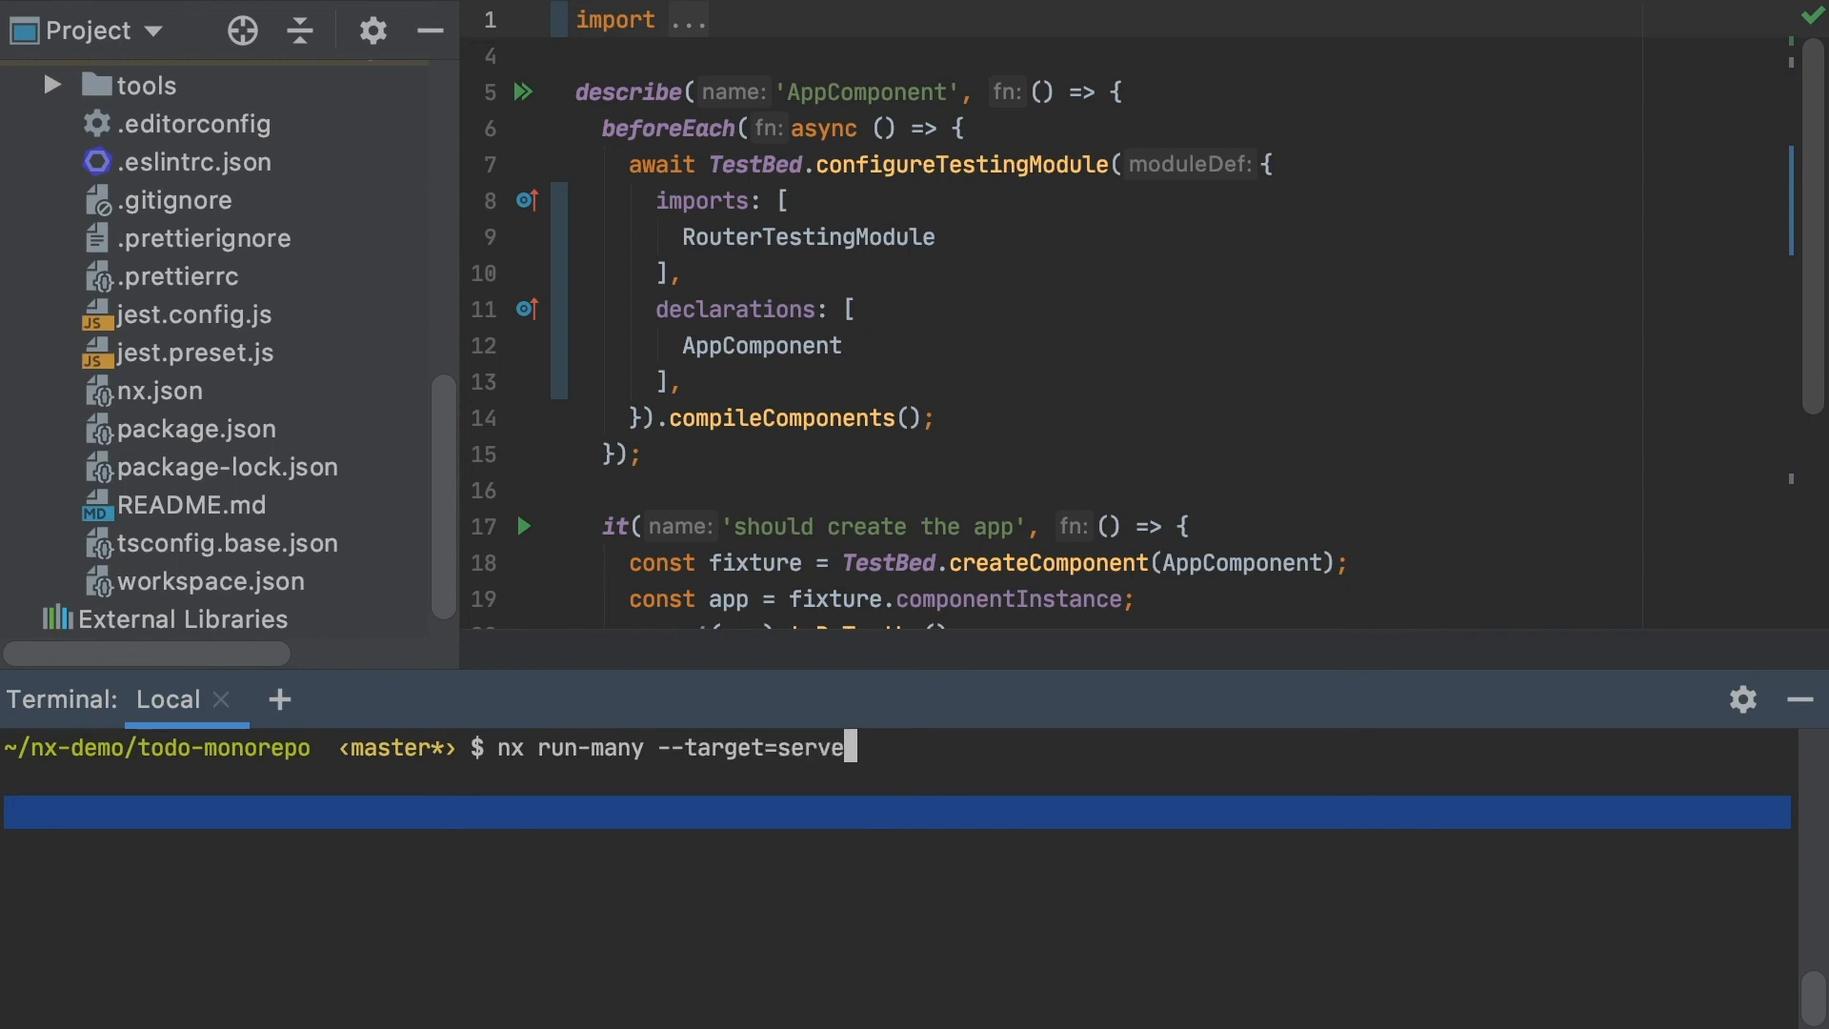
text(--all)
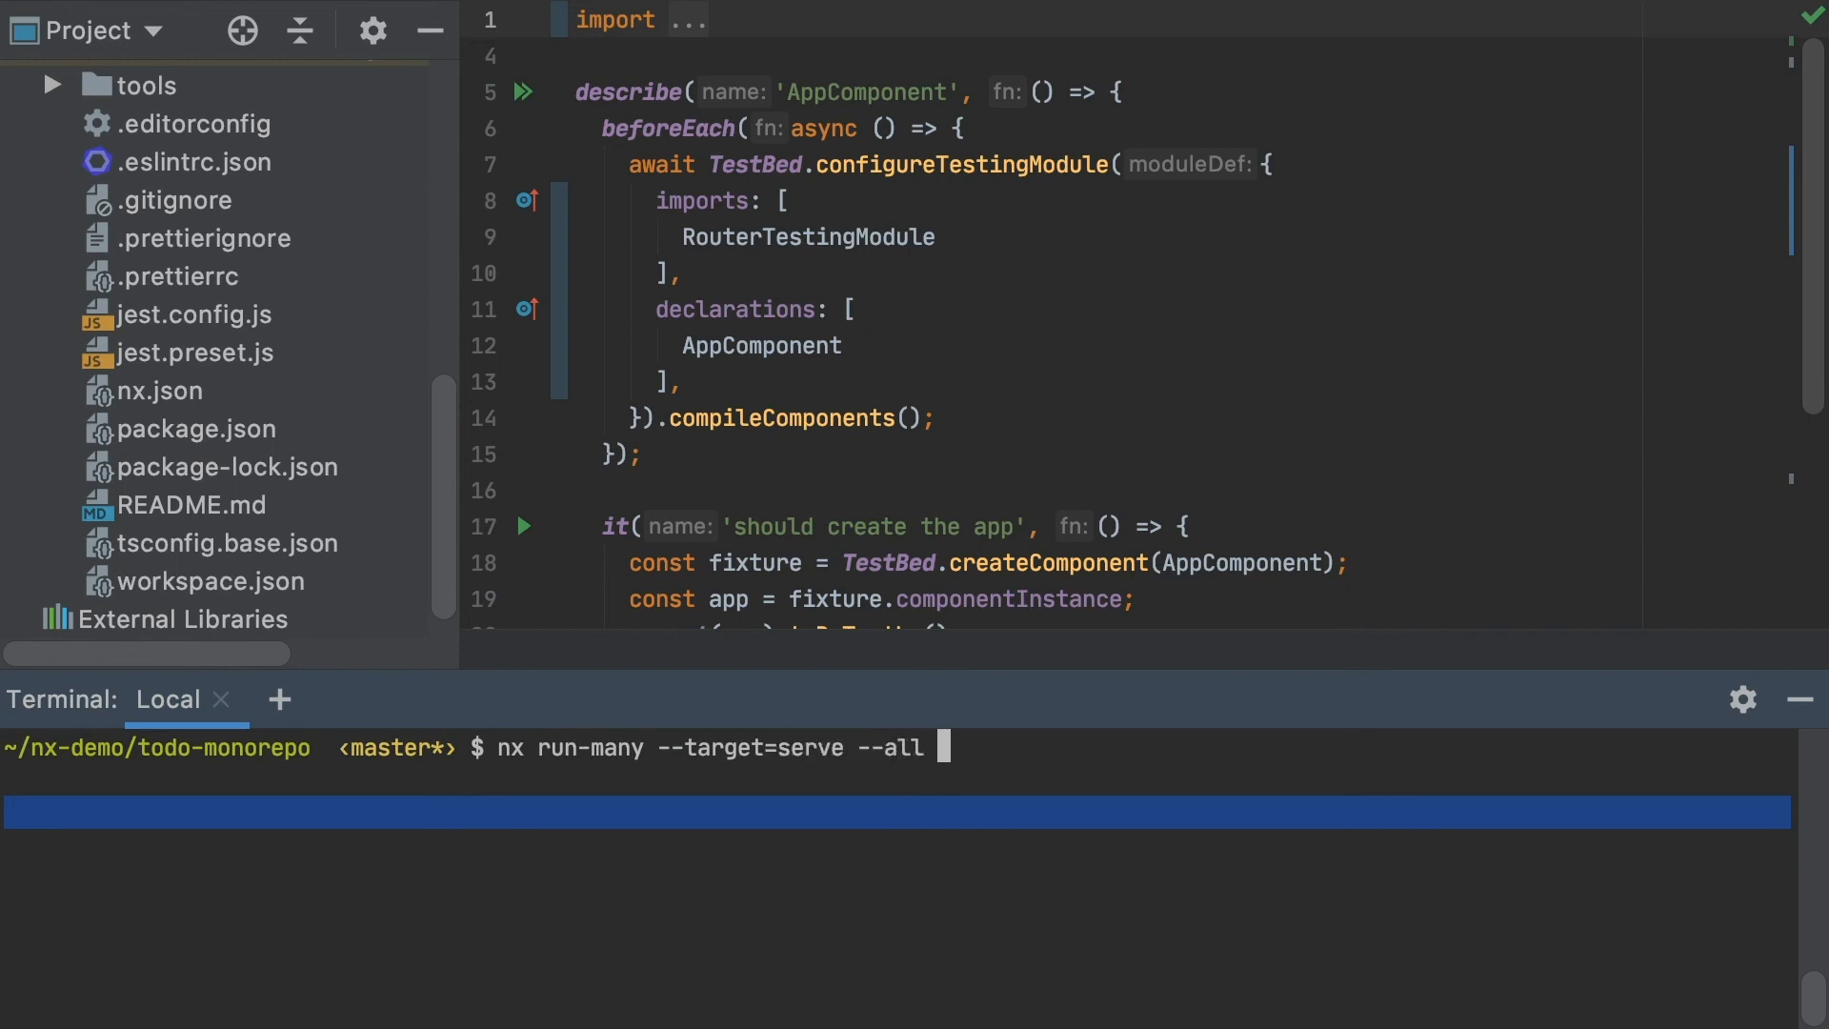
text(--parallel)
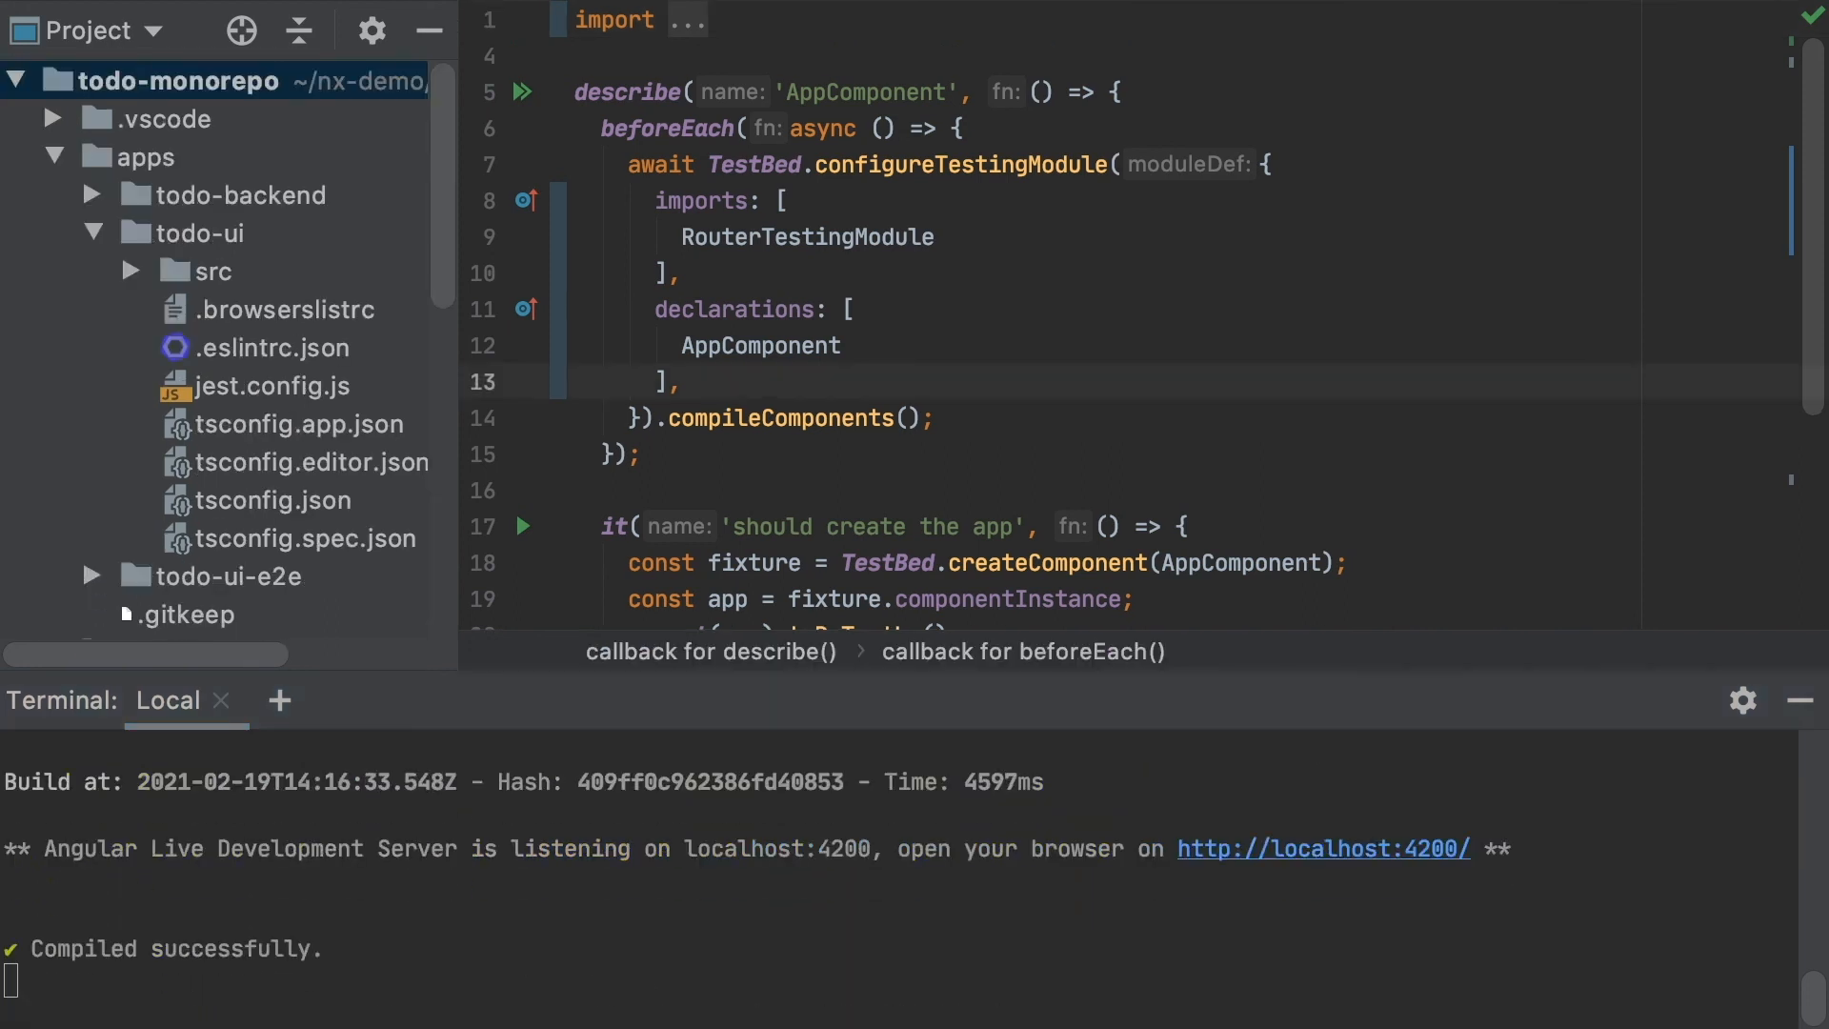
mouse_move(1490, 838)
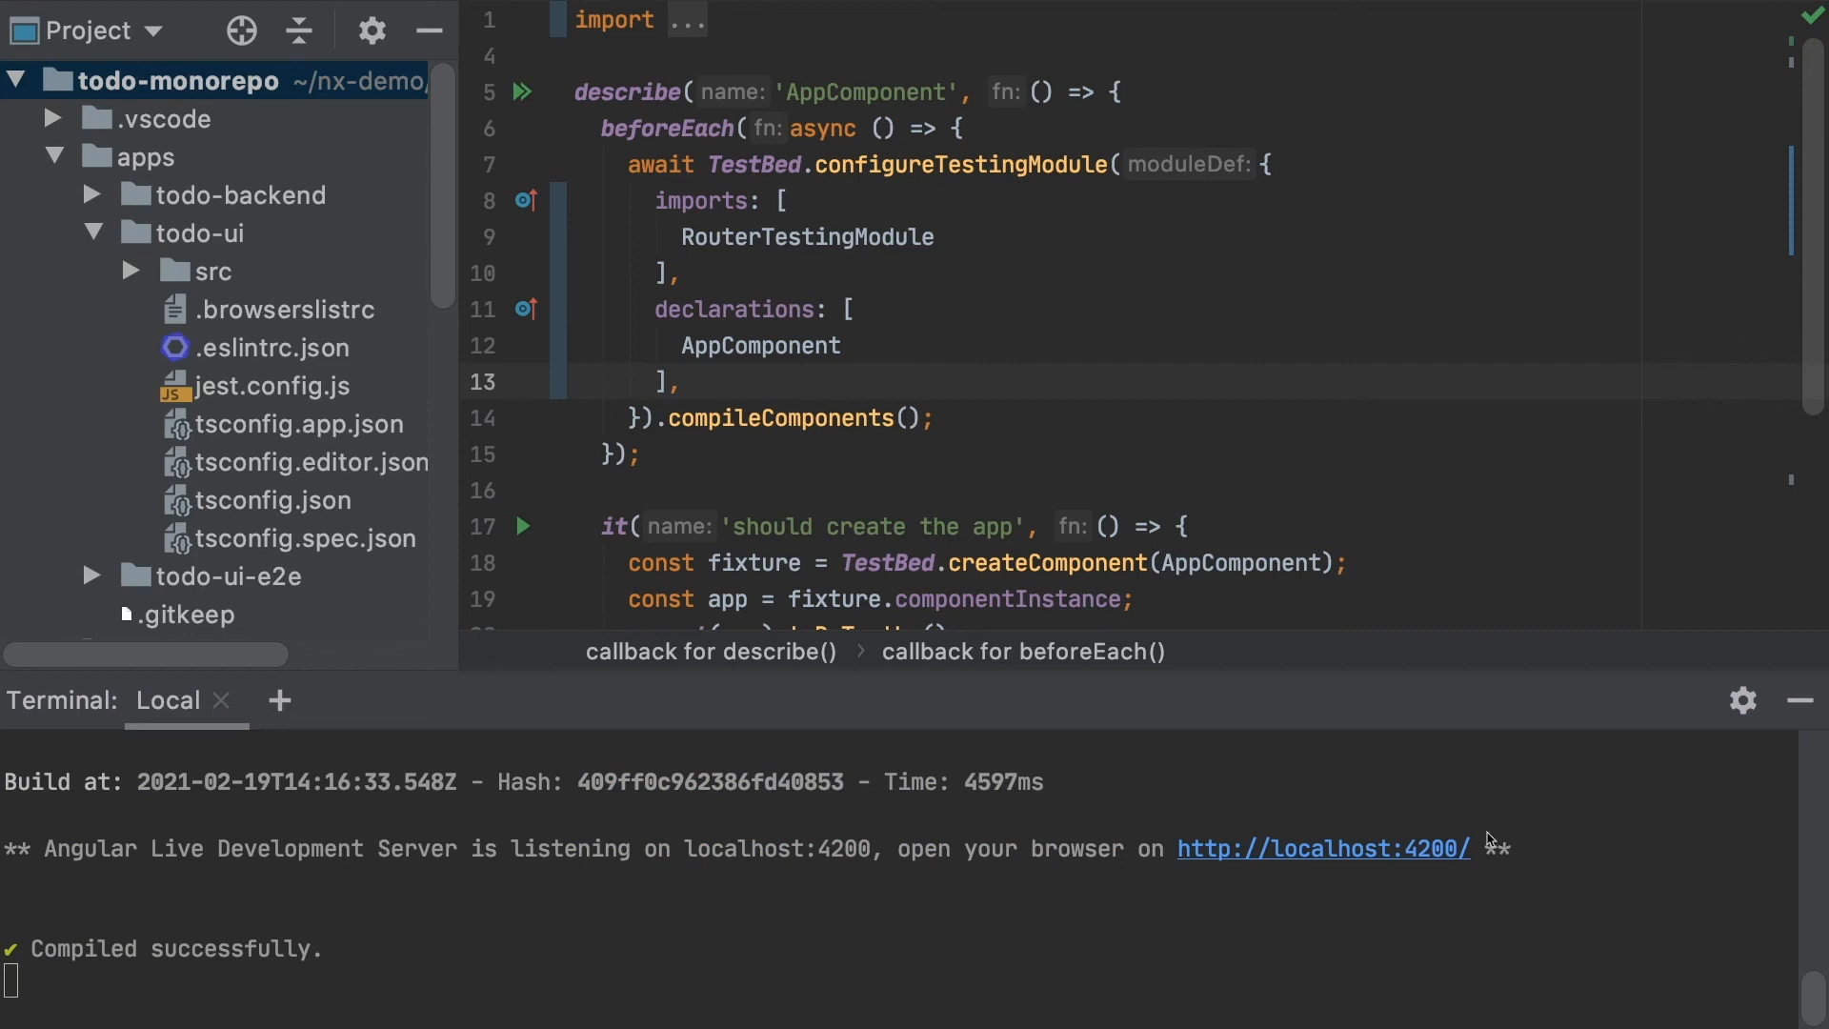
Stop the dev servers with Ctrl+C and commit all changes as "merge todo-ui"
key(ctrl+c)
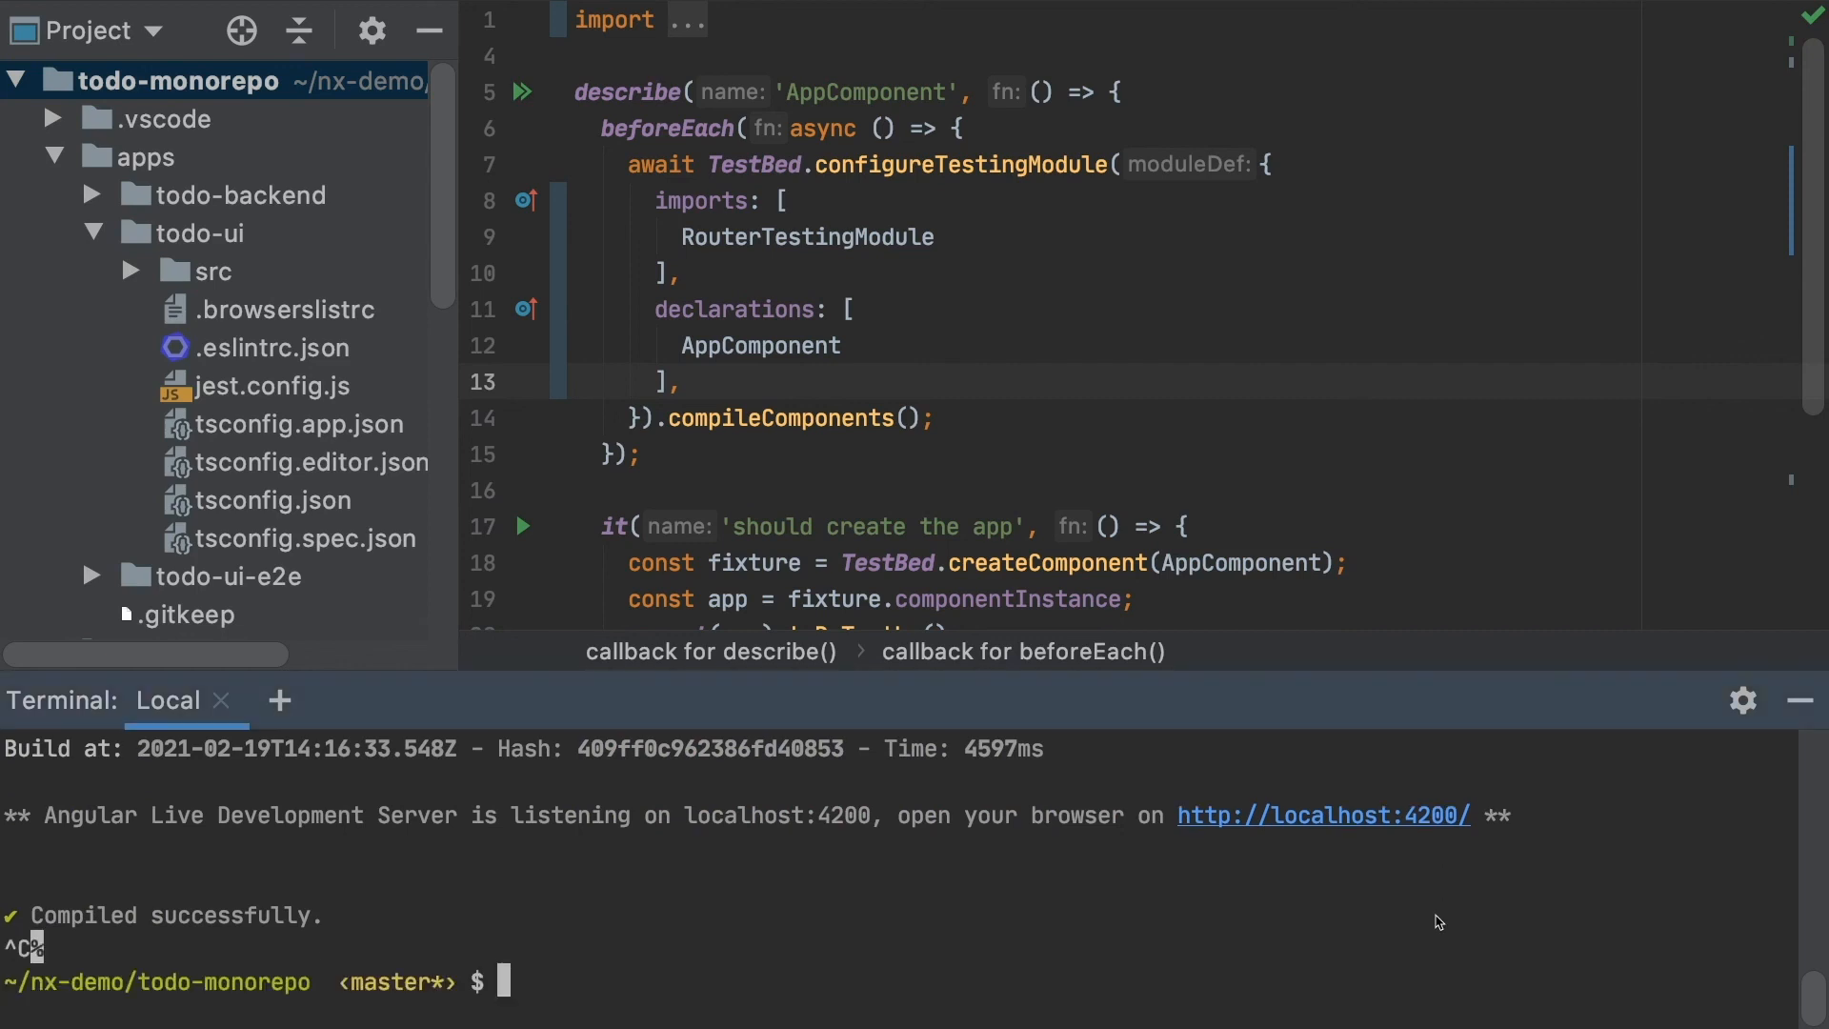
text(git commit -m)
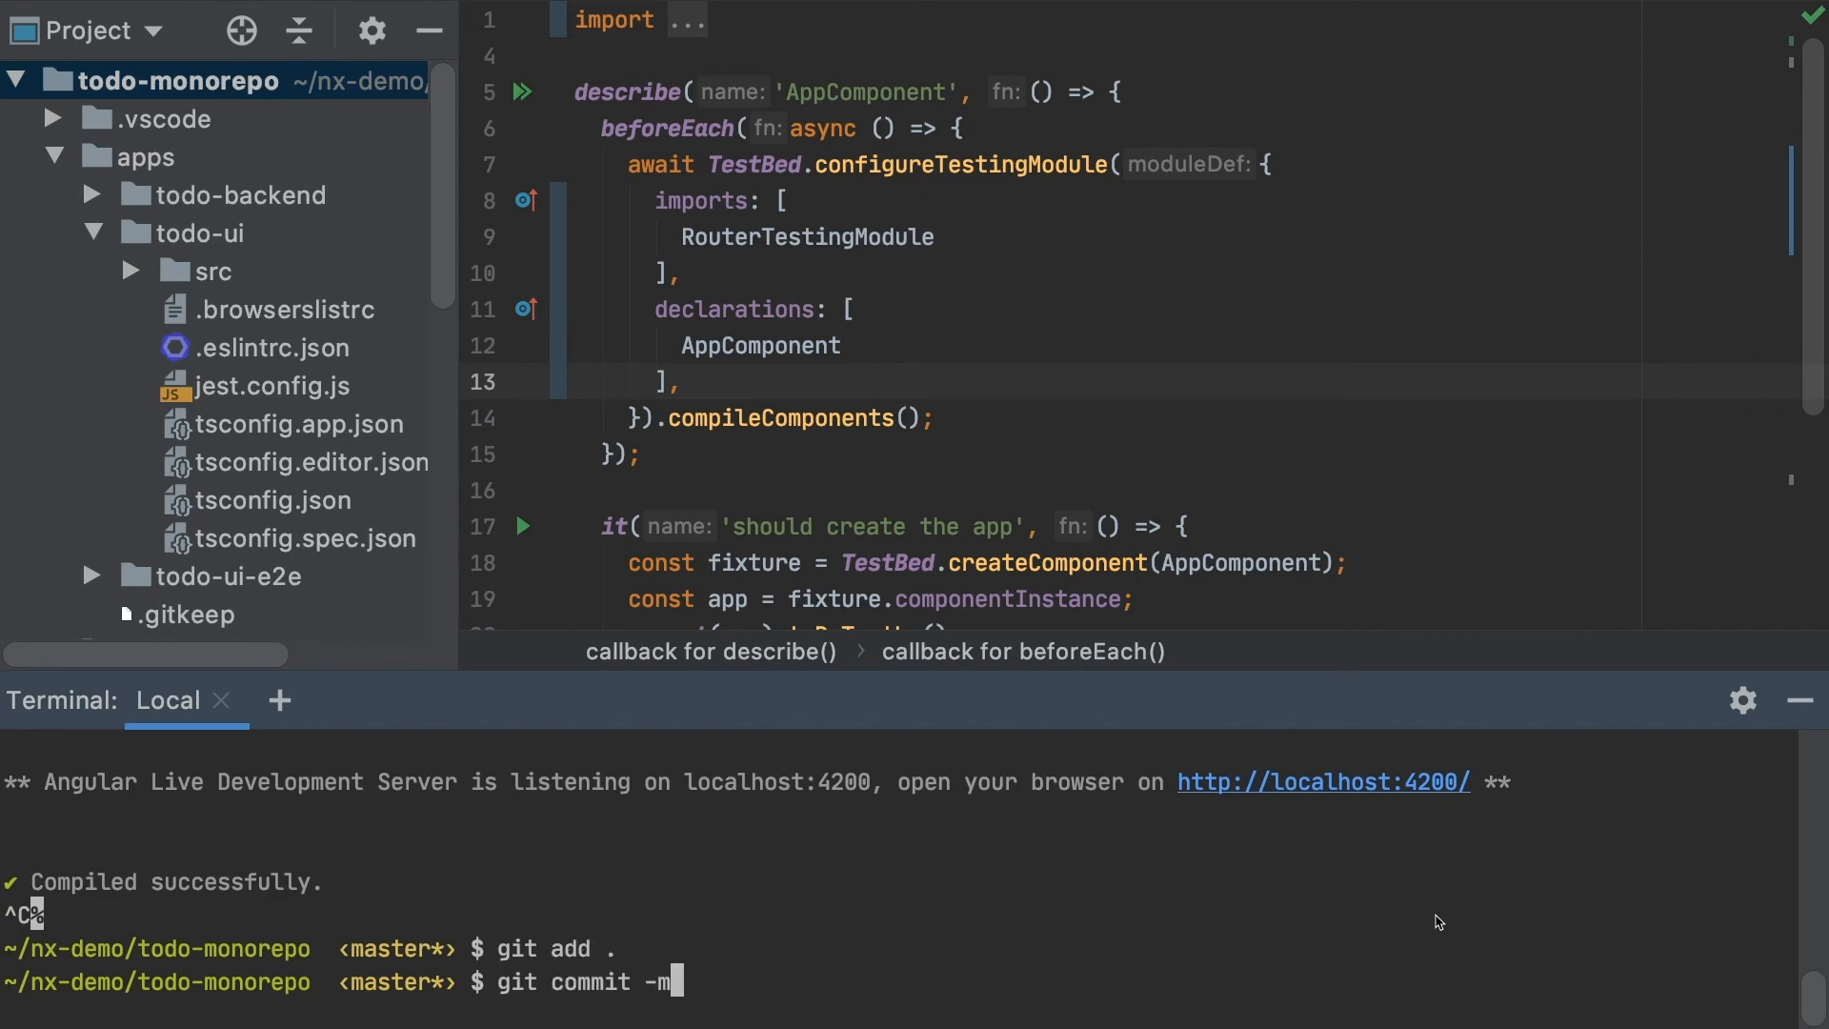
text("merge)
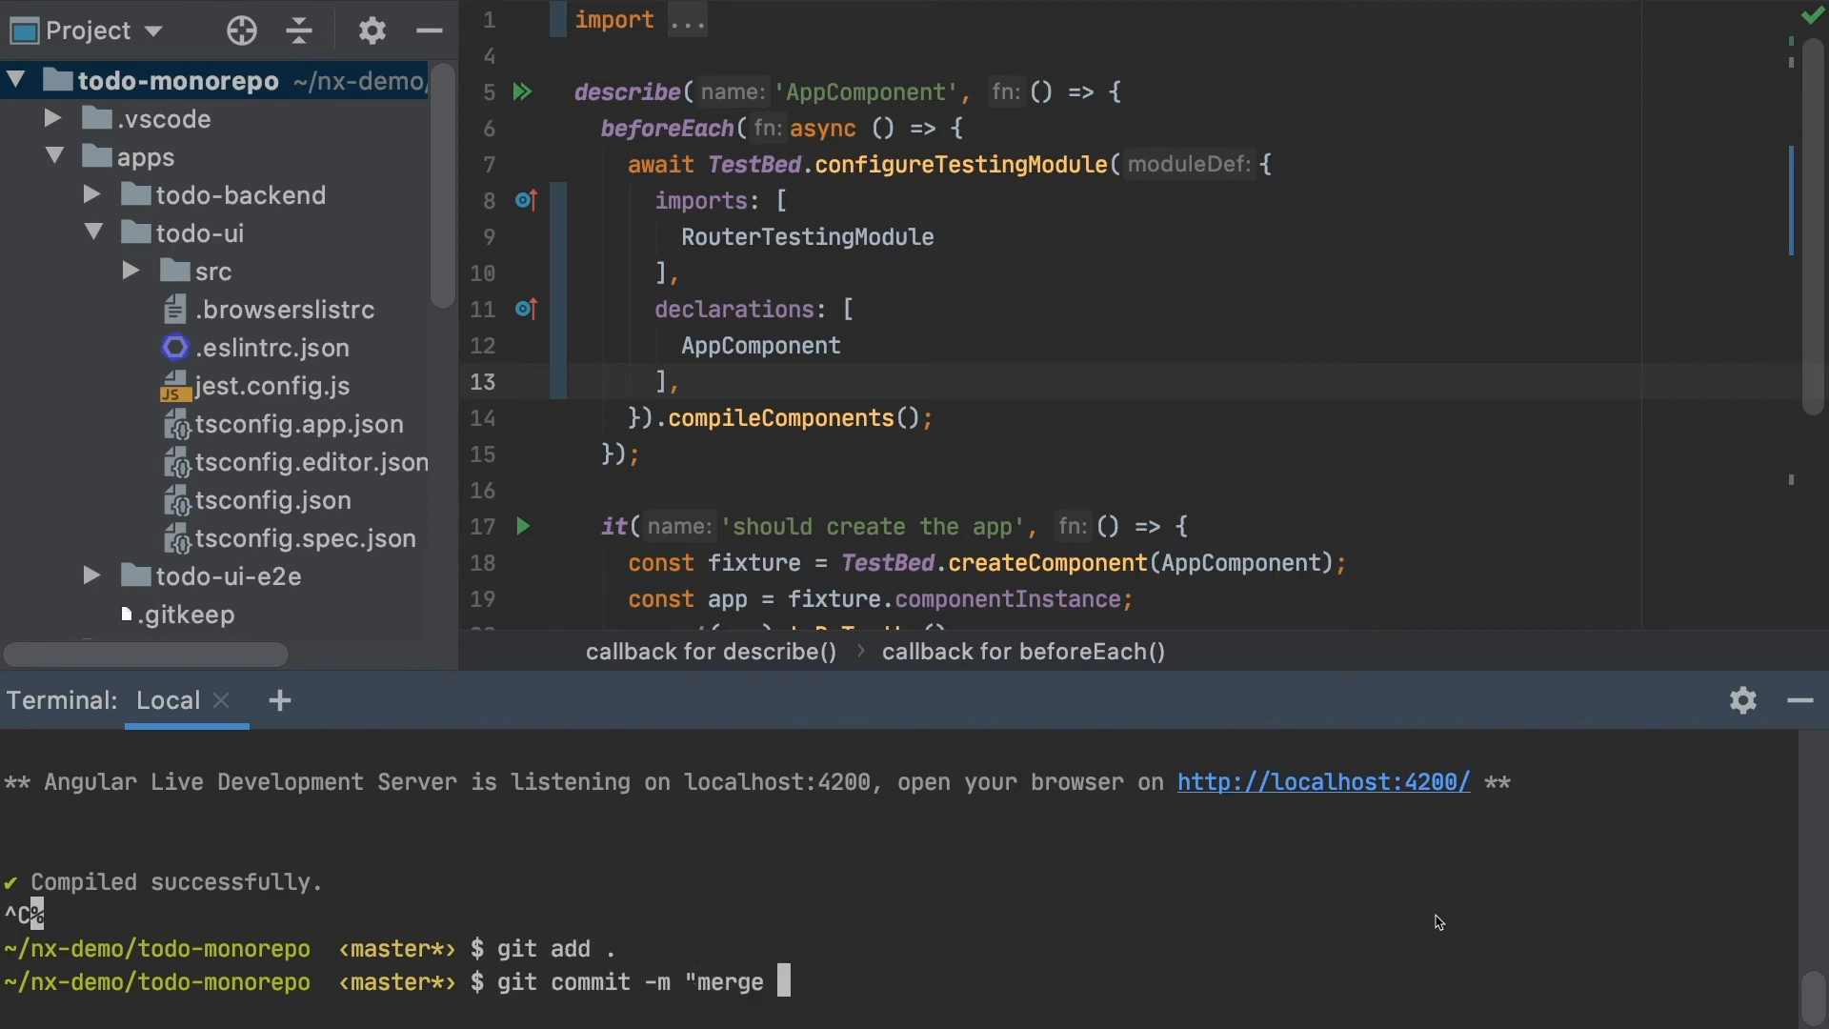
text(todo-)
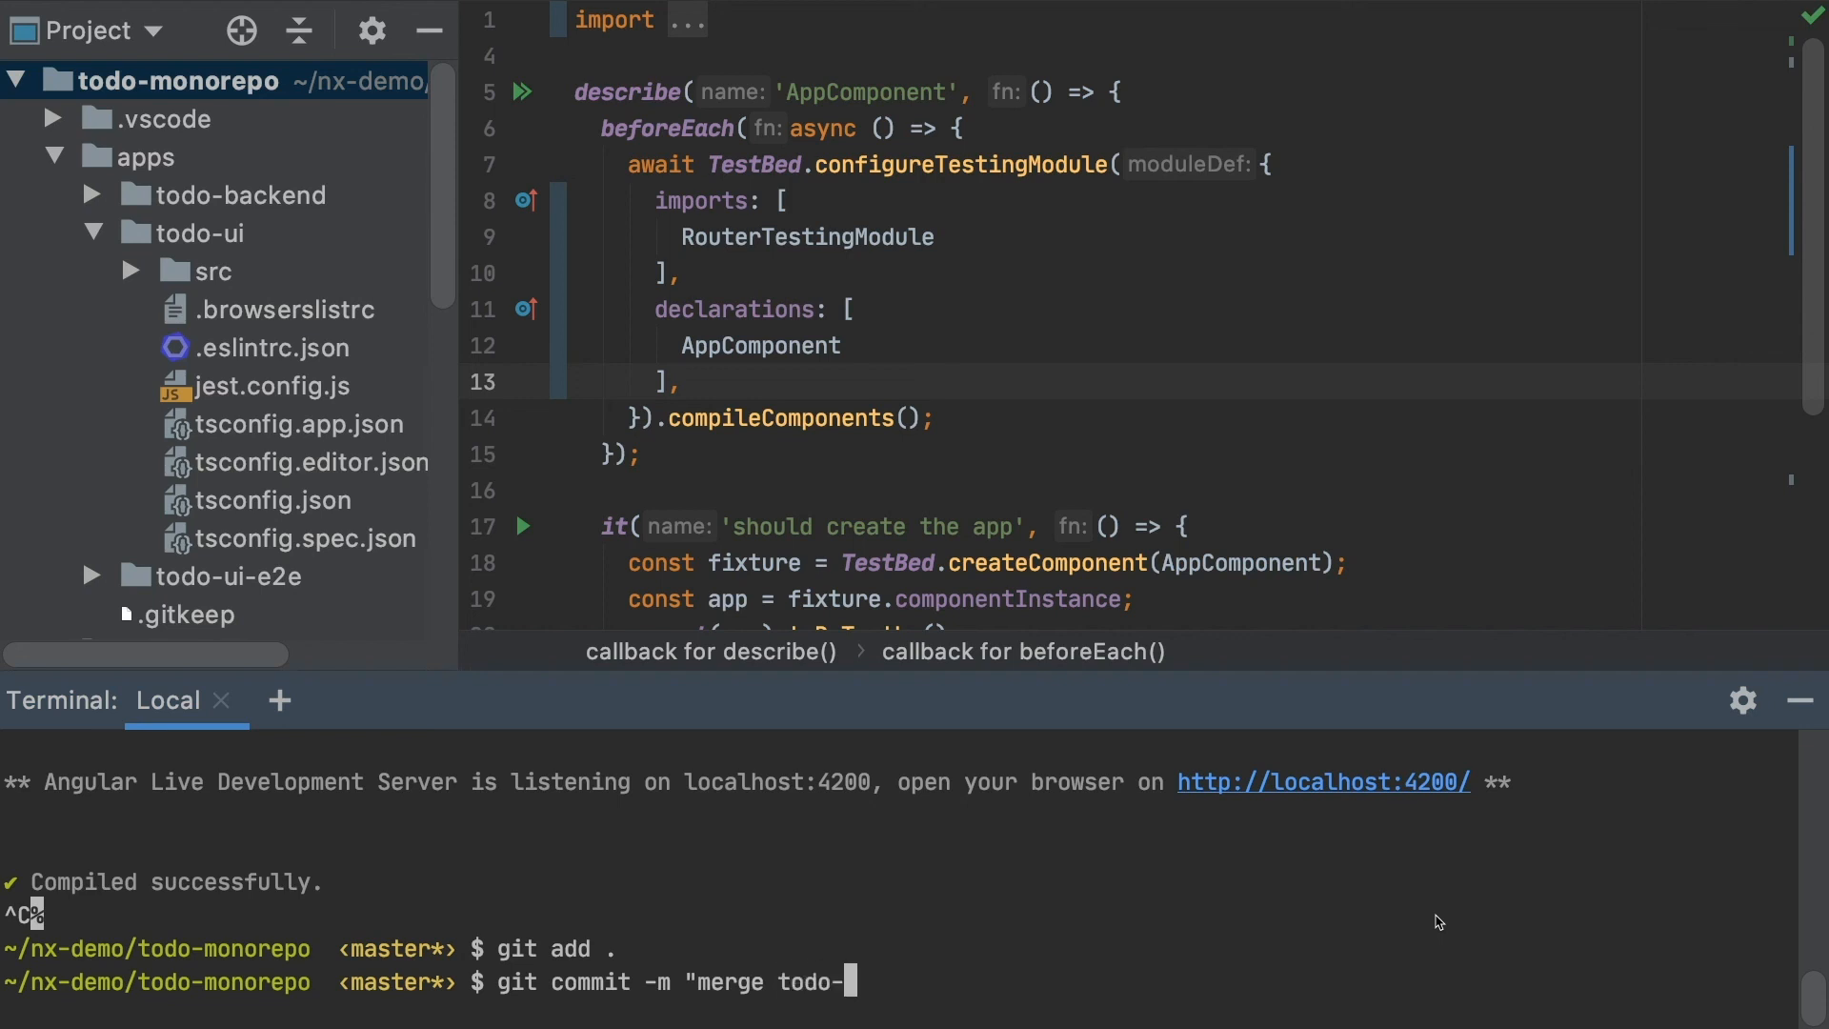
key(Return)
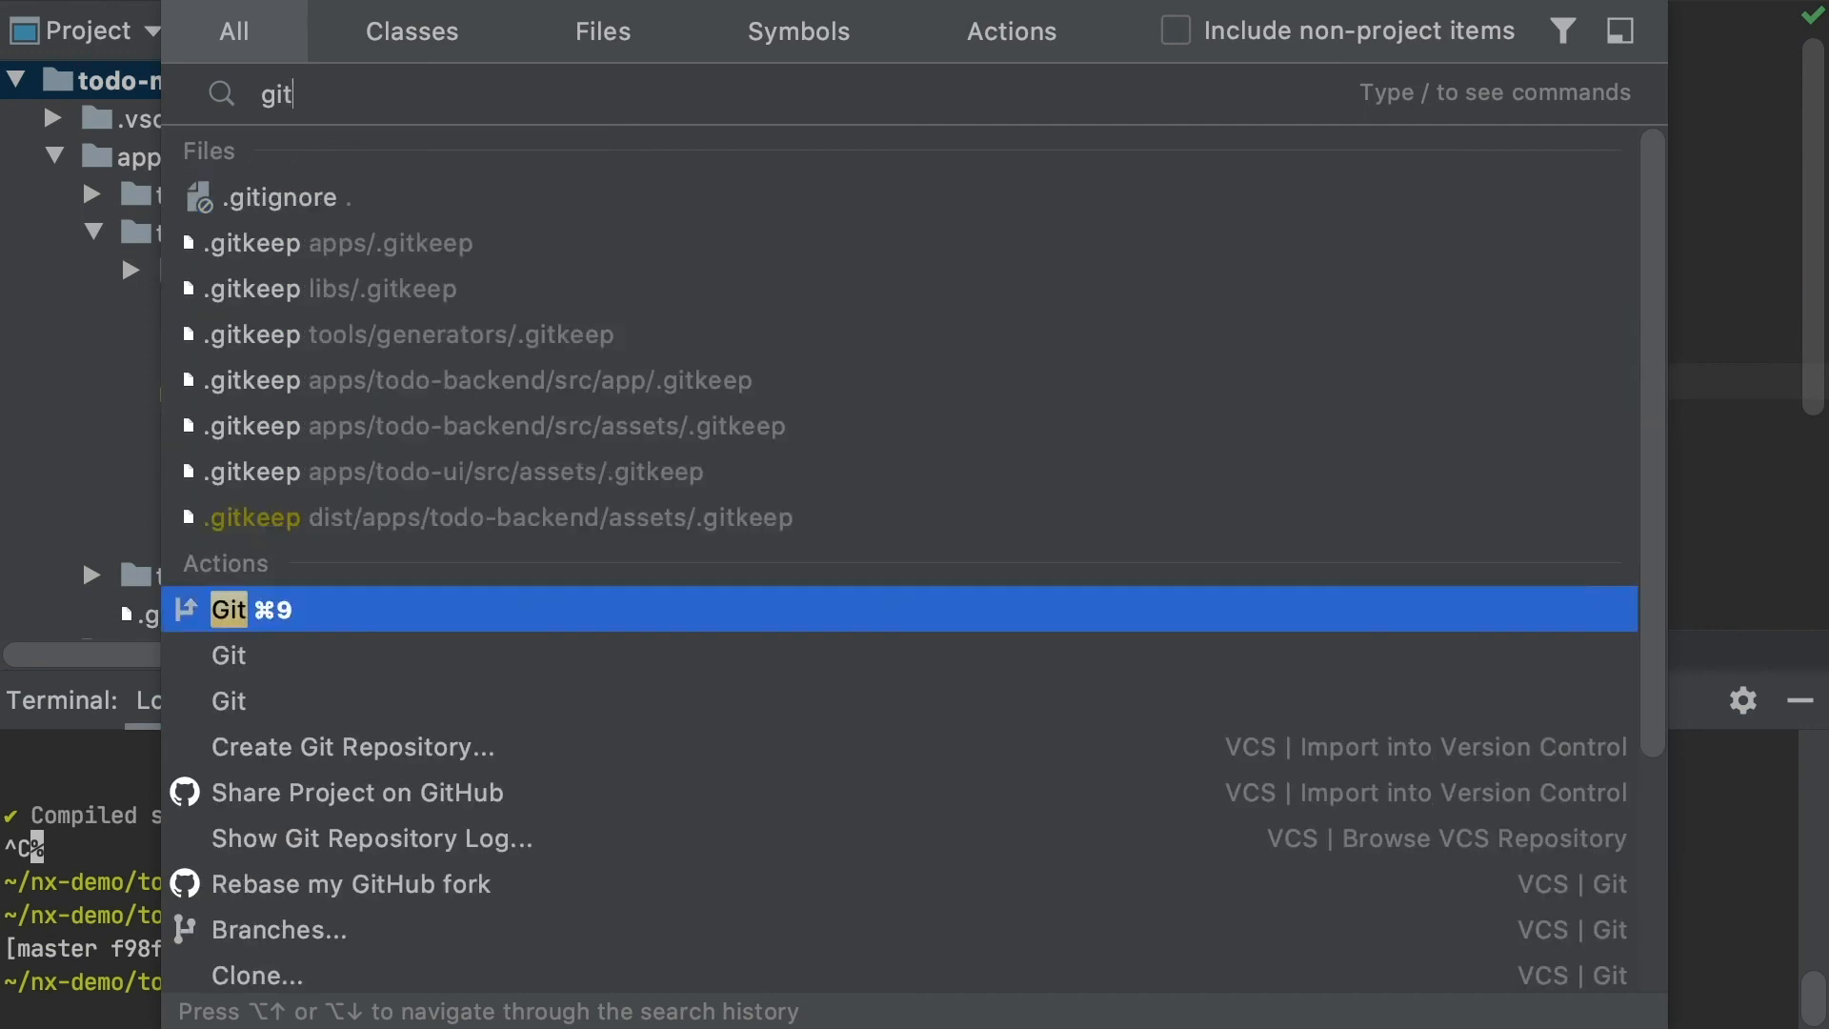
Show the Git log with the 'merge todo-ui' commit on master above the preserved todo-ui history
click(229, 607)
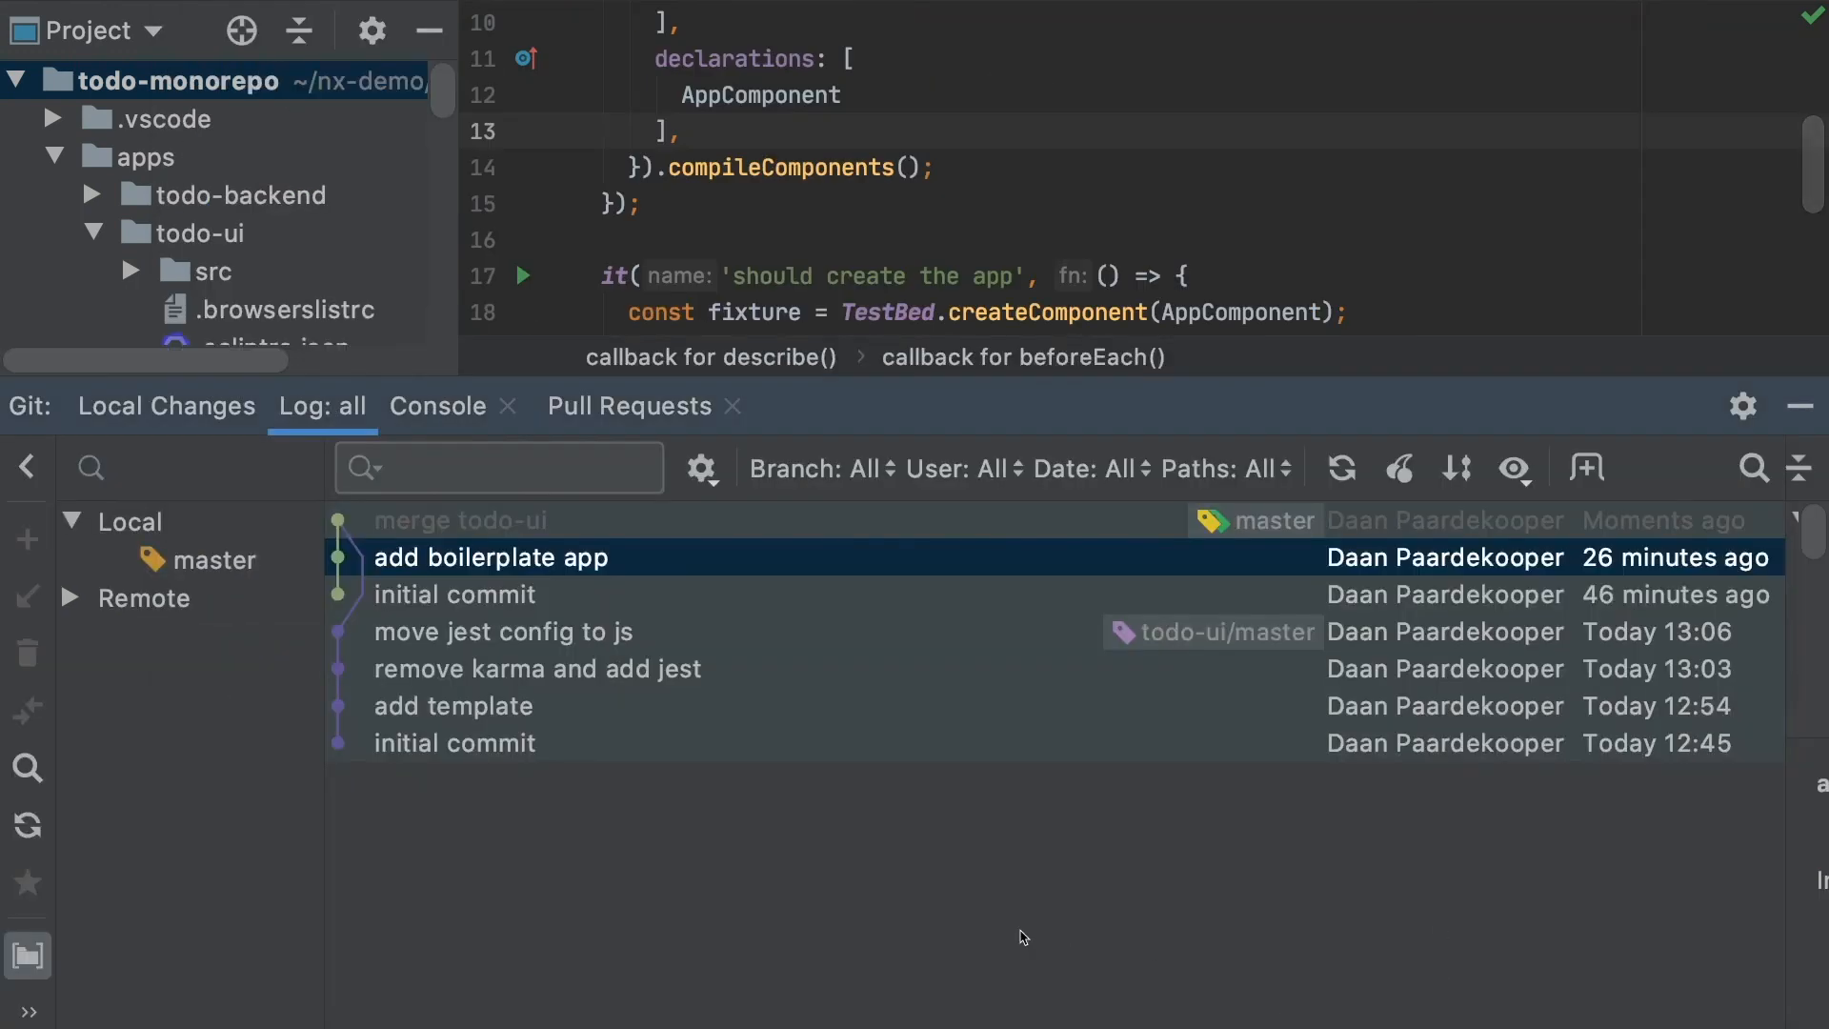
mouse_move(1271, 528)
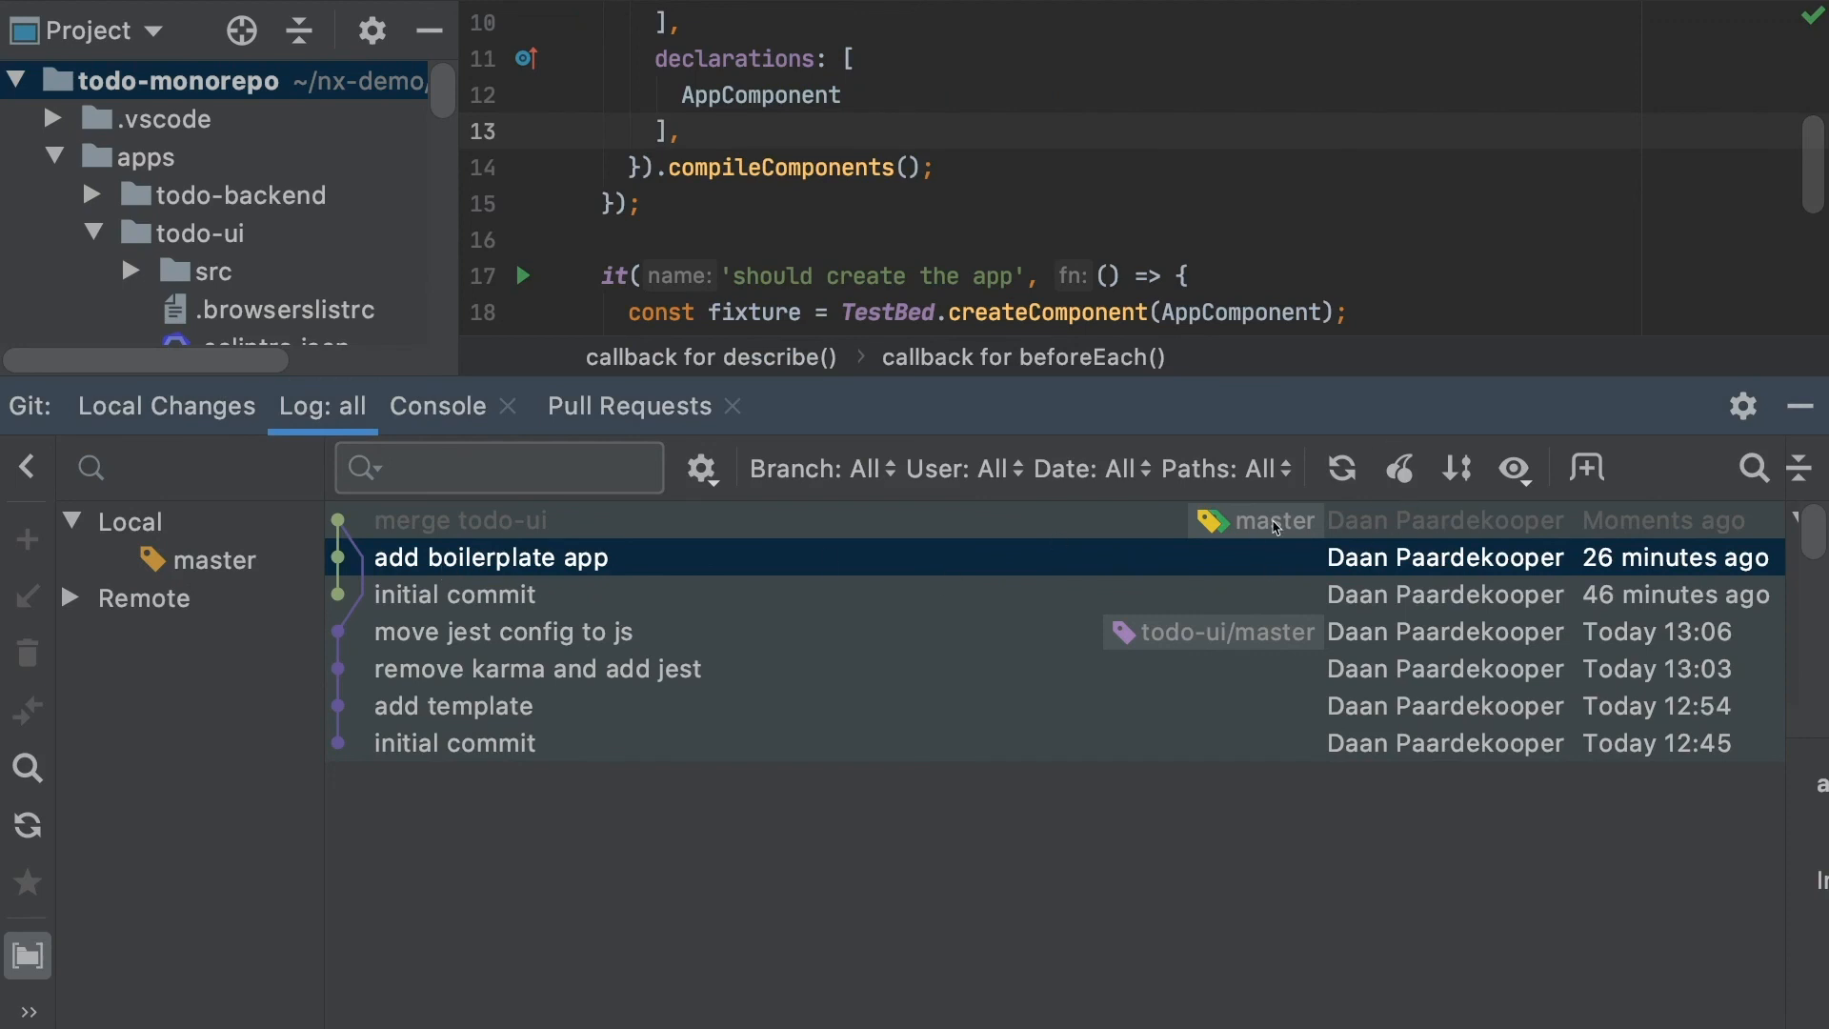
mouse_move(379, 631)
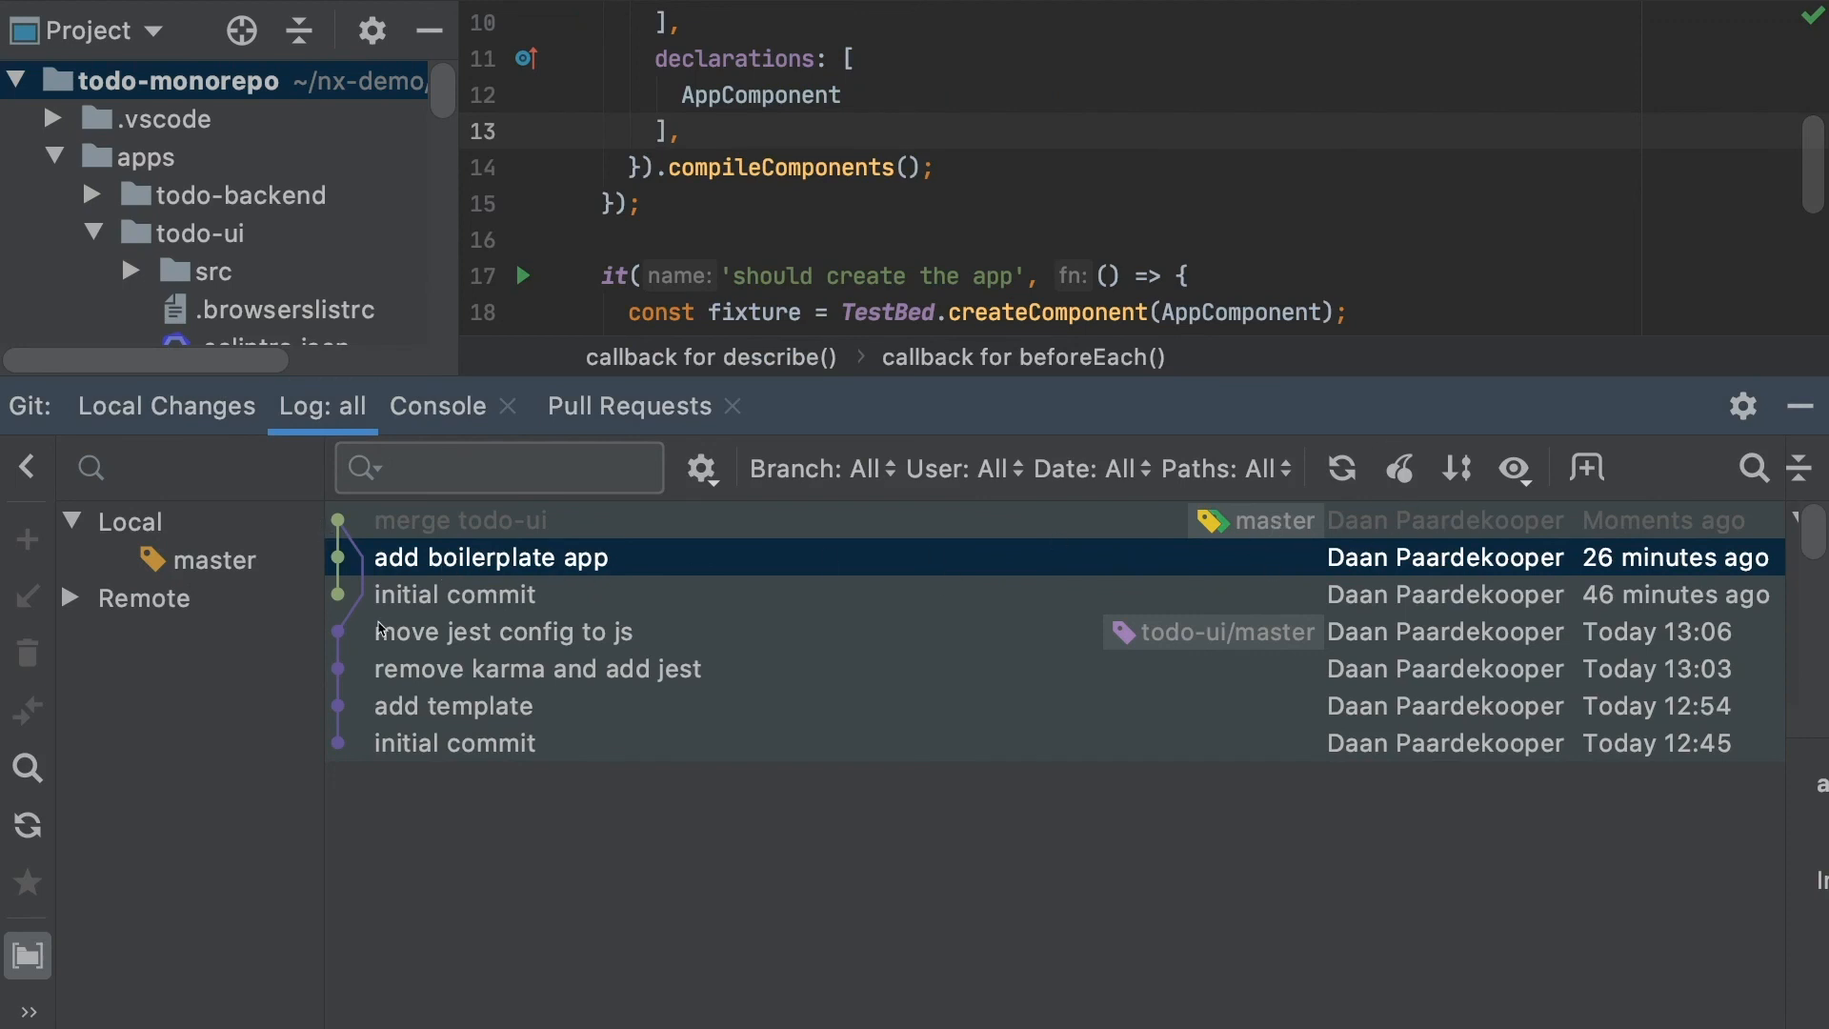
mouse_move(507, 655)
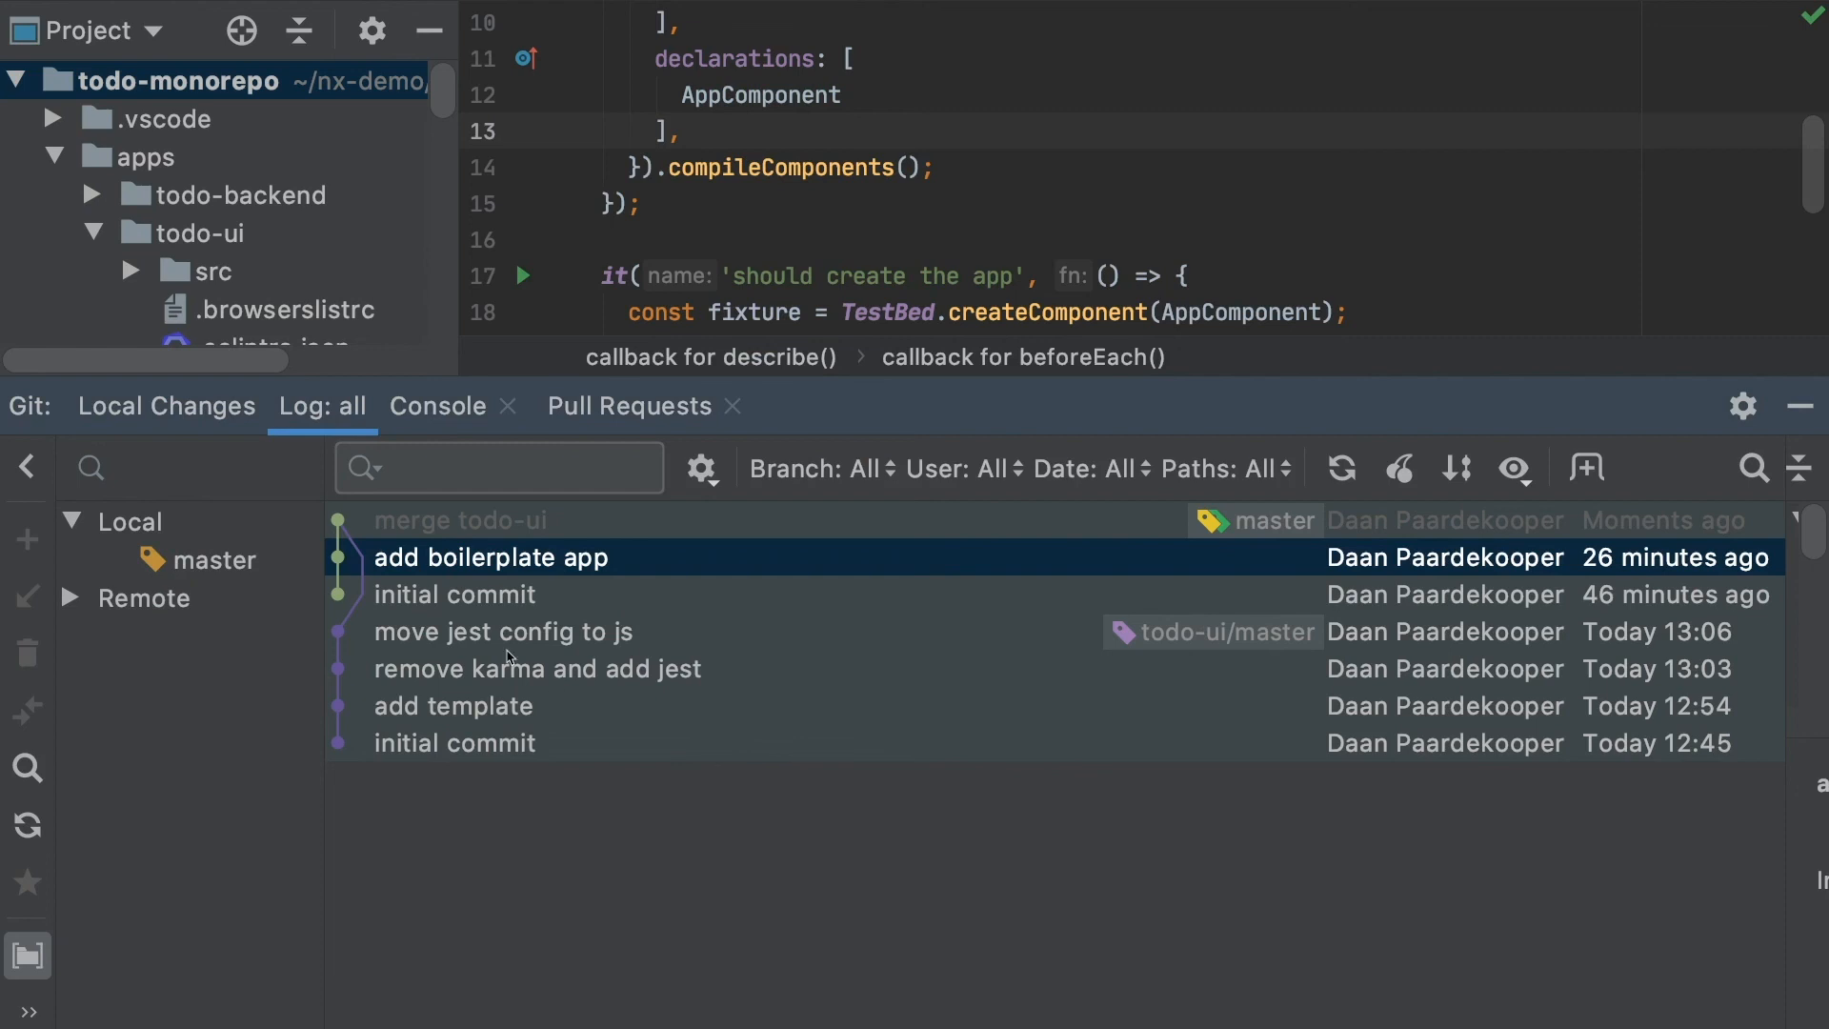
mouse_move(570, 724)
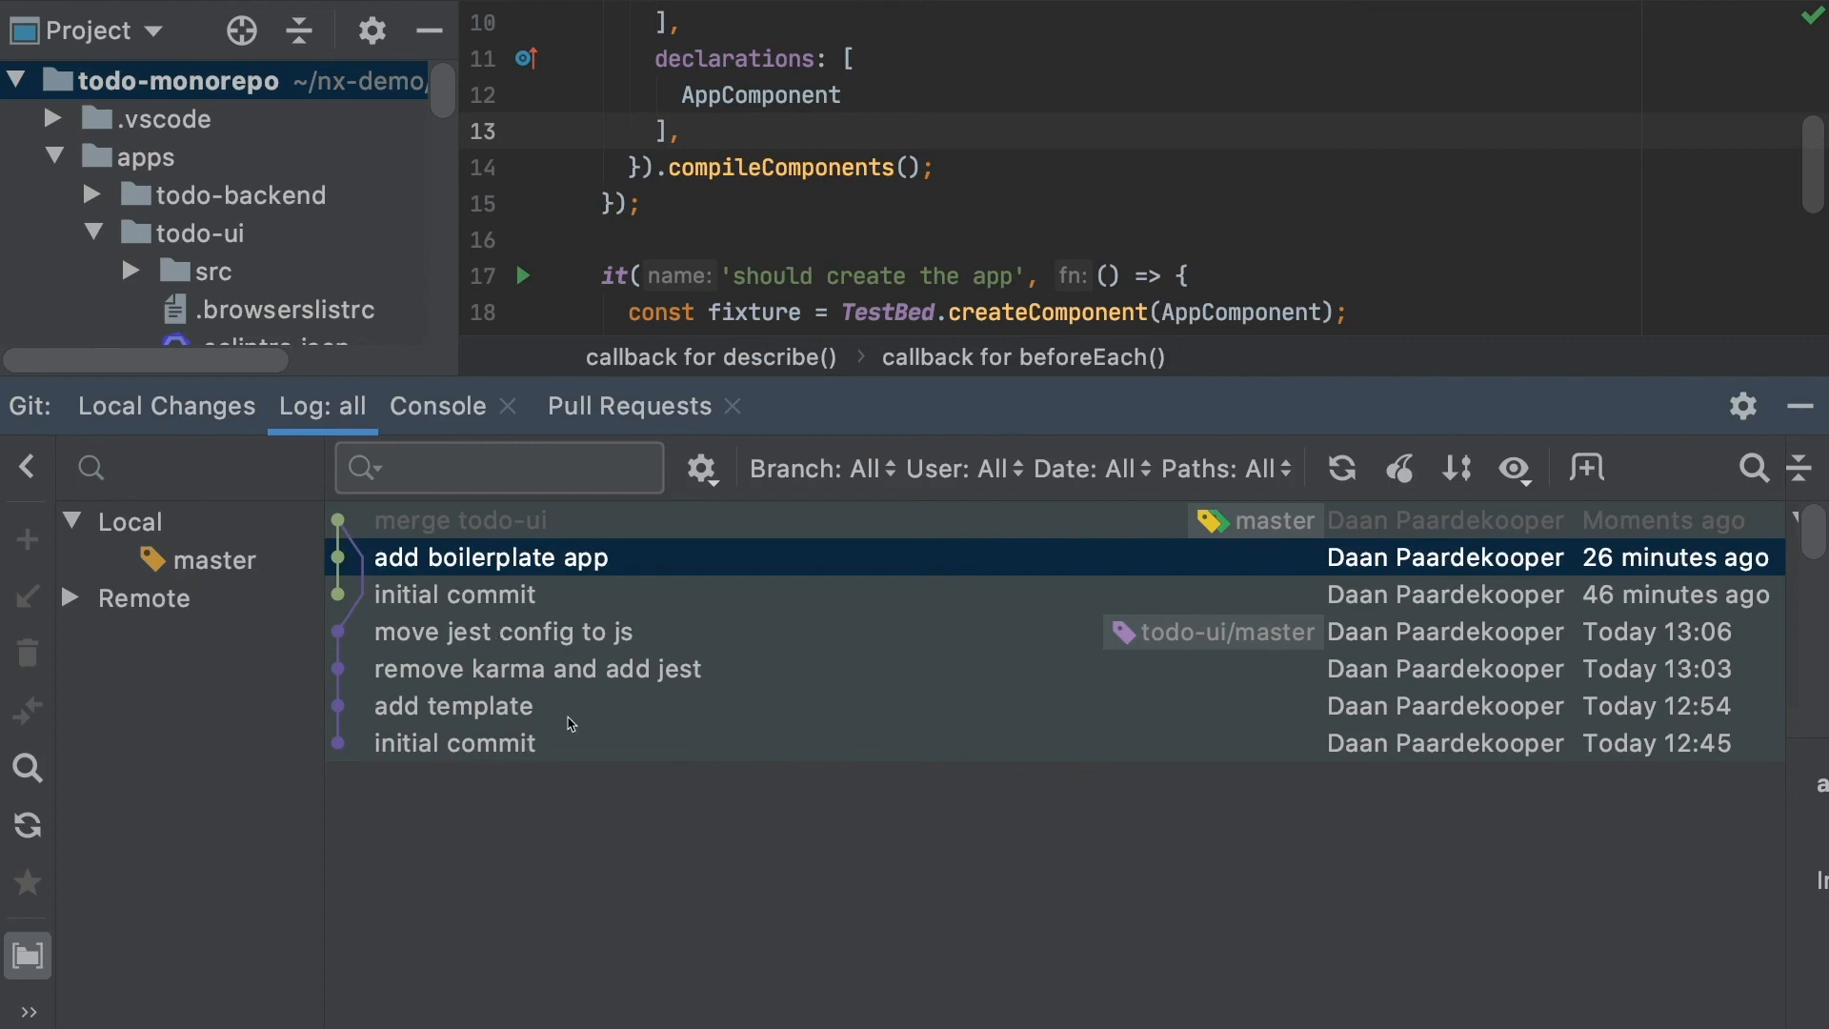